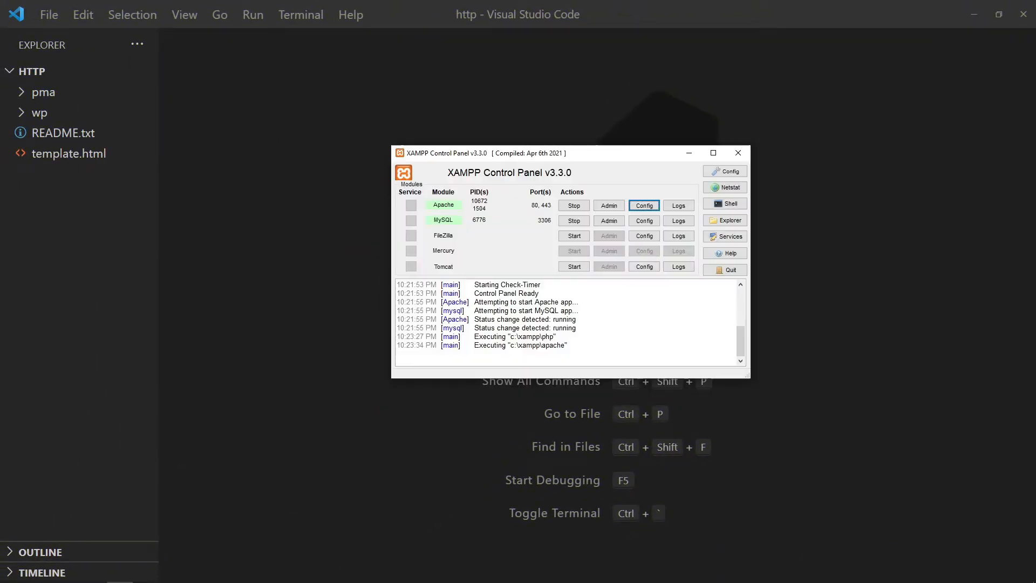
- Open the xampp\apache\conf folder from Apache's Config button in XAMPP
left_click(642, 205)
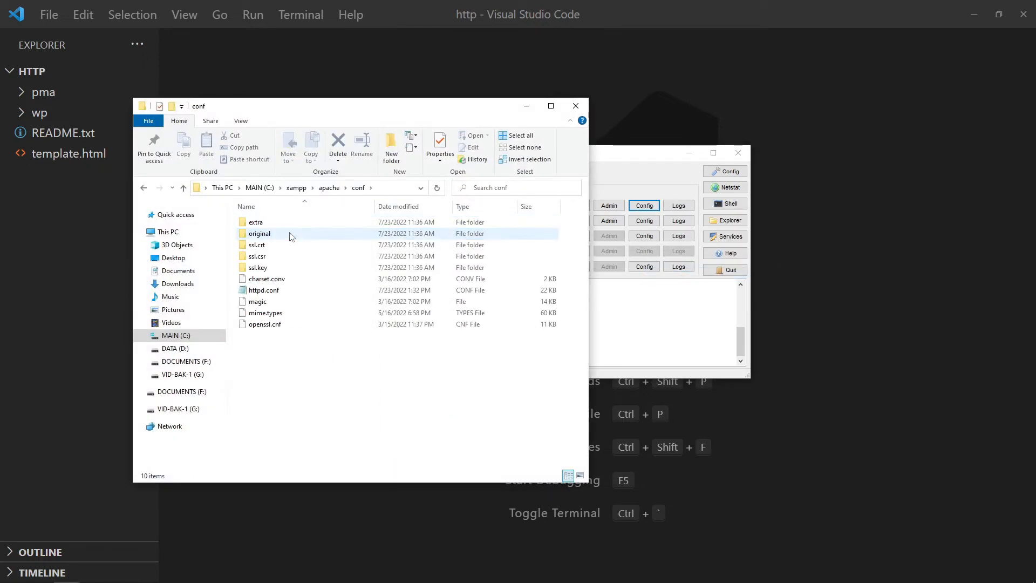
- Open httpd.conf and verify mod_rewrite is loaded and AllowOverride reads All
double_click(264, 291)
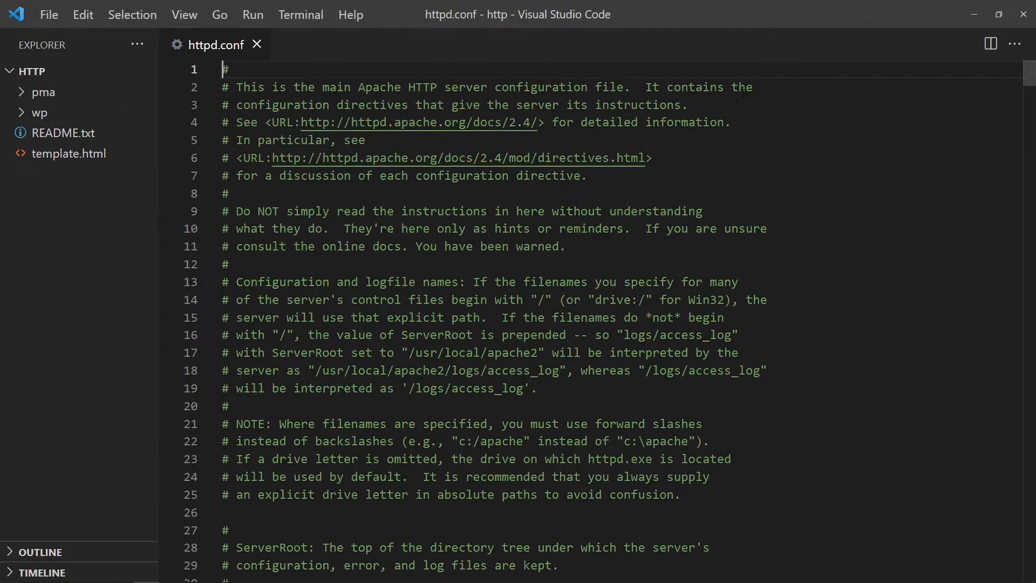
type("mod_rewrite")
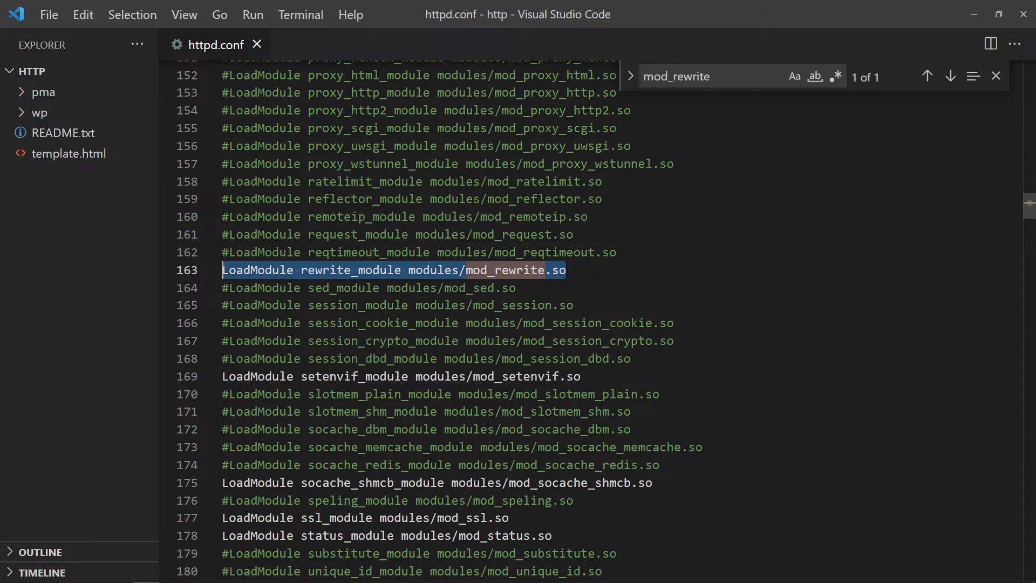
type("a")
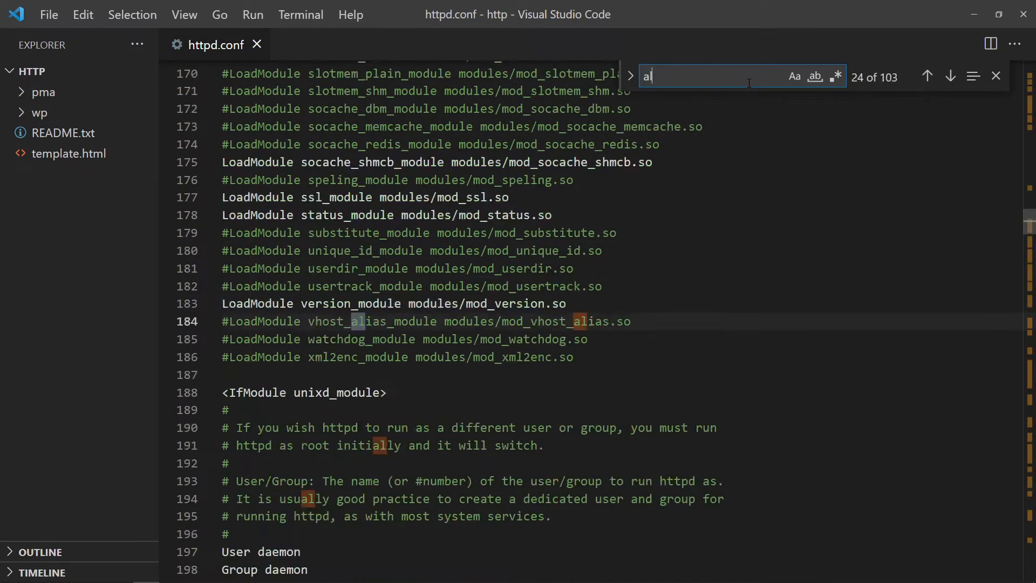
type("llowOverride")
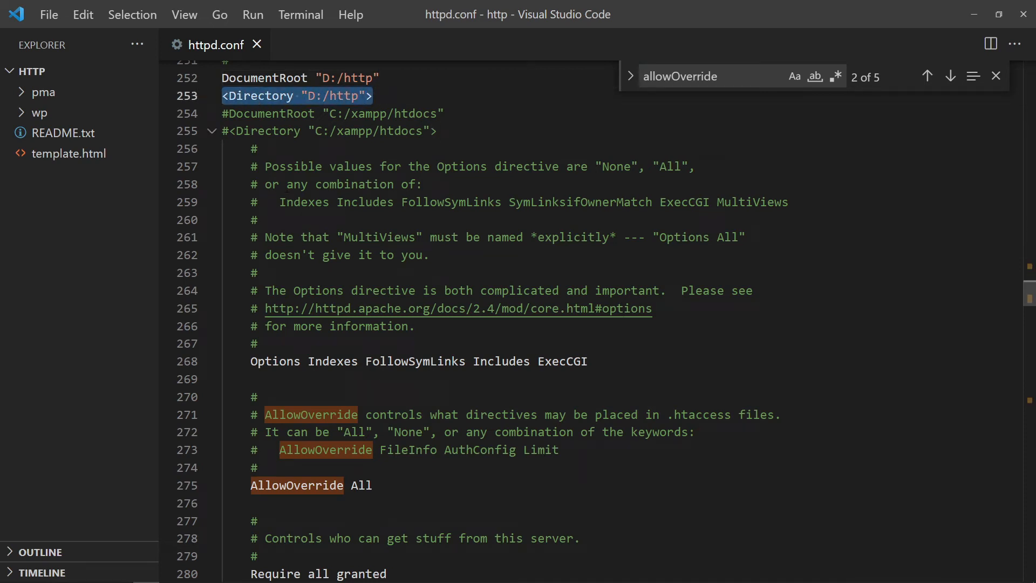
left_click(951, 76)
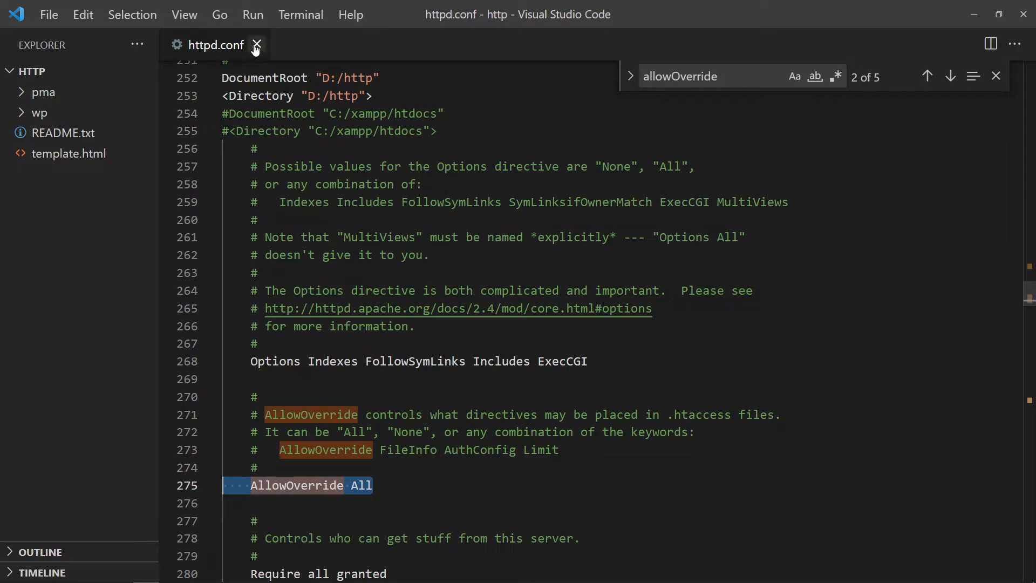
- Create a new .htaccess file and copy the Basic WP rewrite rules from WordPress.org
left_click(258, 44)
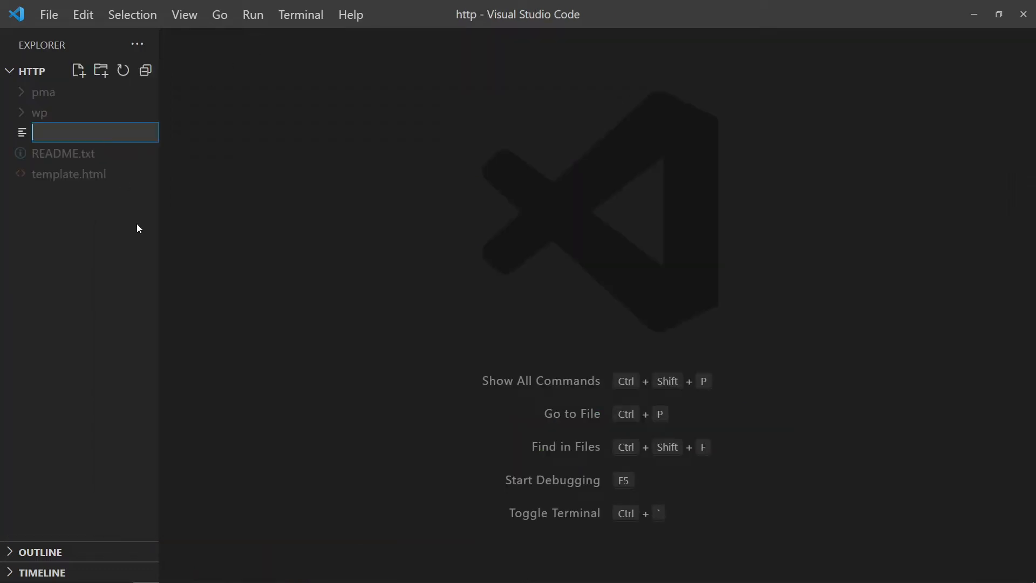
type(".htaccess")
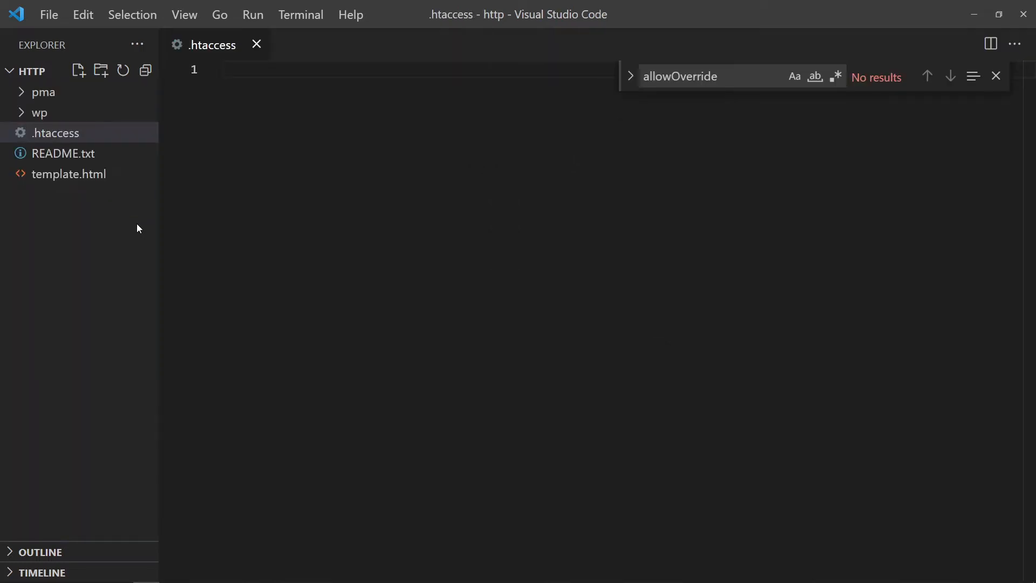
left_click(995, 76)
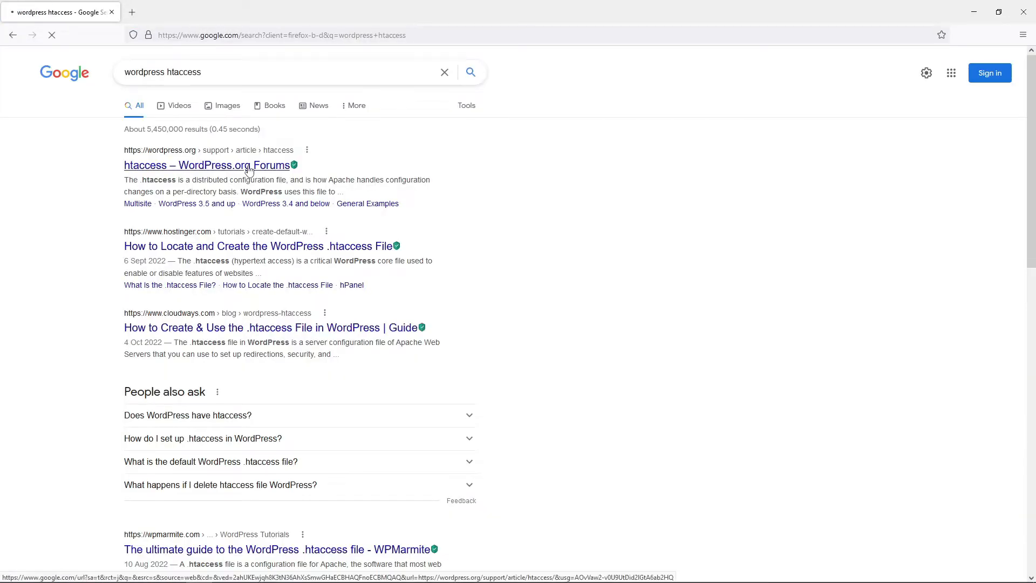
left_click(207, 165)
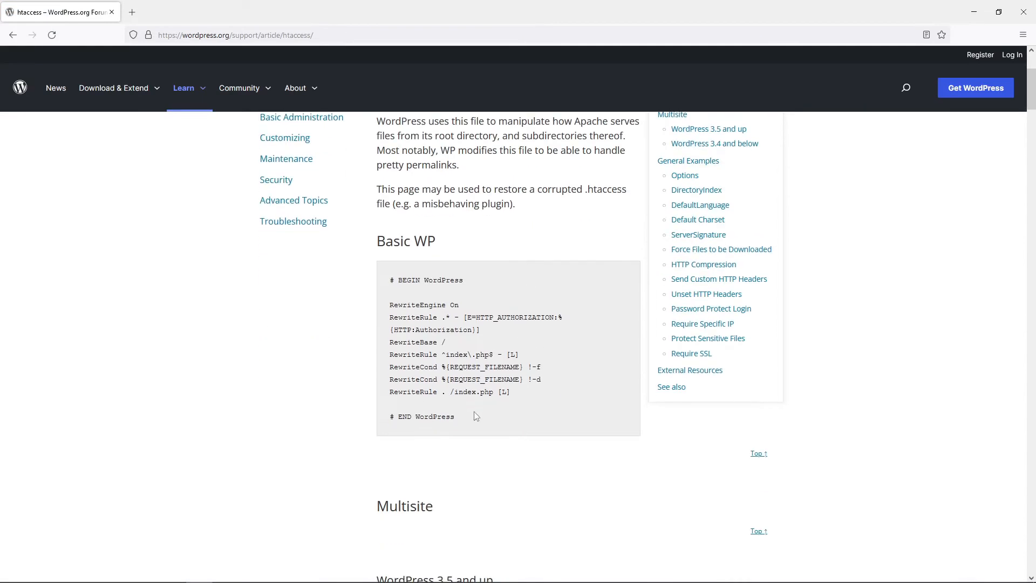
left_click_drag(389, 304, 509, 397)
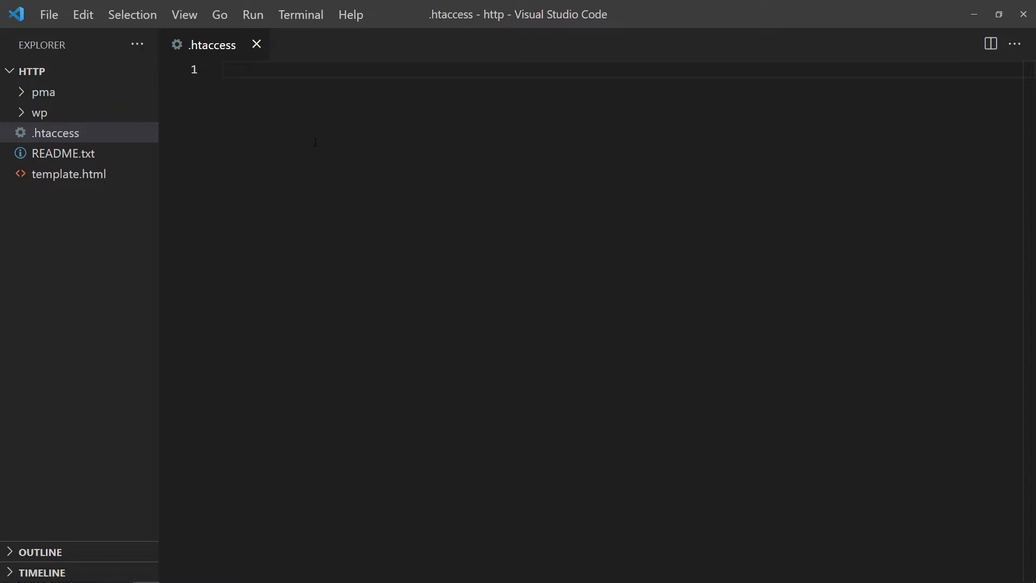
- Paste the rules into .htaccess with comments: TURN ON URL REWRITE ENGINE, HTTP AUTH, REWRITE base
type("RewriteEngine On")
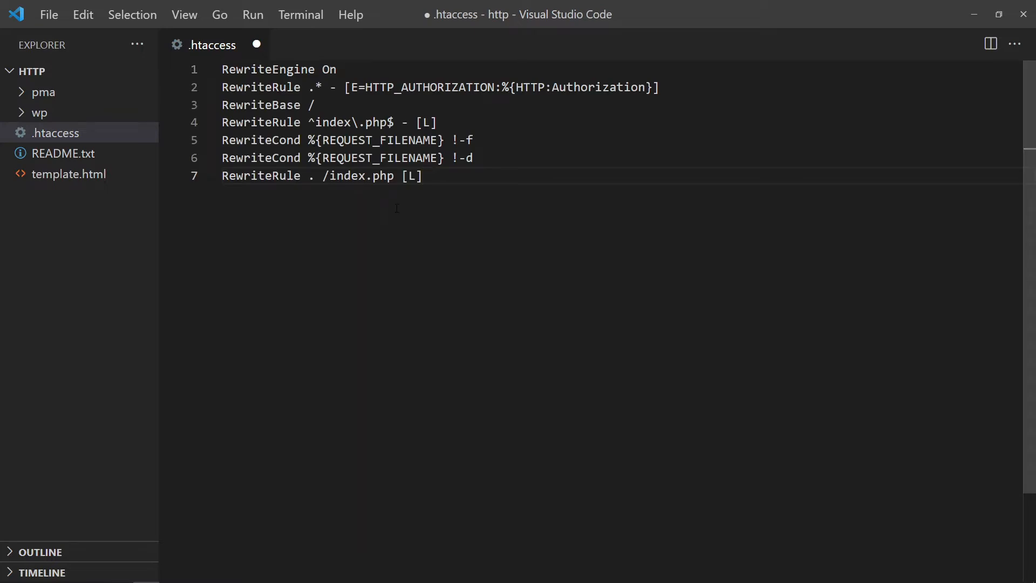
type("#")
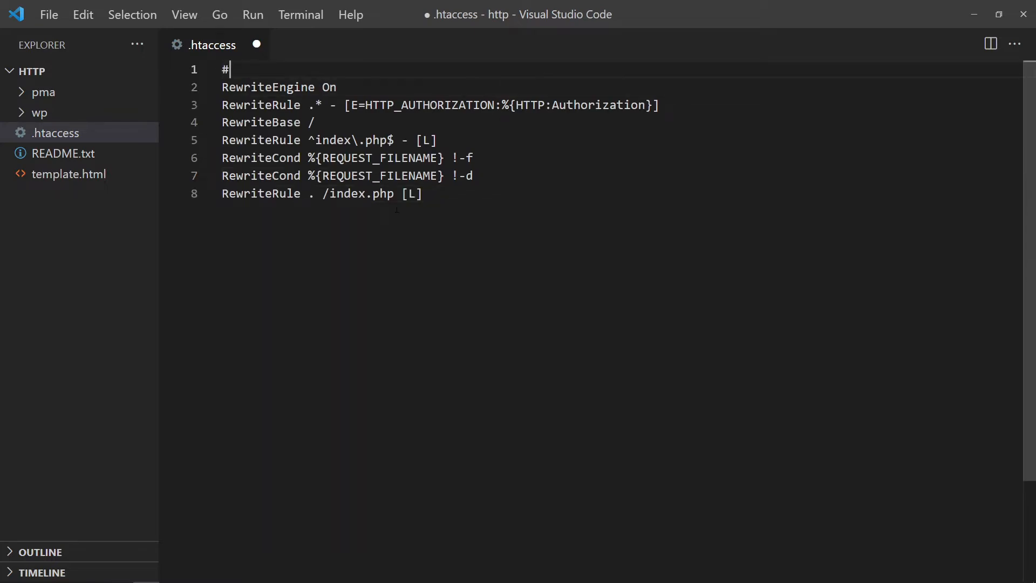
type("TURN ON")
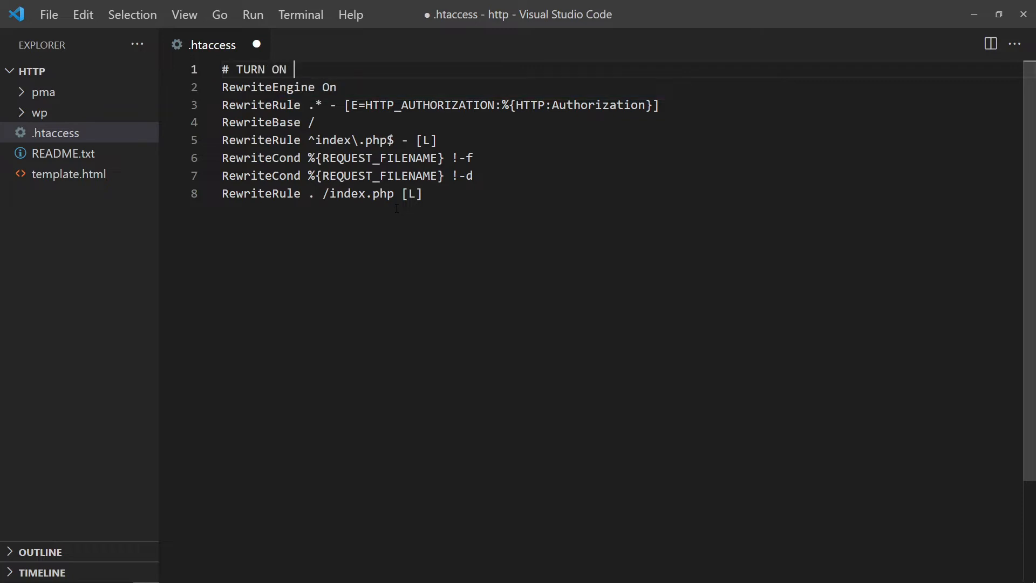
type("URL REWRITE")
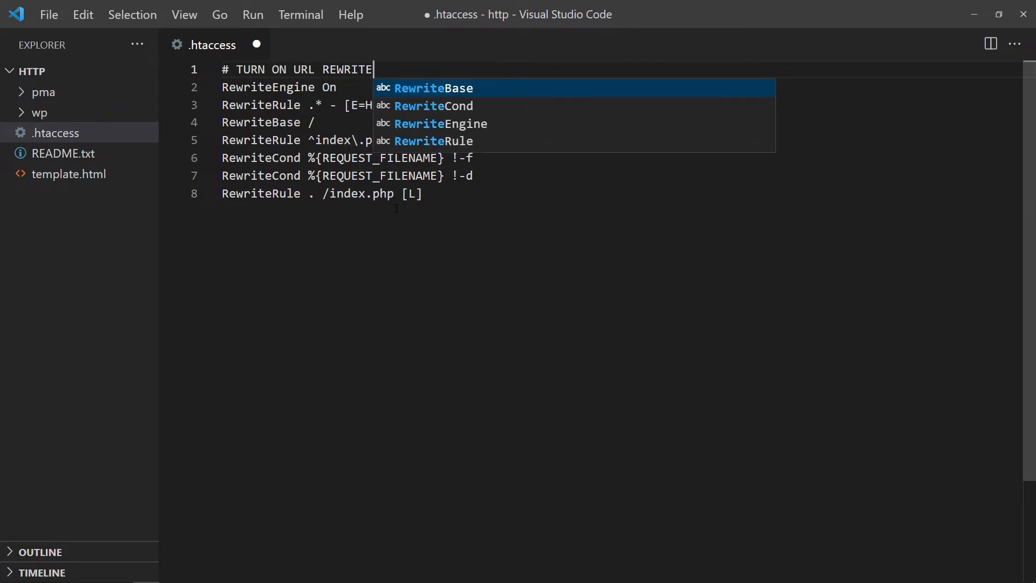
type("ENGINE")
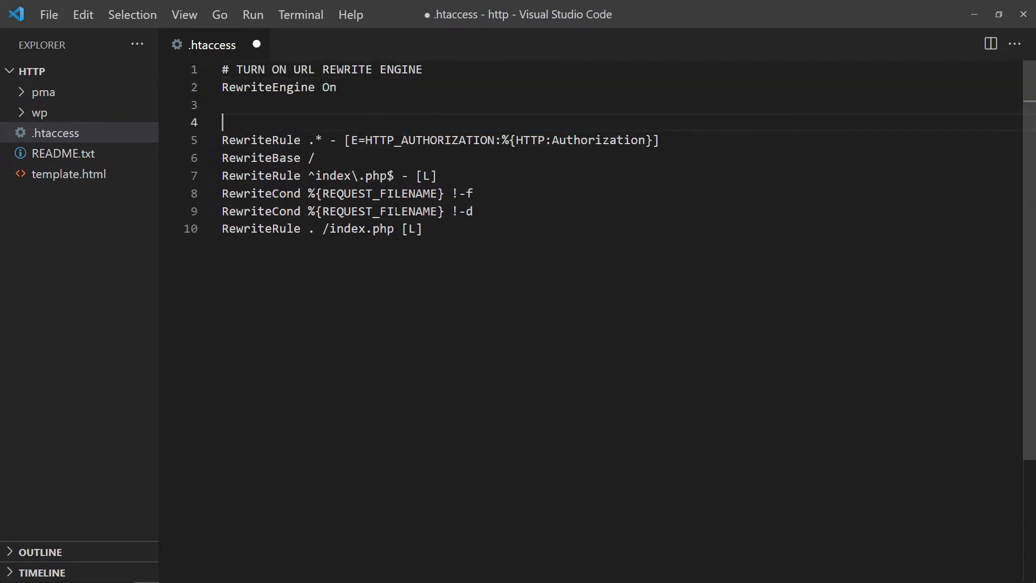
type("# DO NOT OVERRIDE")
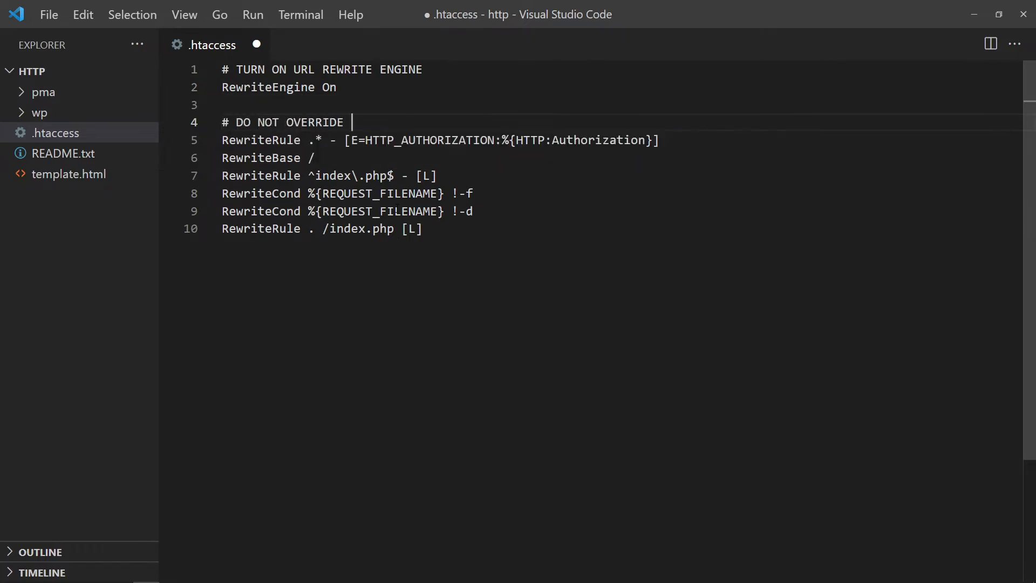
type("HTTP AUTH")
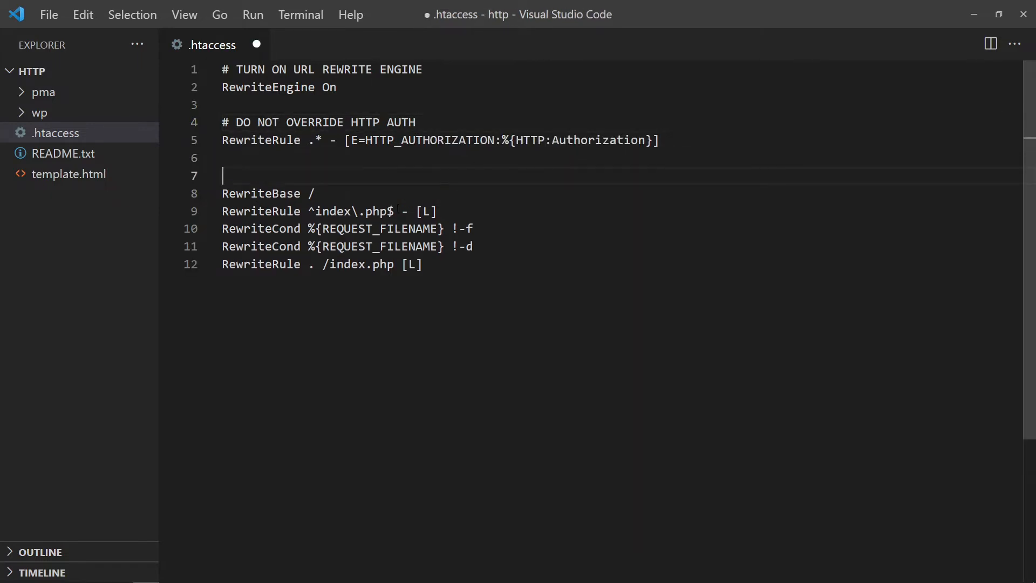
type("# RE")
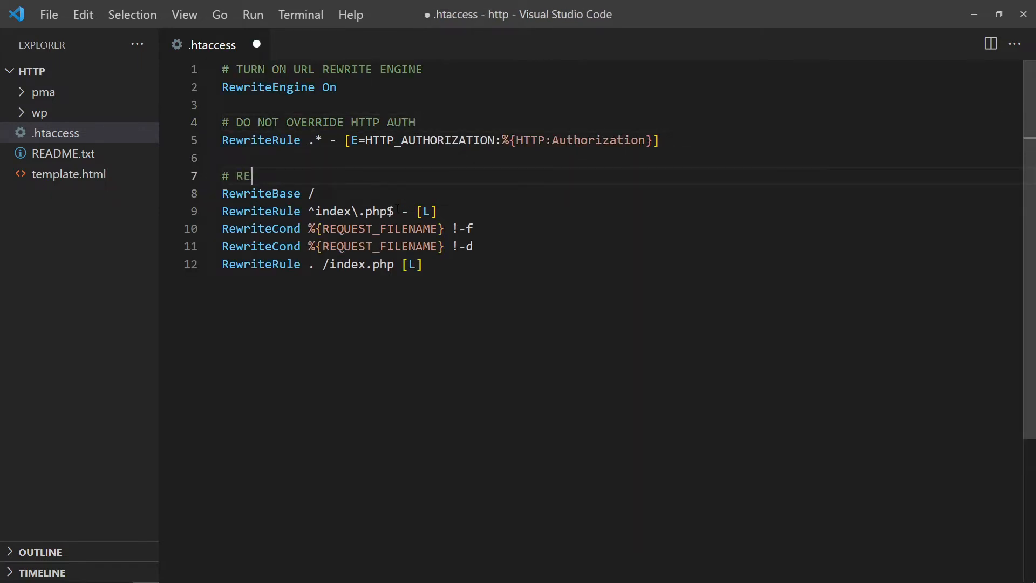
type("WRITE BASE PATH")
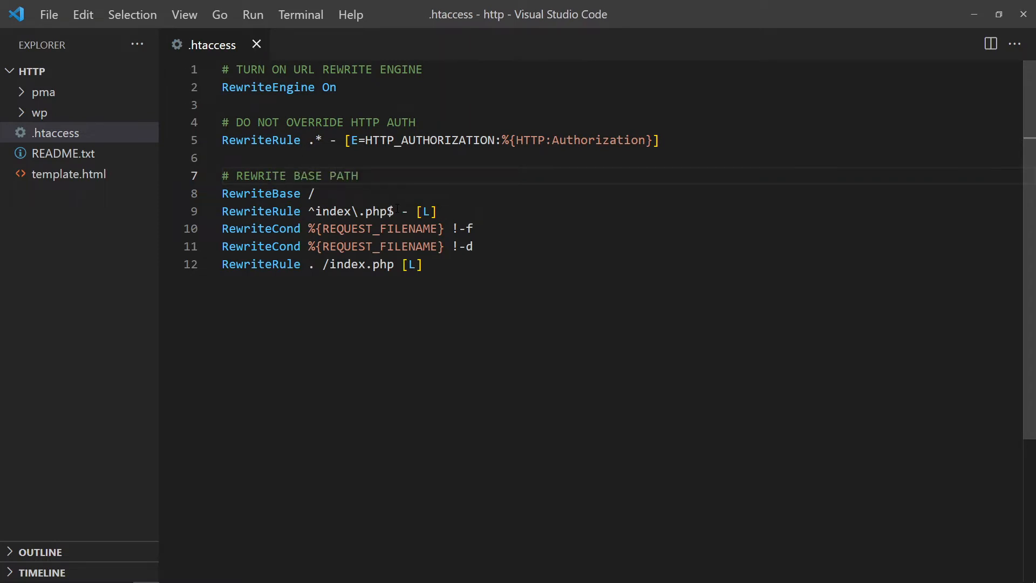
- Add the comment '# DO NOT OVERRIDE INDEX.PHP' above the index.php rule
type("#")
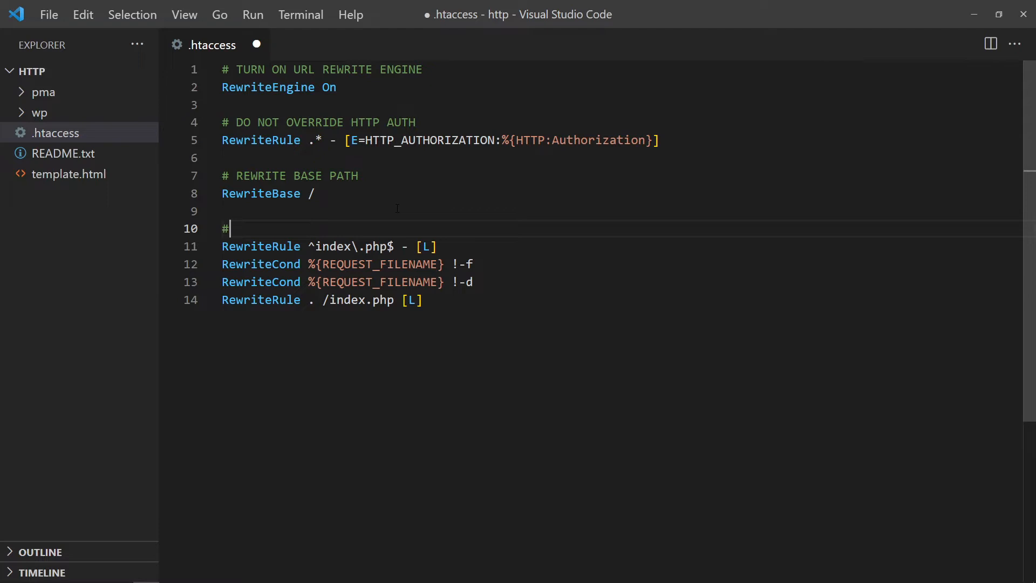
type("DO NOT")
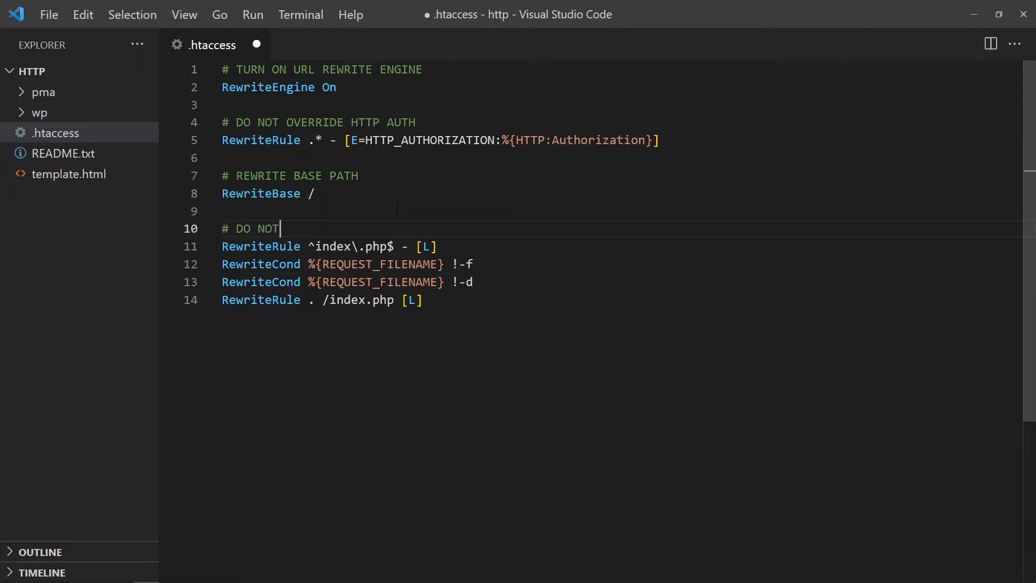
type("OVERRIDE")
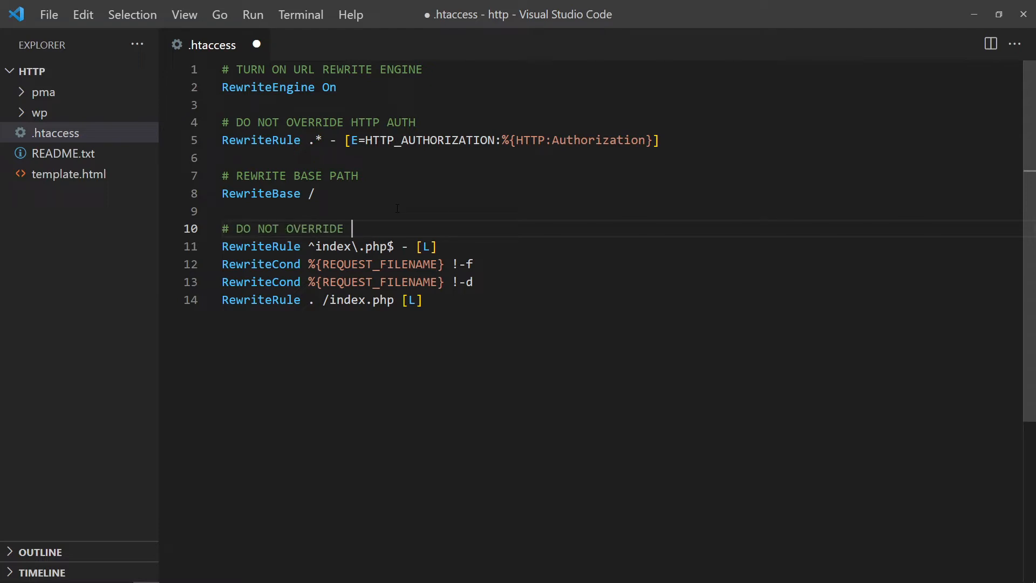
type("INDEX.PHP")
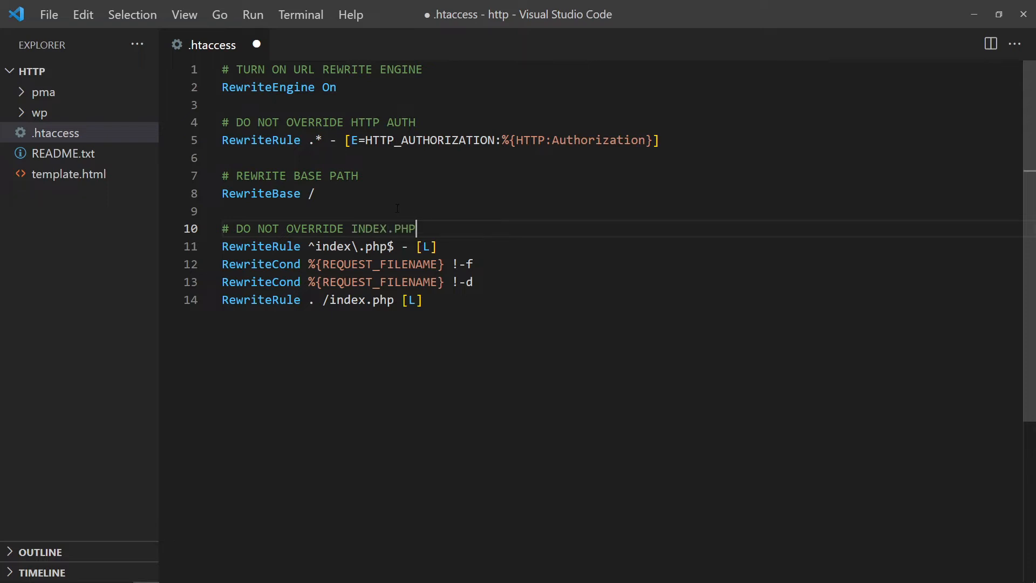
key("Enter")
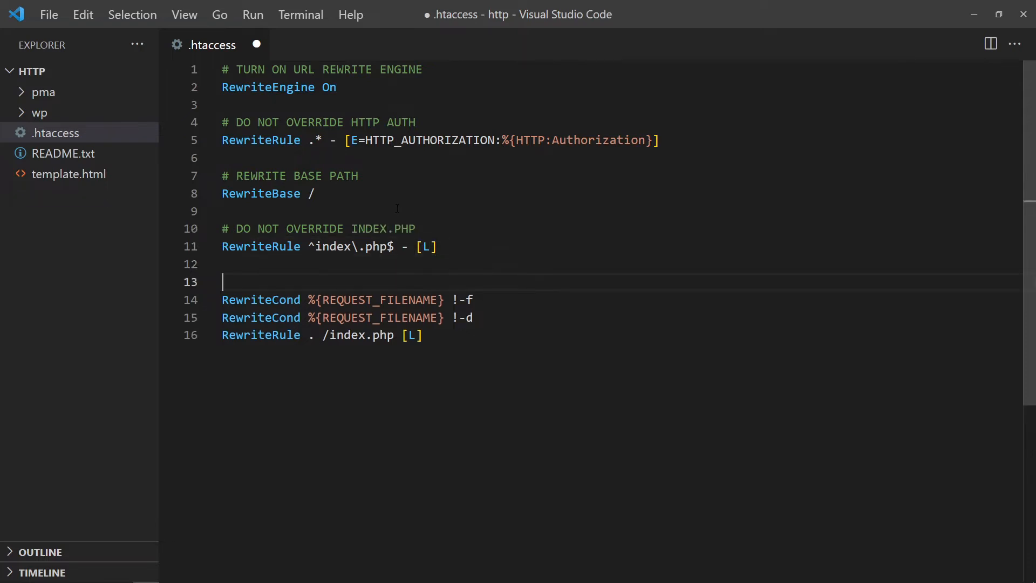
- Comment the file conditions as not applying the rewrite engine on existing files and folders
type("# DO")
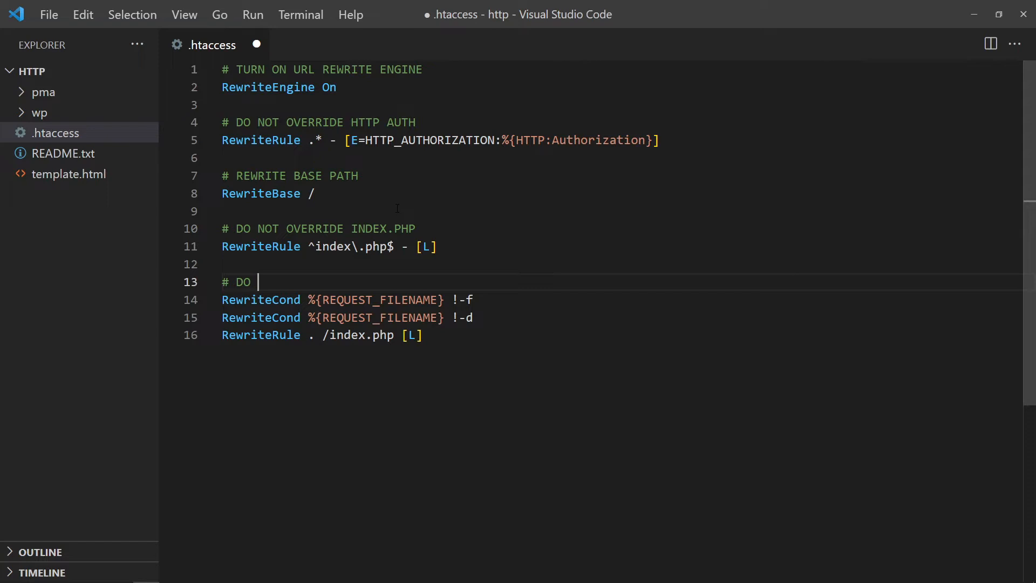
type("NOT APPLY")
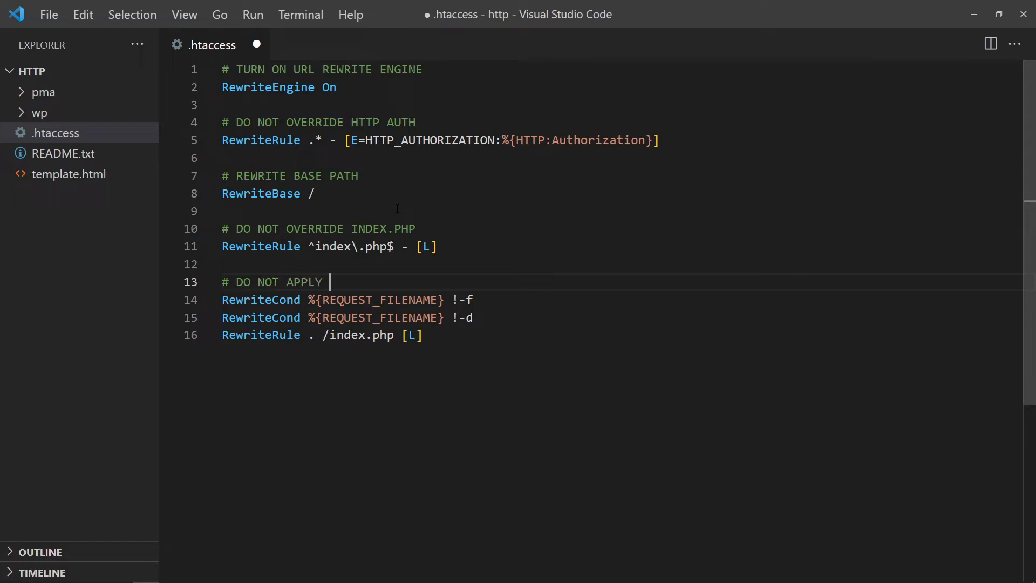
type("REWRITE ENGI")
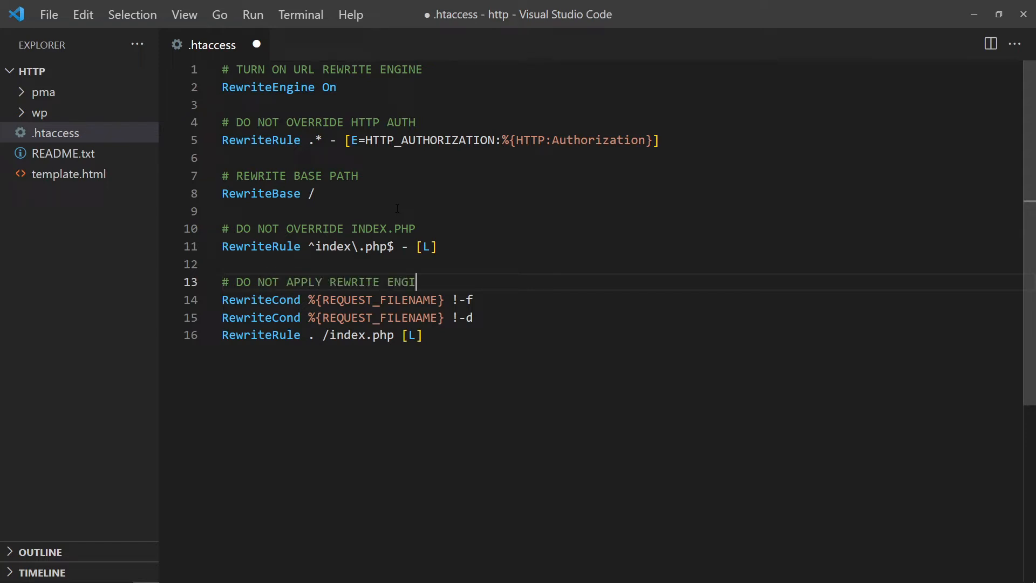
type("NE ON EXISTING FILES & F")
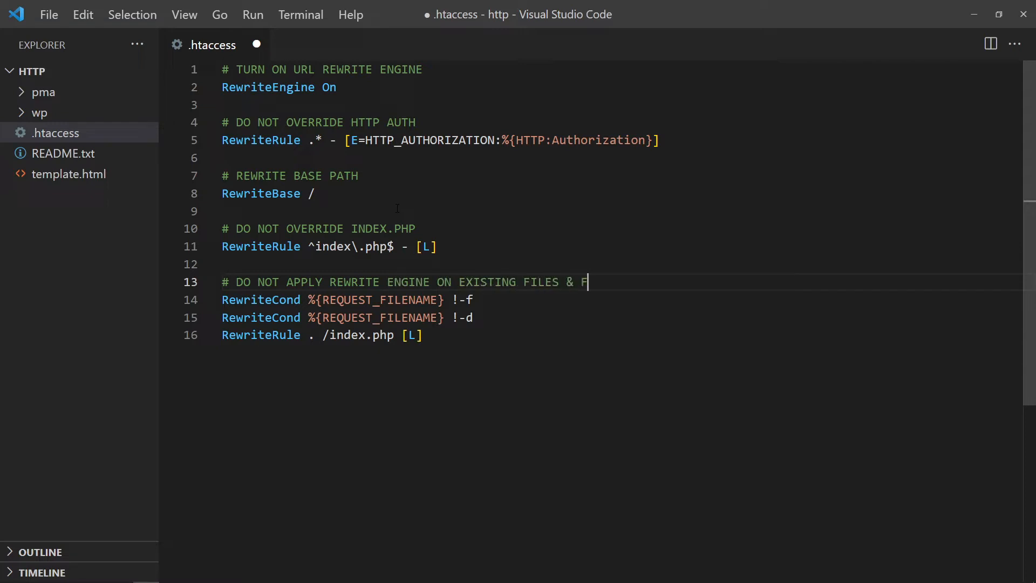
type("OLDERS")
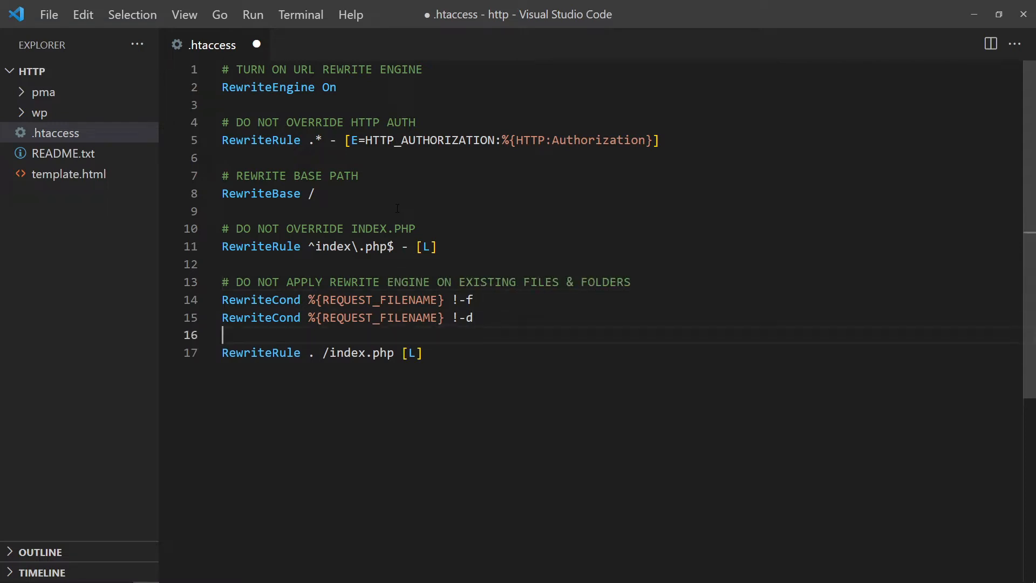
- Comment the last rule '#REDIRECT EVERYTHING ELSE TO INDEX.PHP'
type("#RE")
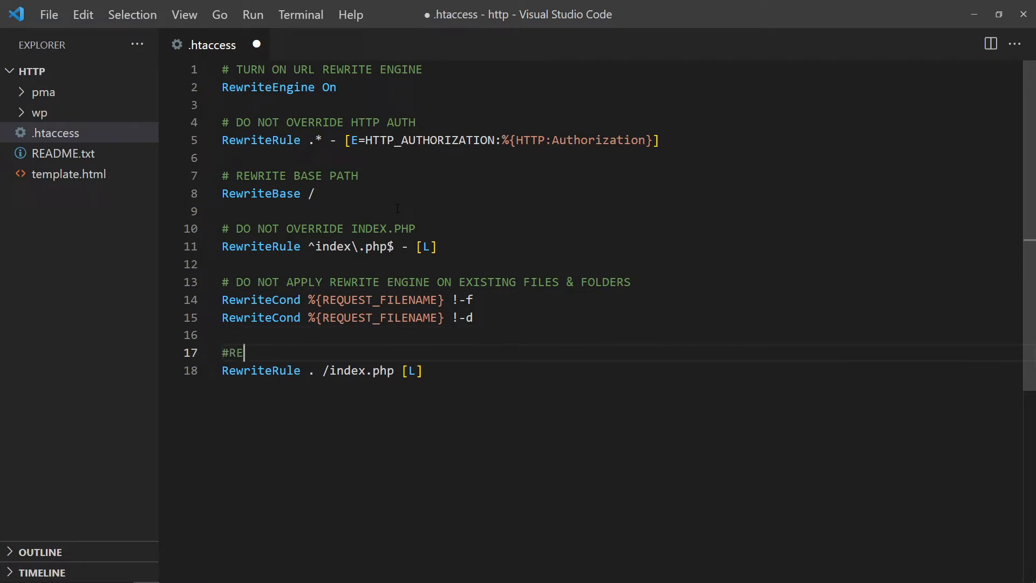
type("DIRECT EVE")
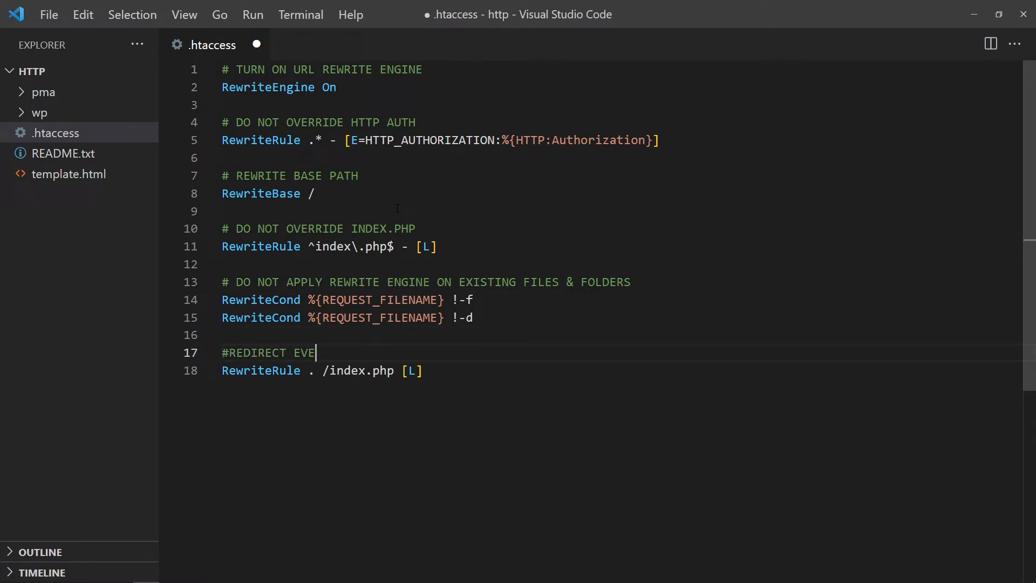
type("RYTHING ELSE TO INDEX.")
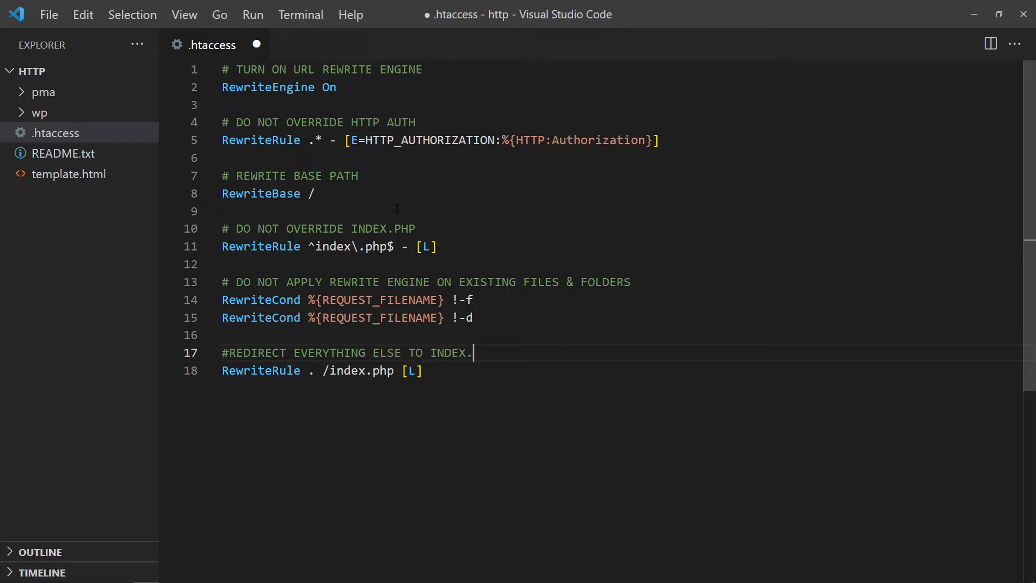
type("PHP")
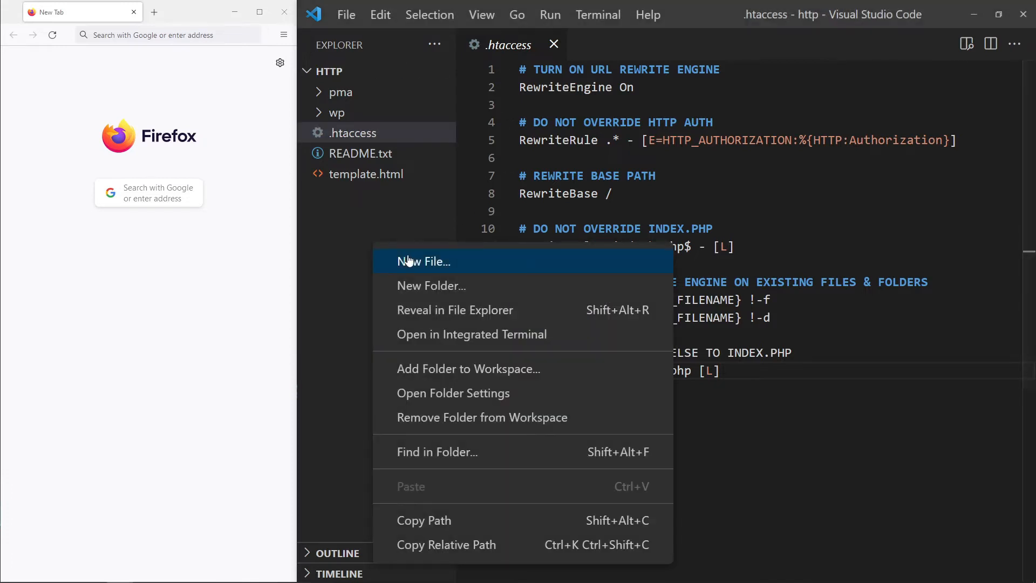
- Create index.php with $path = $_SERVER["REQUEST_URI"];
left_click(424, 261)
type("$path")
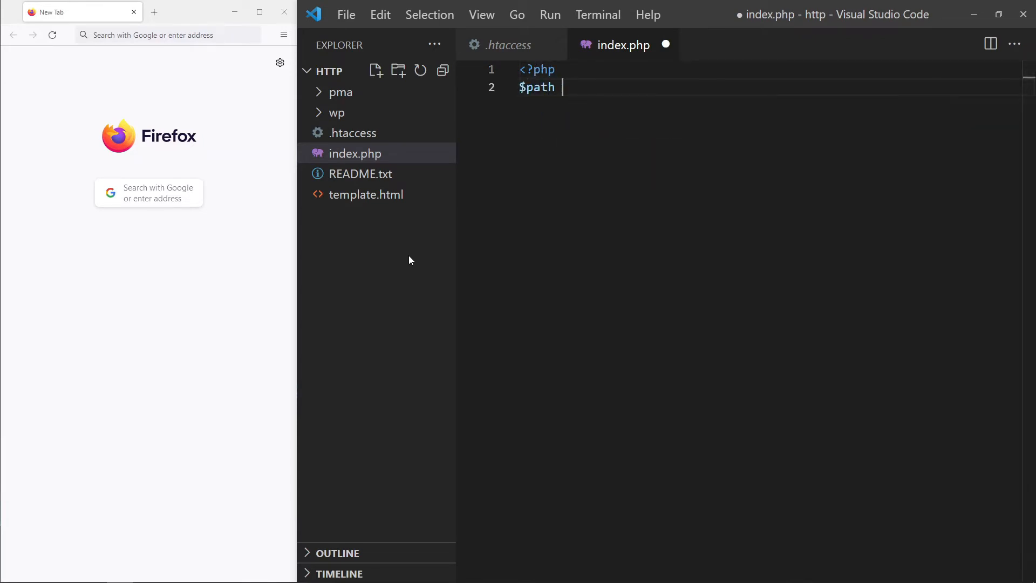
type("= $")
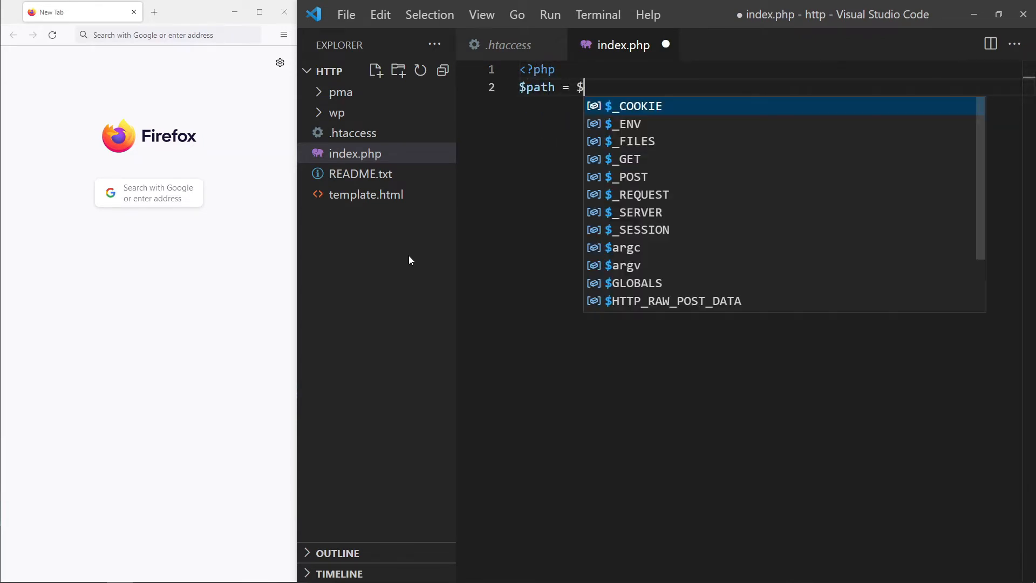
type("_SERVER[]")
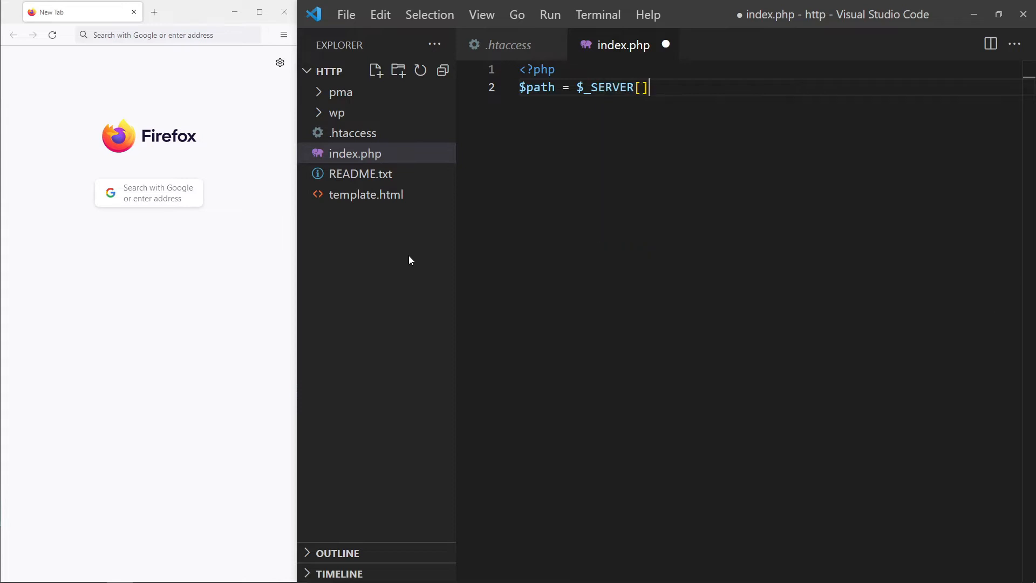
type("\"REQUEST\"")
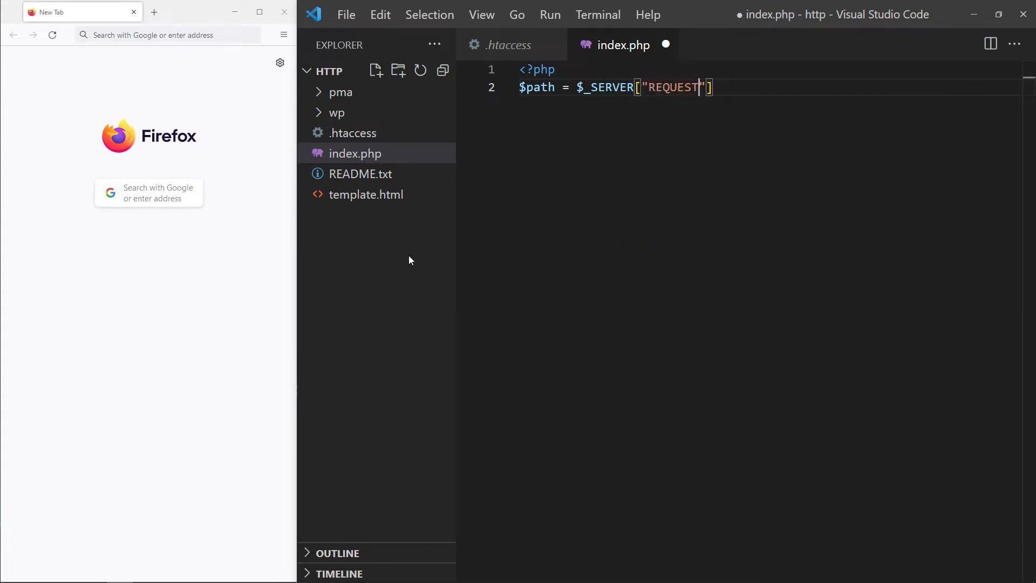
type("_URI")
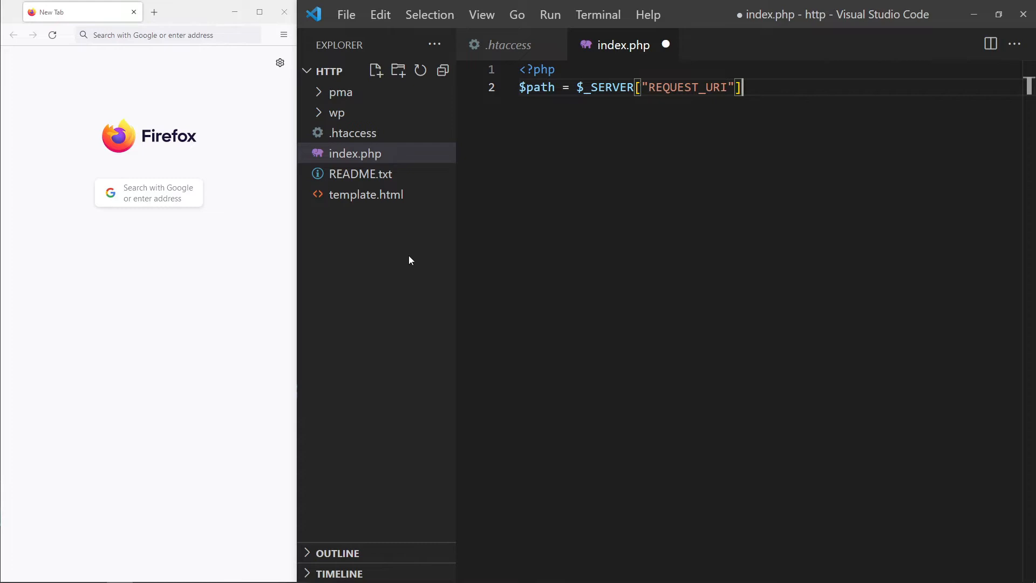
type(";")
left_click(170, 34)
type("localhost/hello/world")
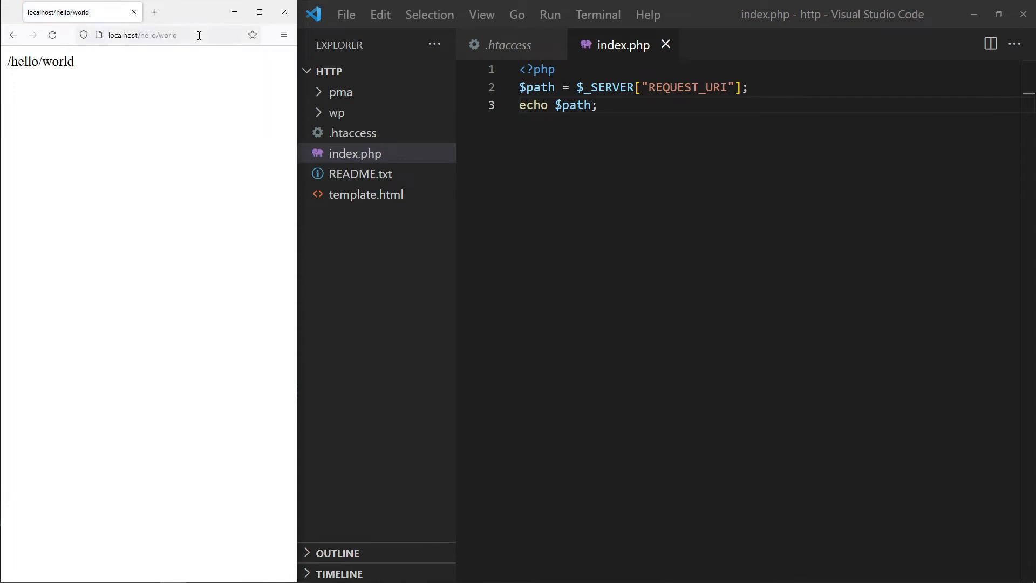
- Load localhost/hello/world?foo=bar in Firefox and begin a '// PARSE URL PATH' comment
type("?")
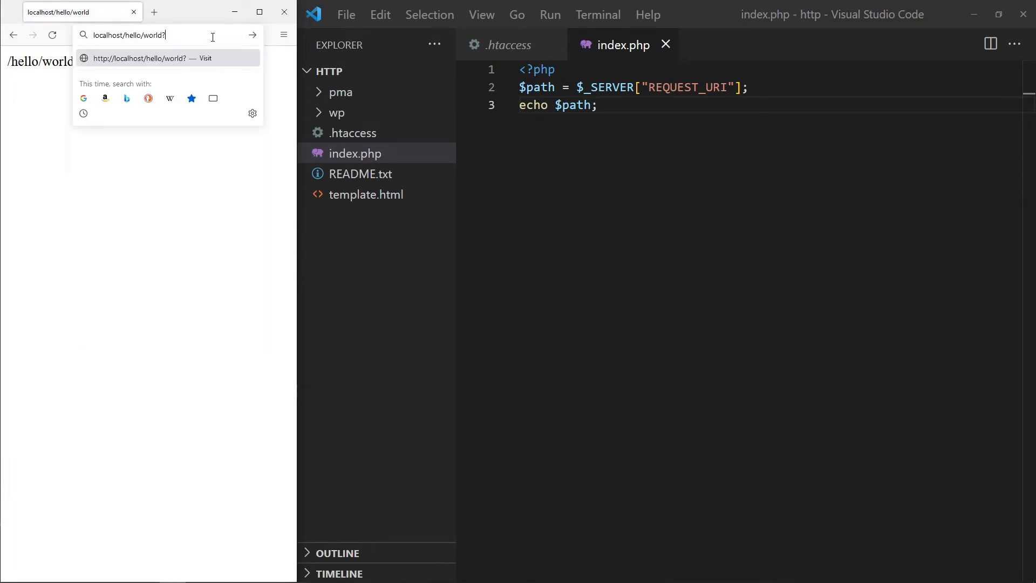
type("foo=bar")
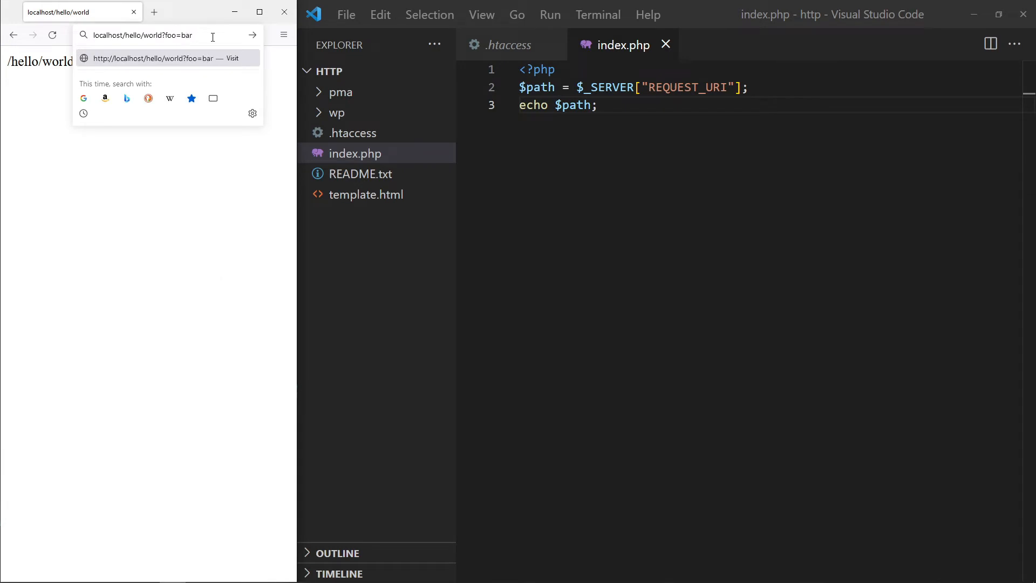
key("Enter")
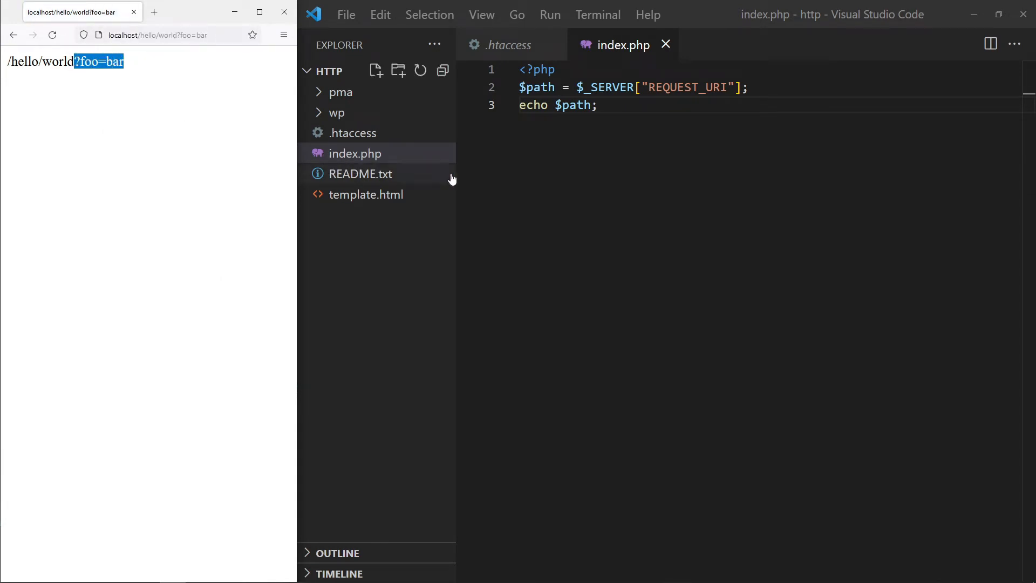
type("//")
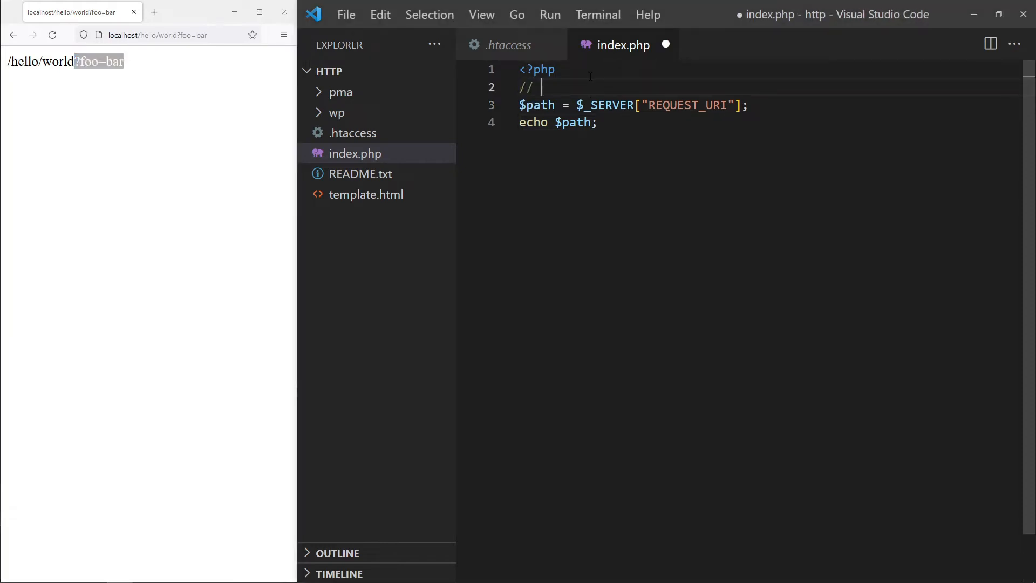
type("PARSE URL PATH")
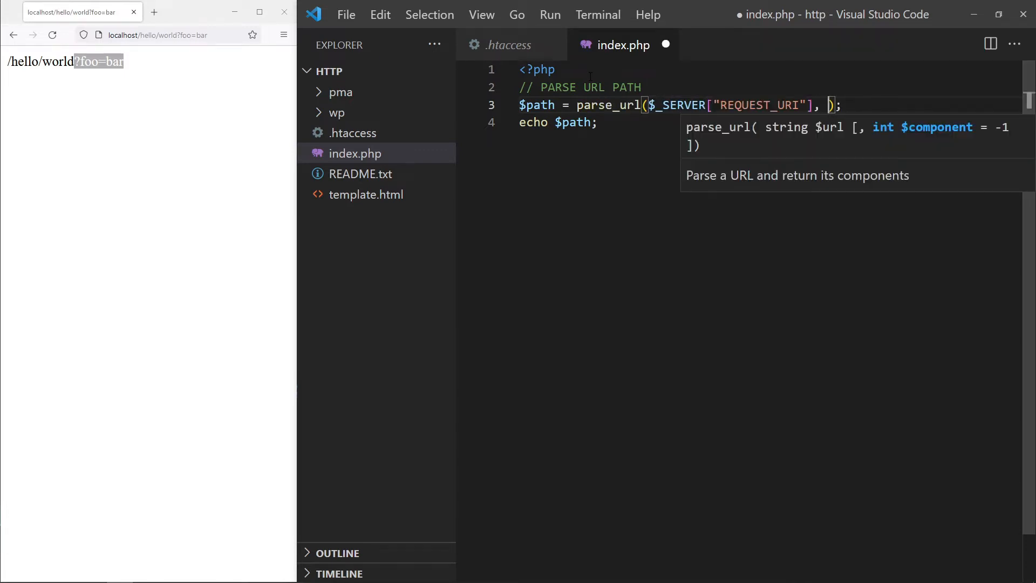
- Wrap the request URI in parse_url with PHP_URL_PATH
type("PHP_UR")
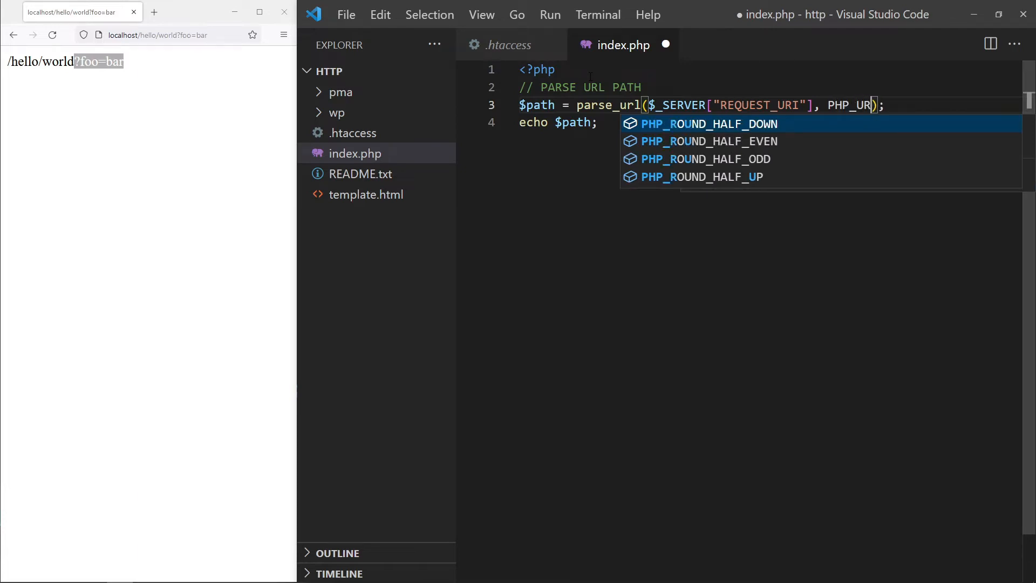
type("L_PATH")
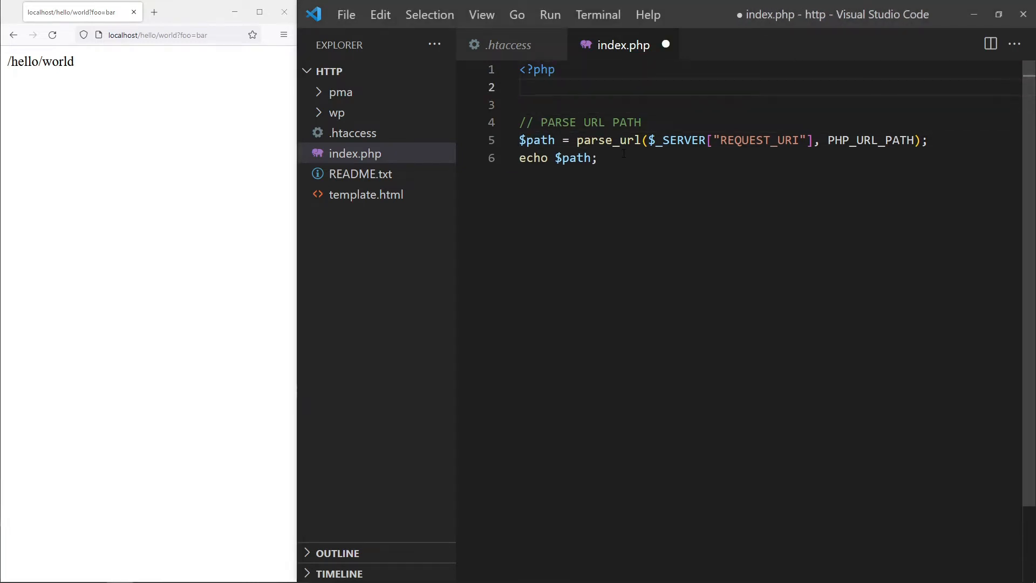
- Add a '// URL BASE PATH' comment and define URL_BASE as "/"
type("// URL BAS")
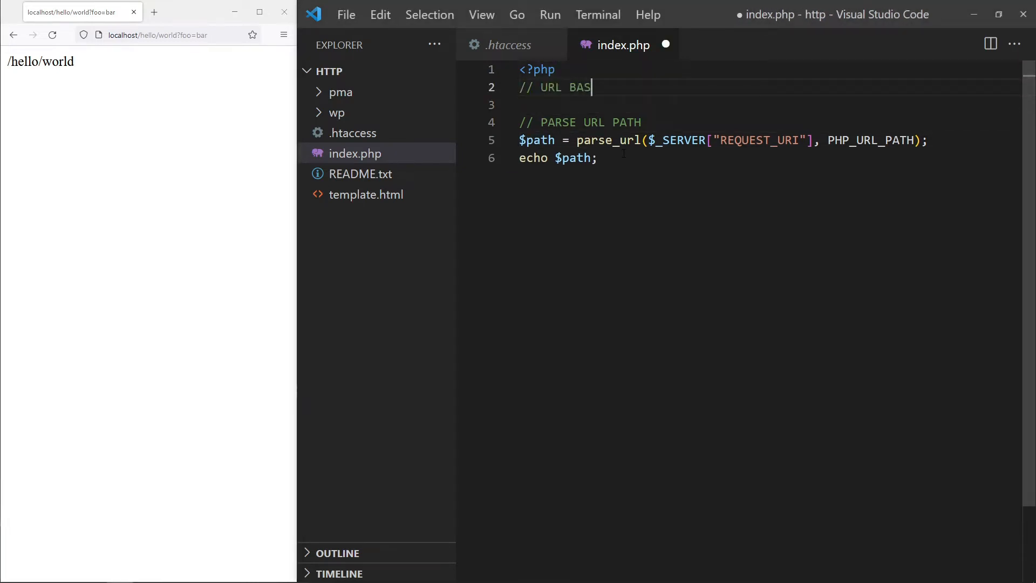
type("E PATH")
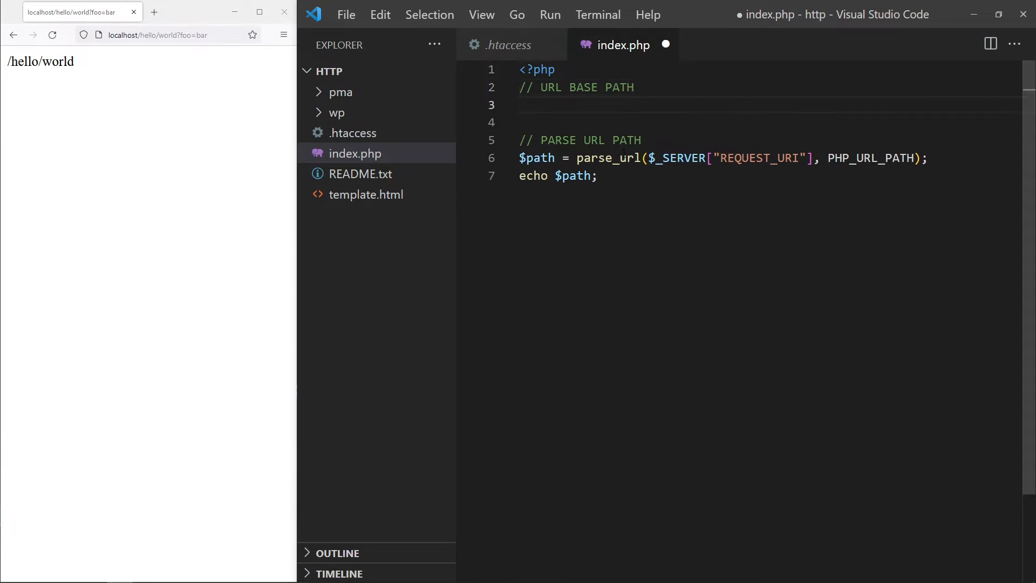
type("define();")
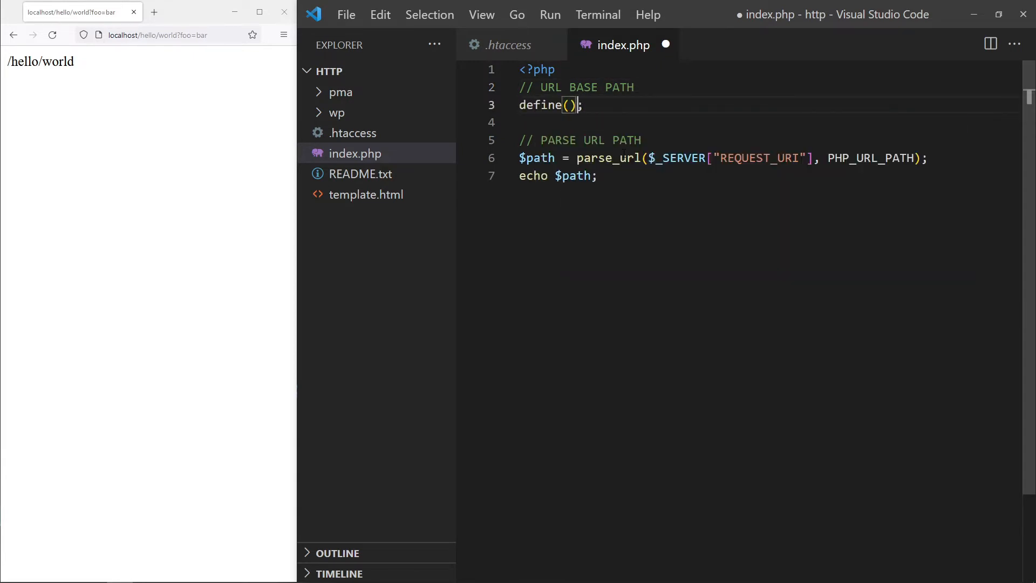
type("\"URL\"")
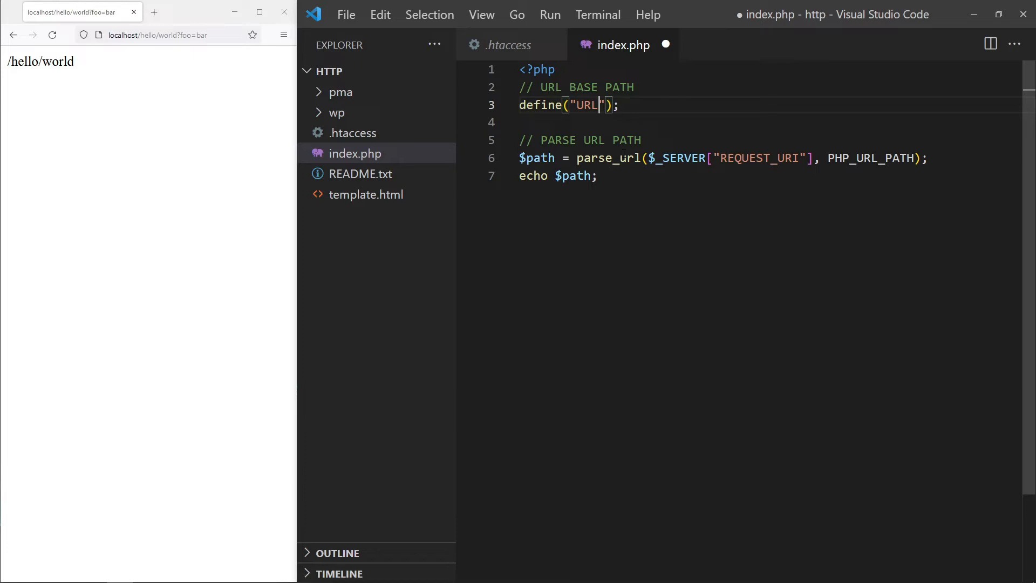
type("_BASE\", \"")
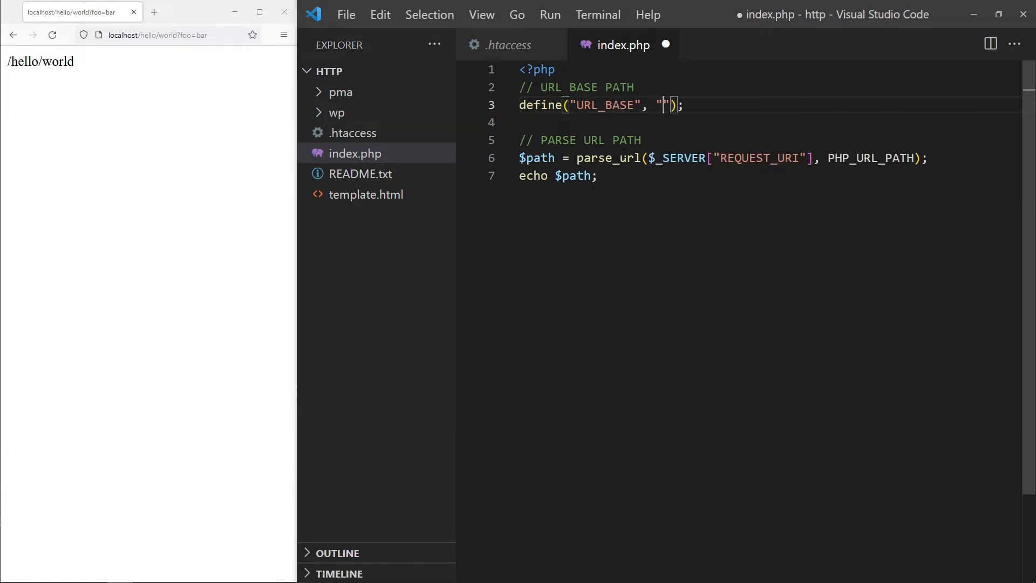
type("/")
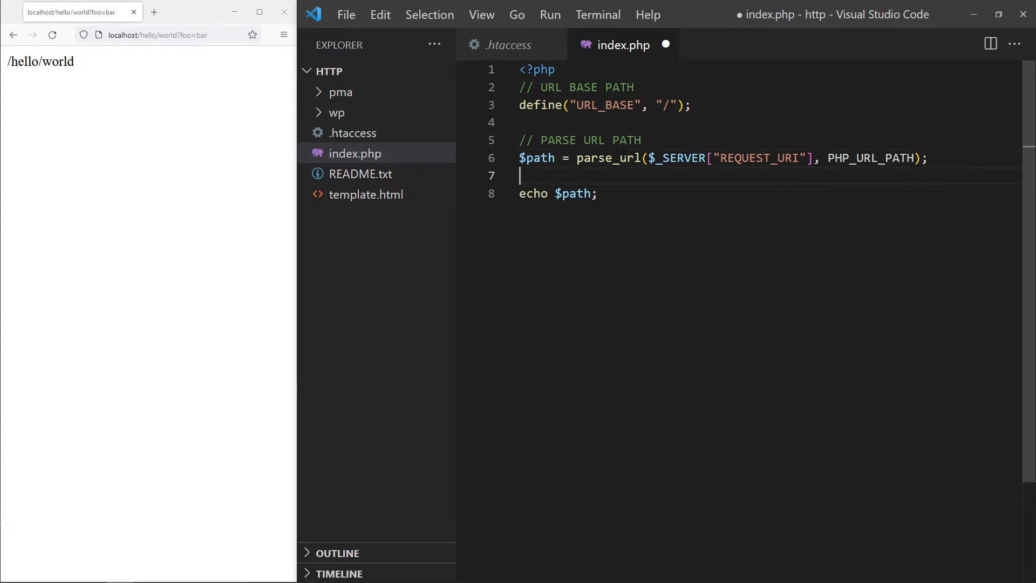
- If $path starts with URL_BASE, set $path = substr($path, strlen(URL_BASE)) and reload the page
type("if (")
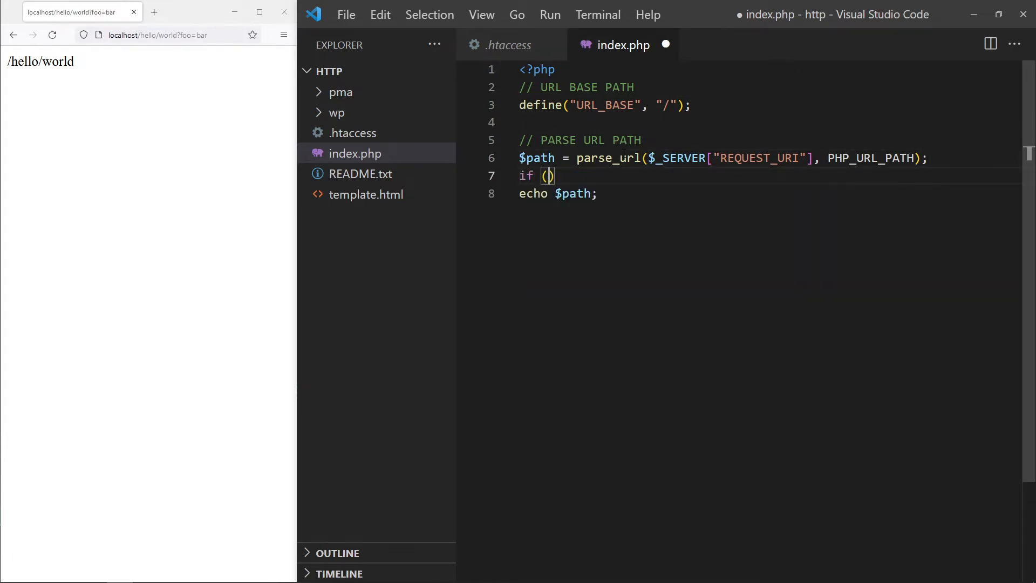
type("substr(")
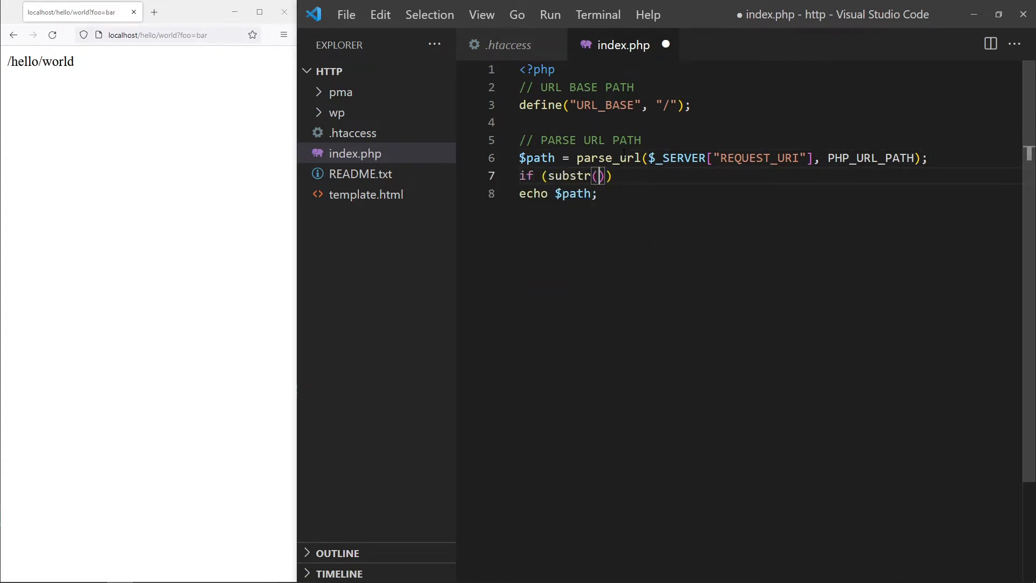
type("$path, 0")
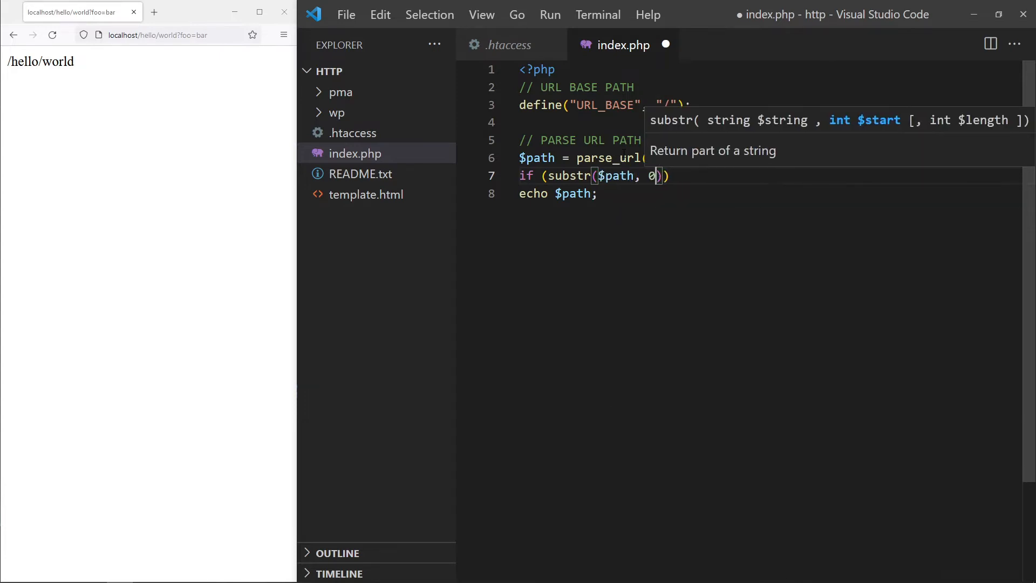
type(", strlen")
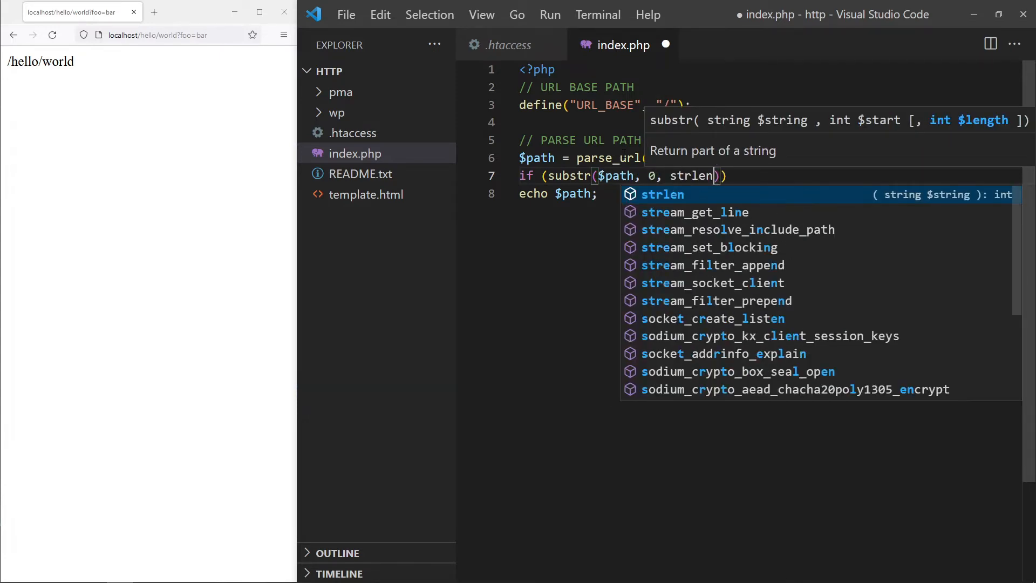
type("URL_BASE")
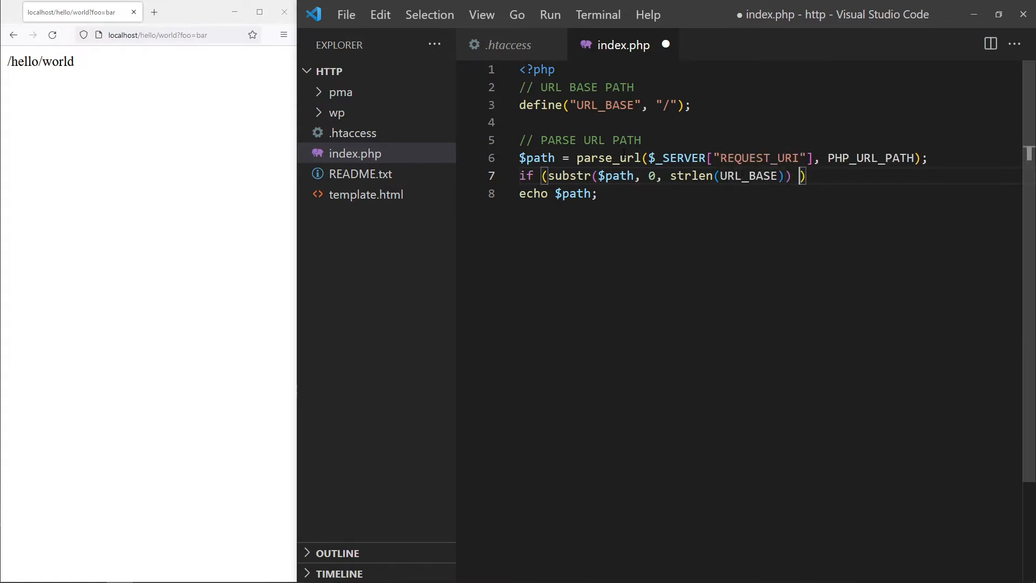
type("== URL_BASE")
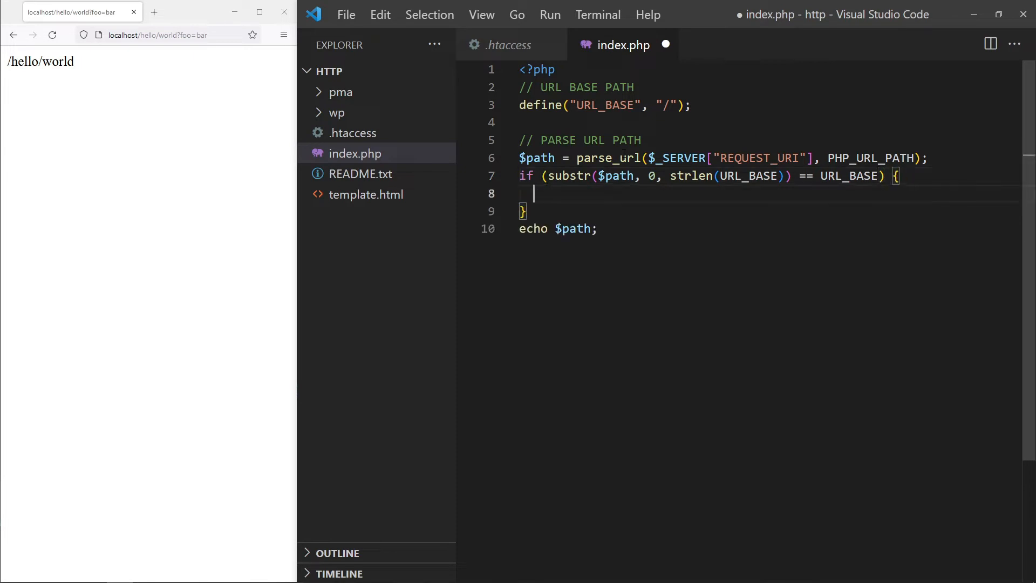
type("$path = substr();")
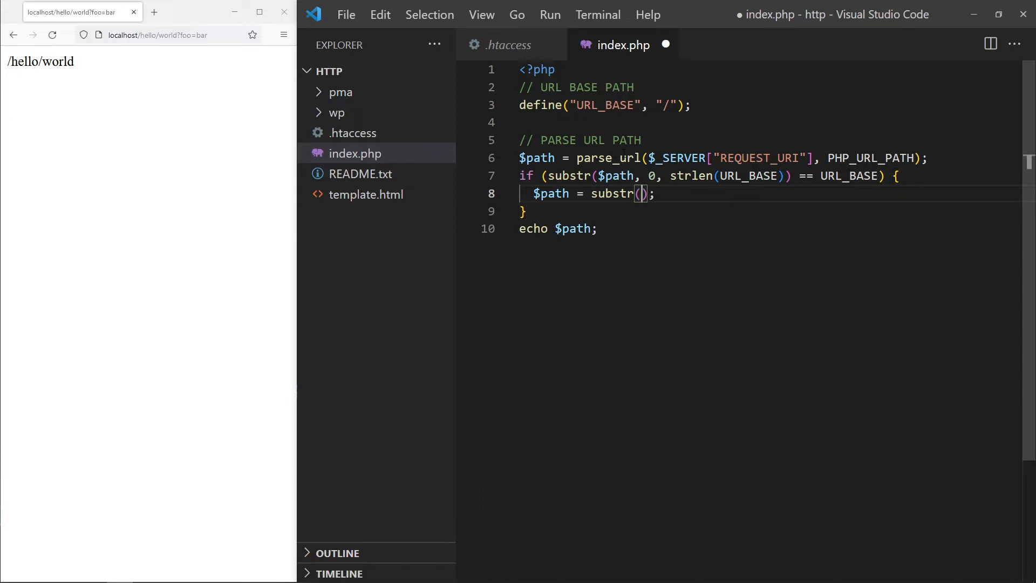
type("$path,")
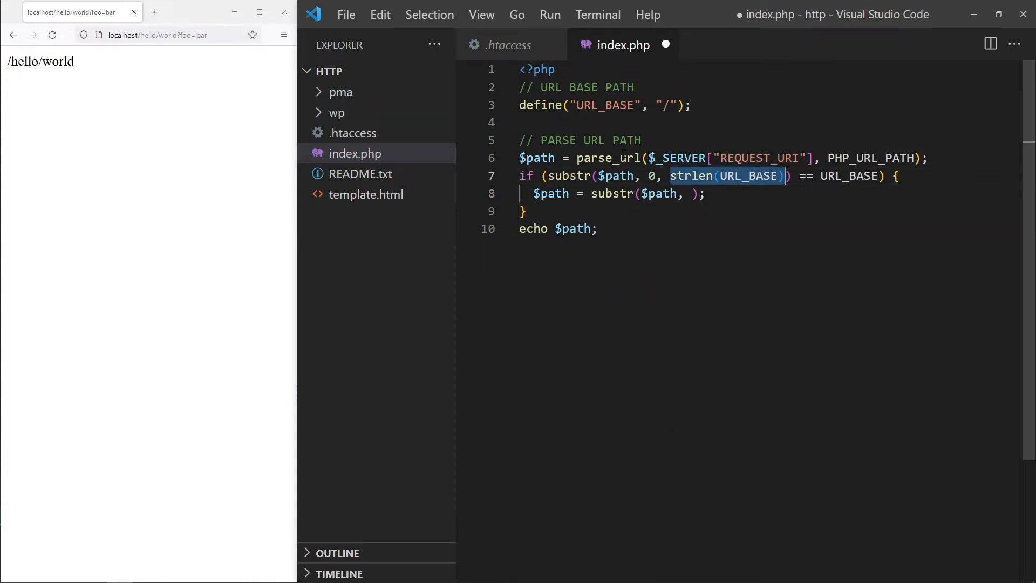
type("strlen(URL_BASE)")
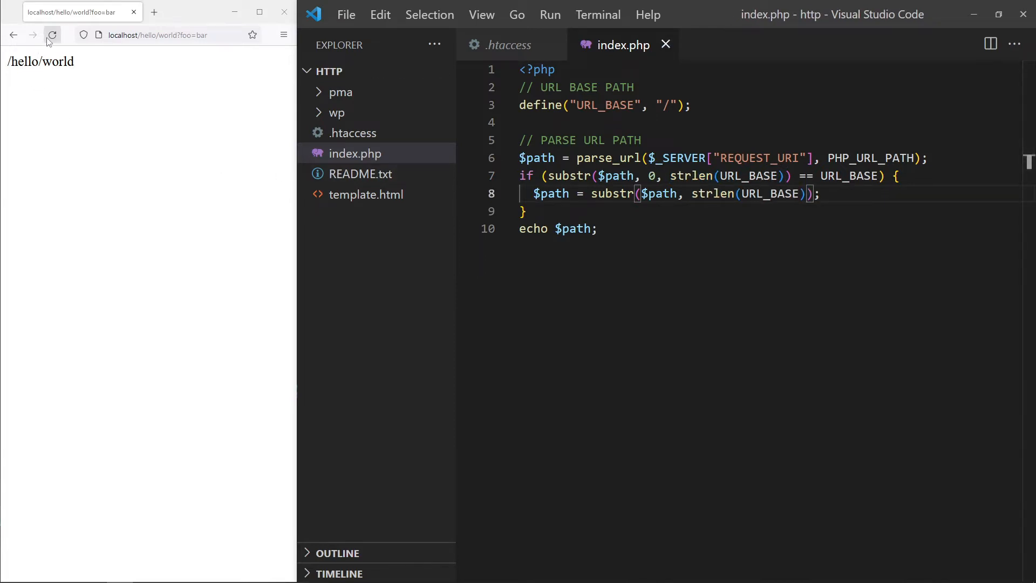
left_click(52, 34)
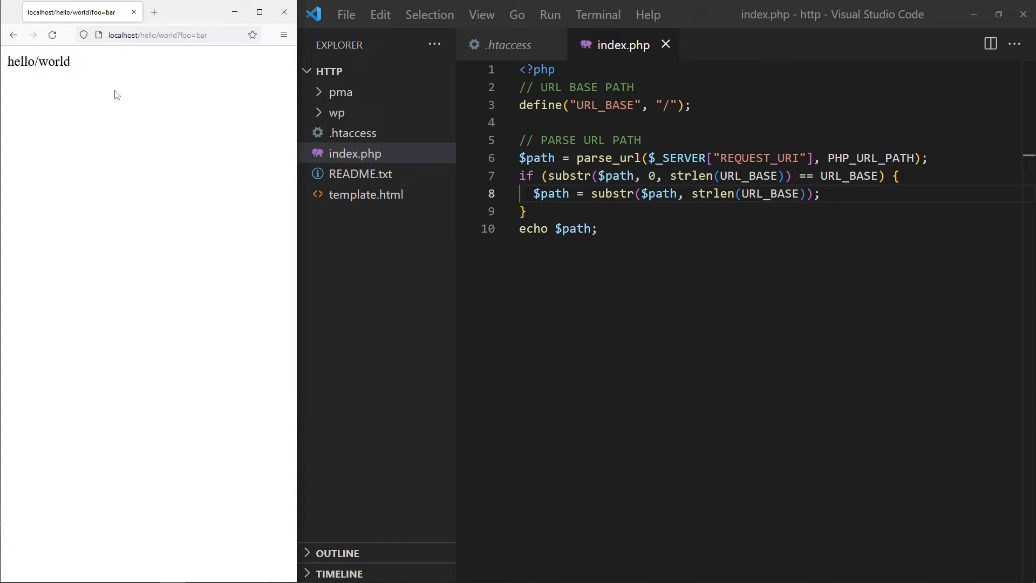
- Explode $path on "/" and test a URL with extra trailing slashes
type("$path = explode(\"")
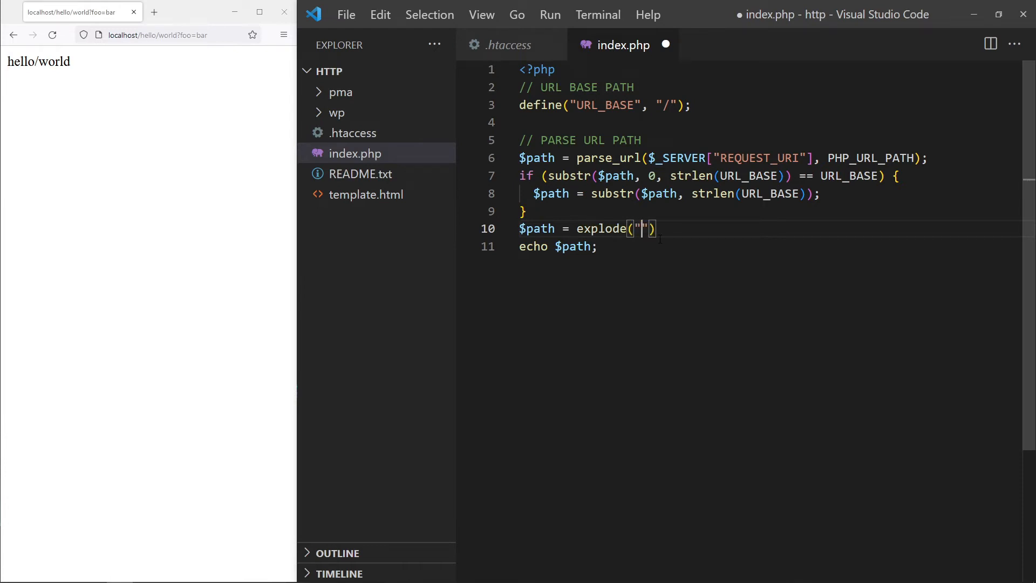
type("/\", $pa")
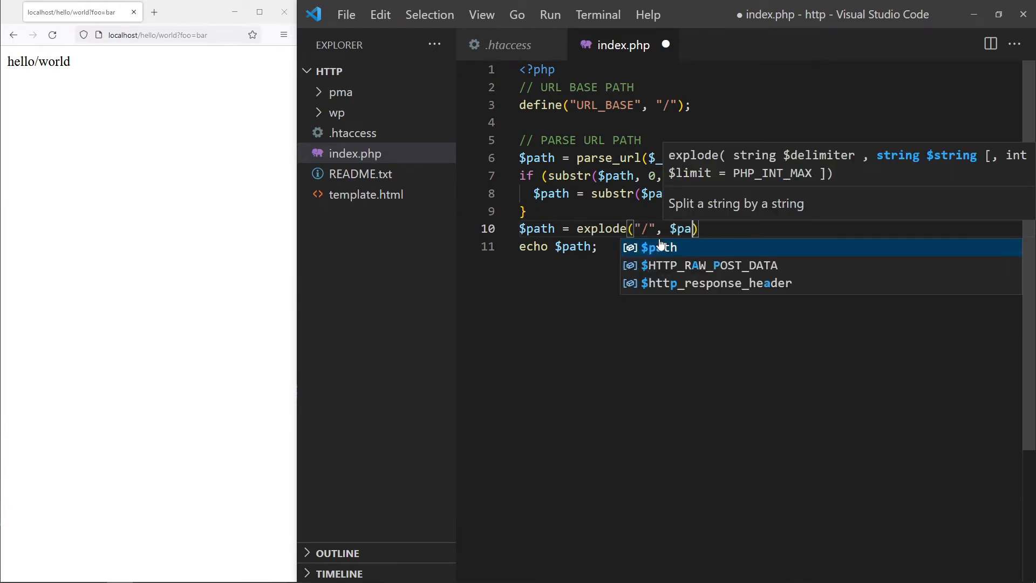
type("p")
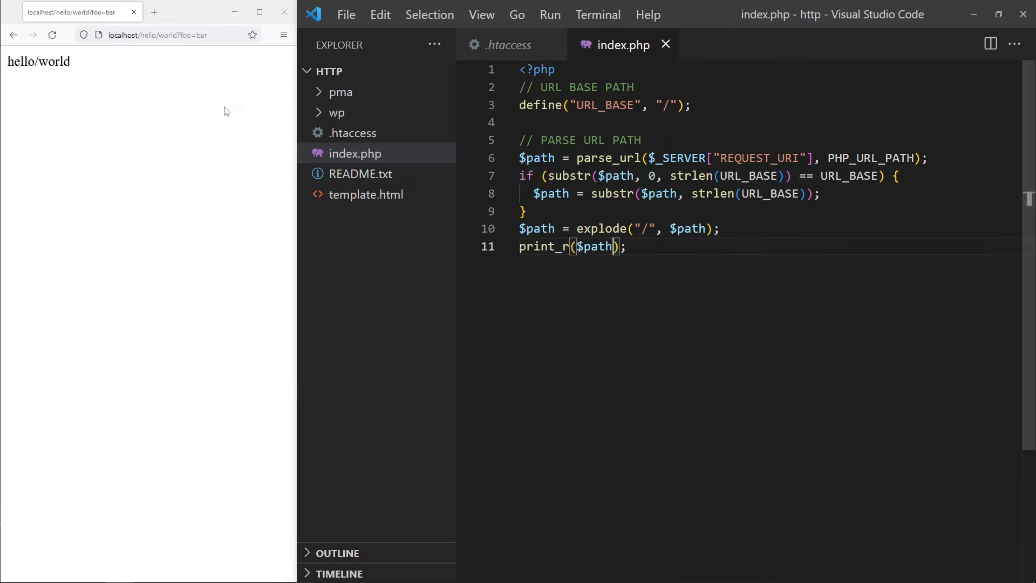
left_click(52, 35)
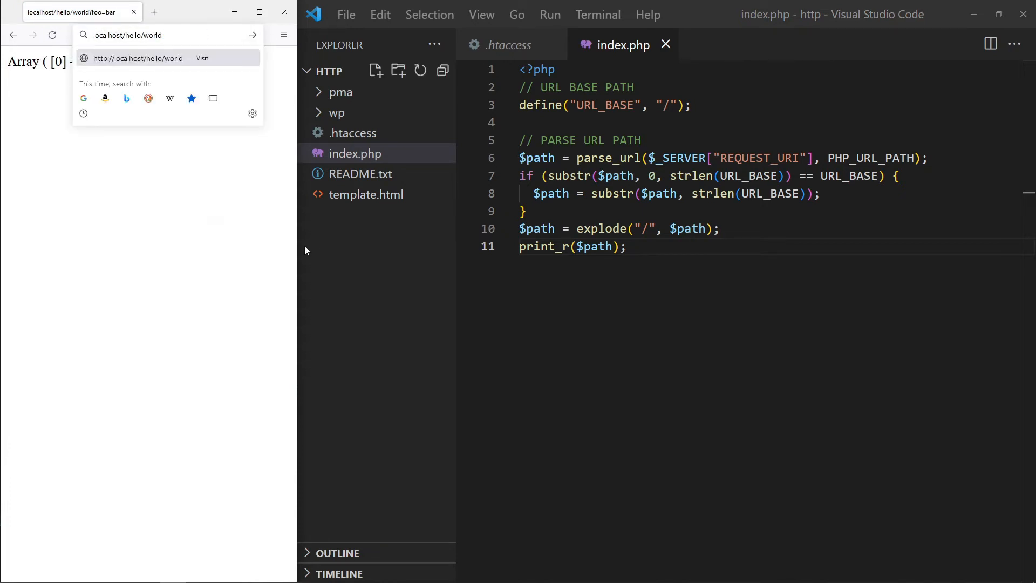
type("//")
key("Enter")
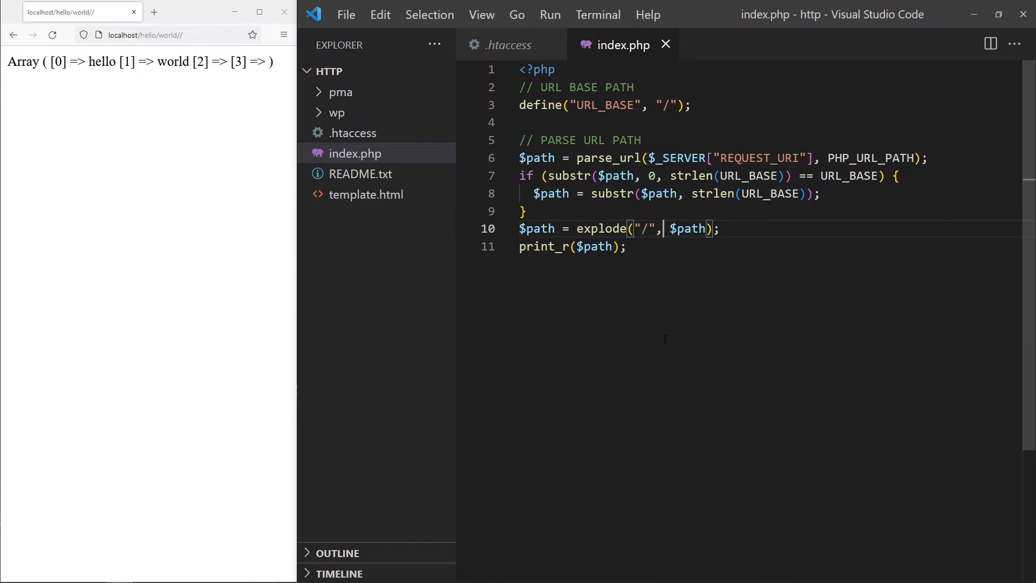
- Trim trailing slashes with rtrim($path, "/\\") before exploding, then reload the page
type("rtrim(")
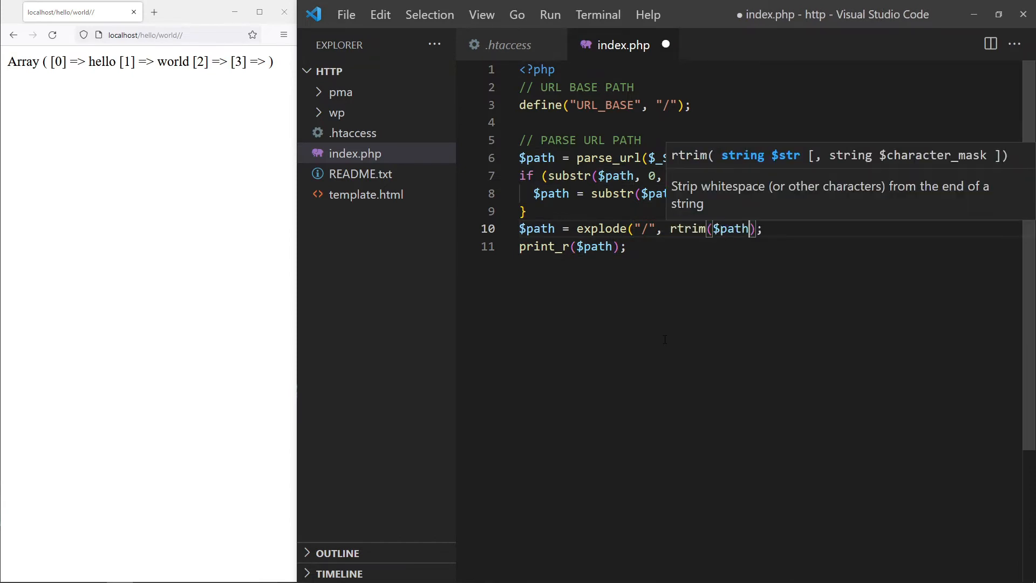
type(", \"/\\\")")
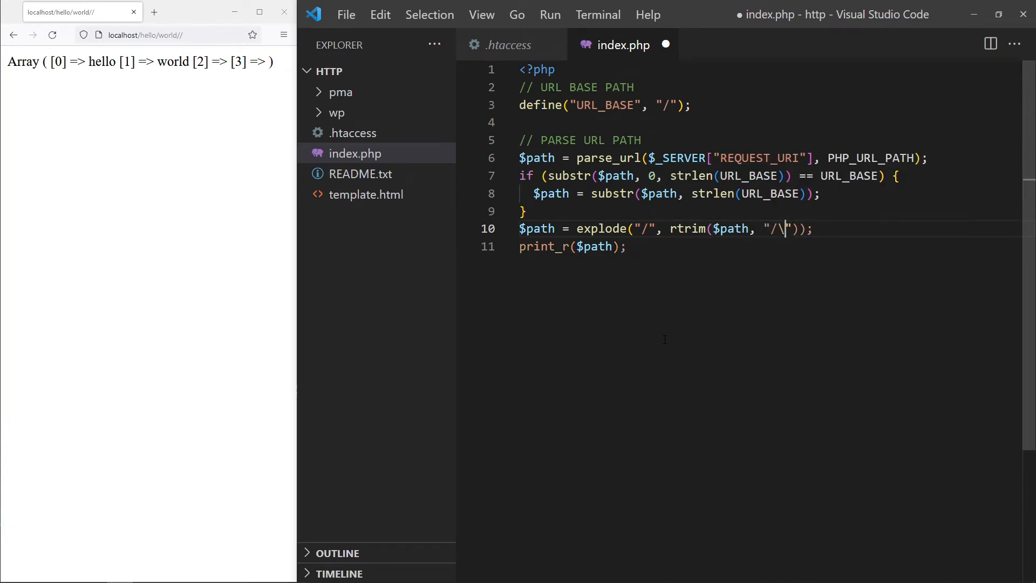
type("\\")
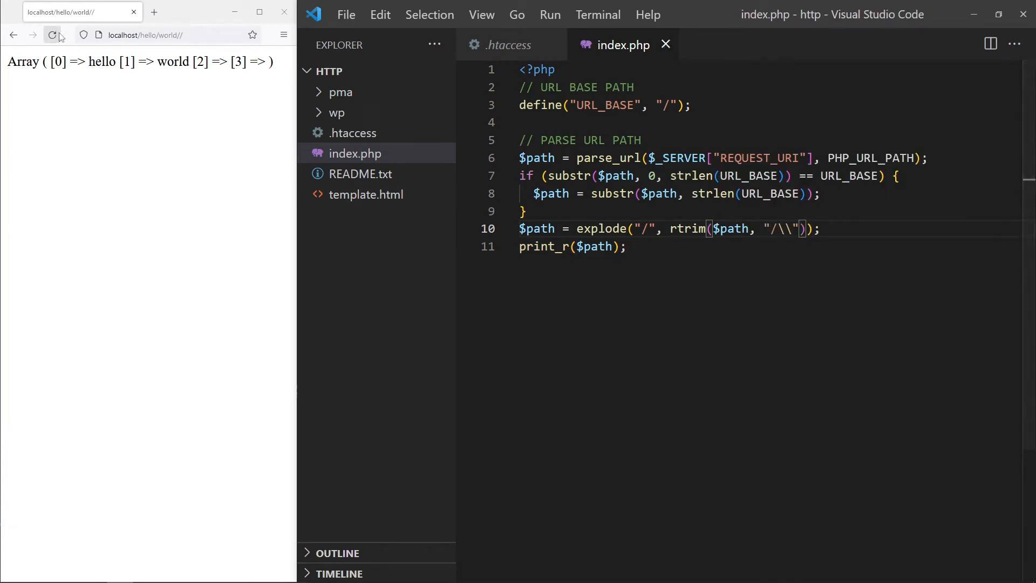
left_click(53, 35)
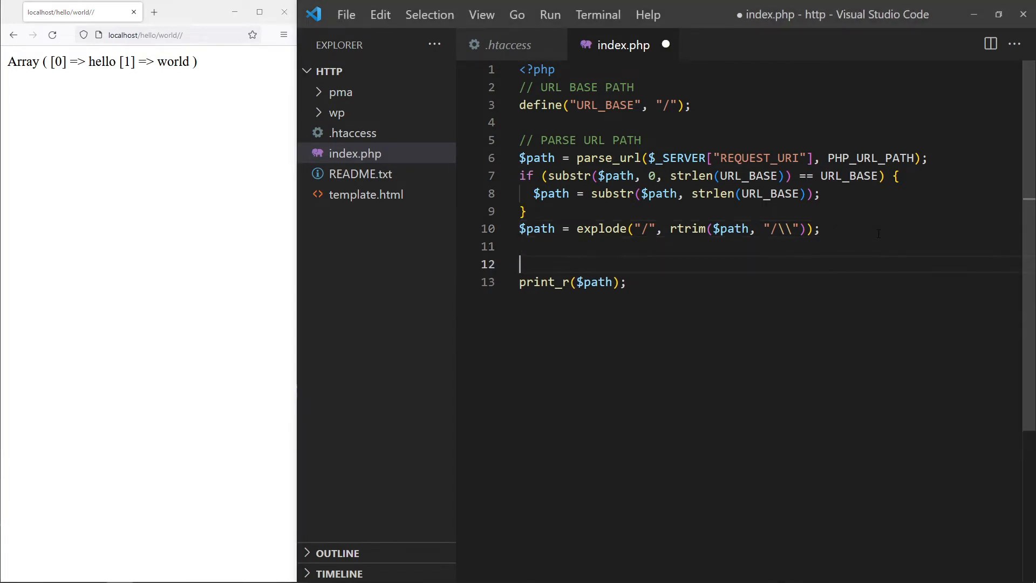
- Add comment examples mapping site.com to index.html, /hello to hello.html, /hello/world to hello-world.html
type("// LOAD REQUES")
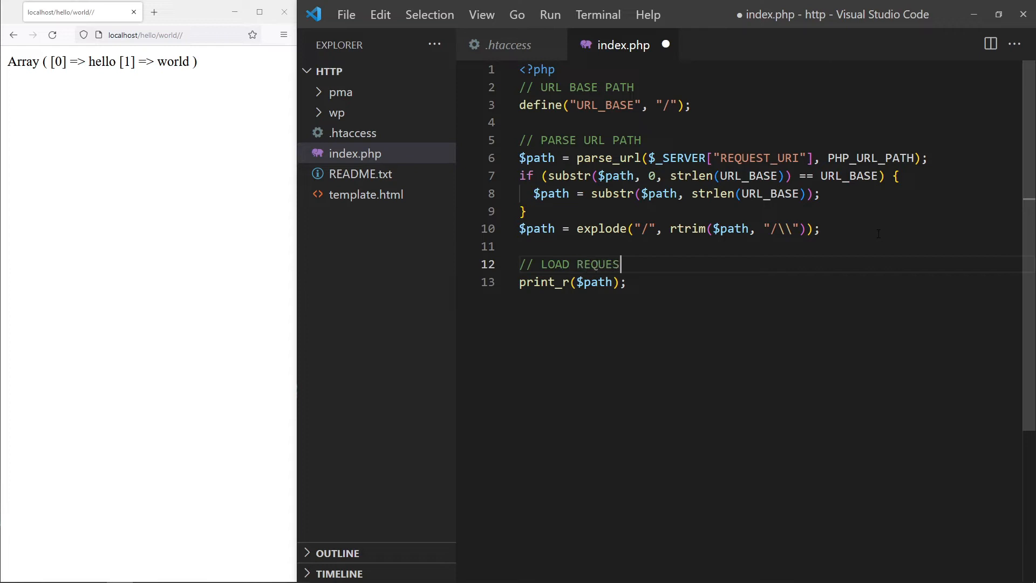
type("TED PAGE")
type("// h")
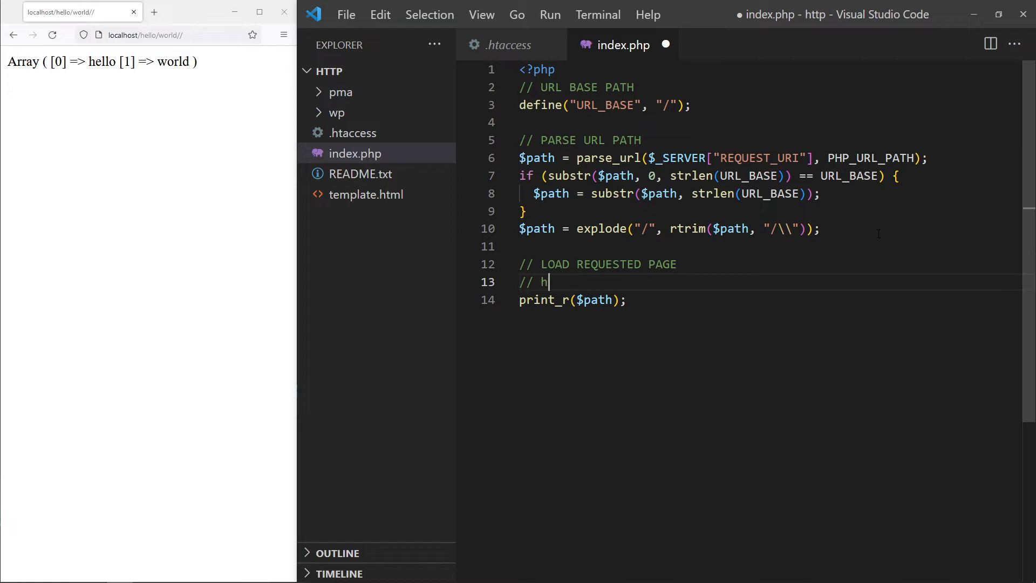
type("ttp://si")
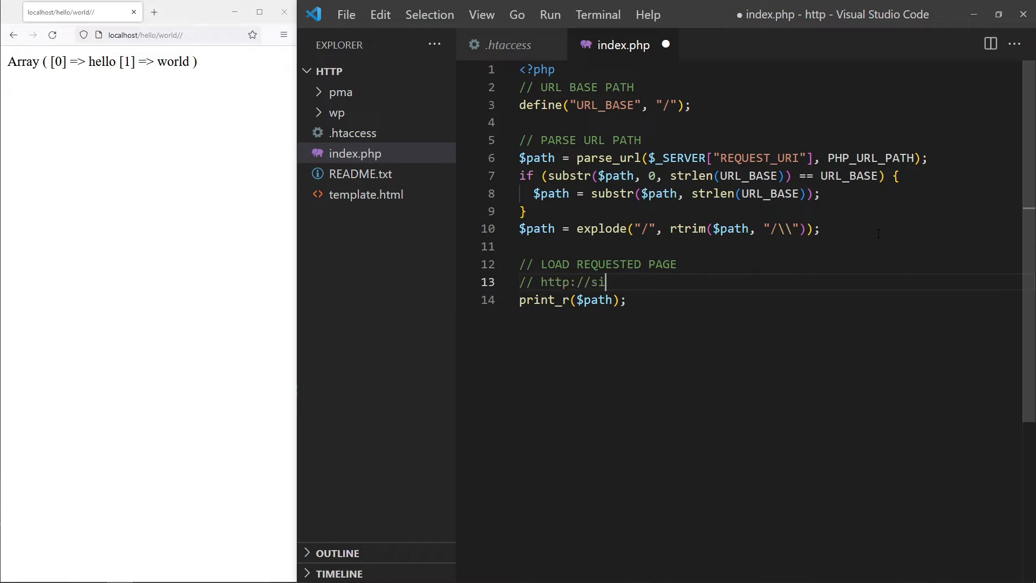
type("te.com")
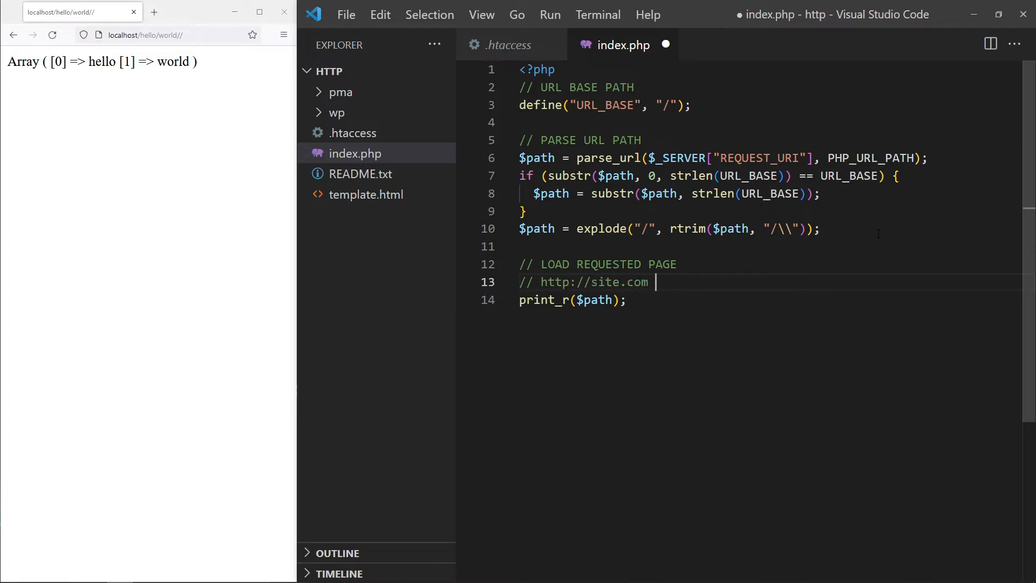
type("> index")
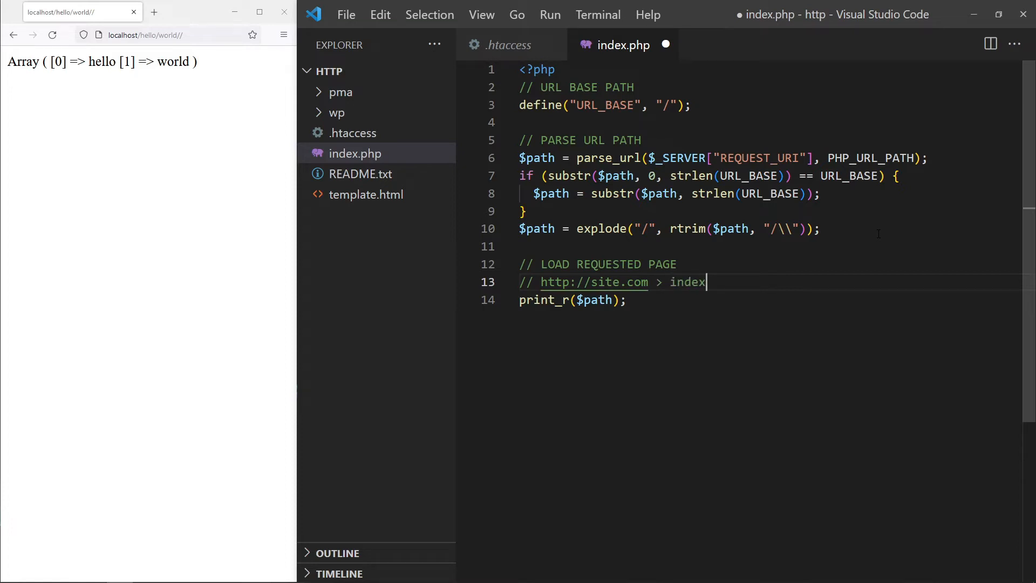
type(".html")
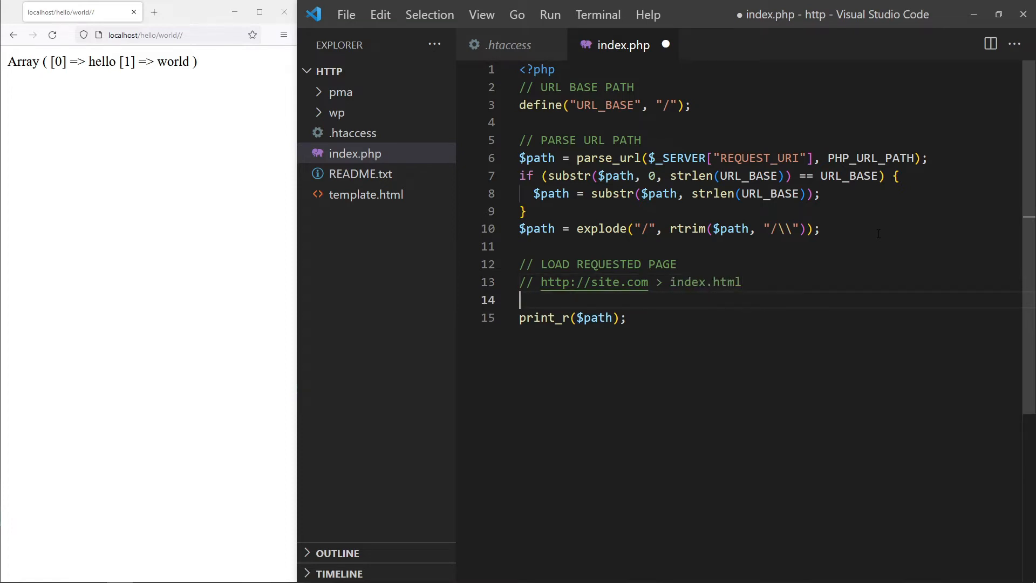
type("// http://s")
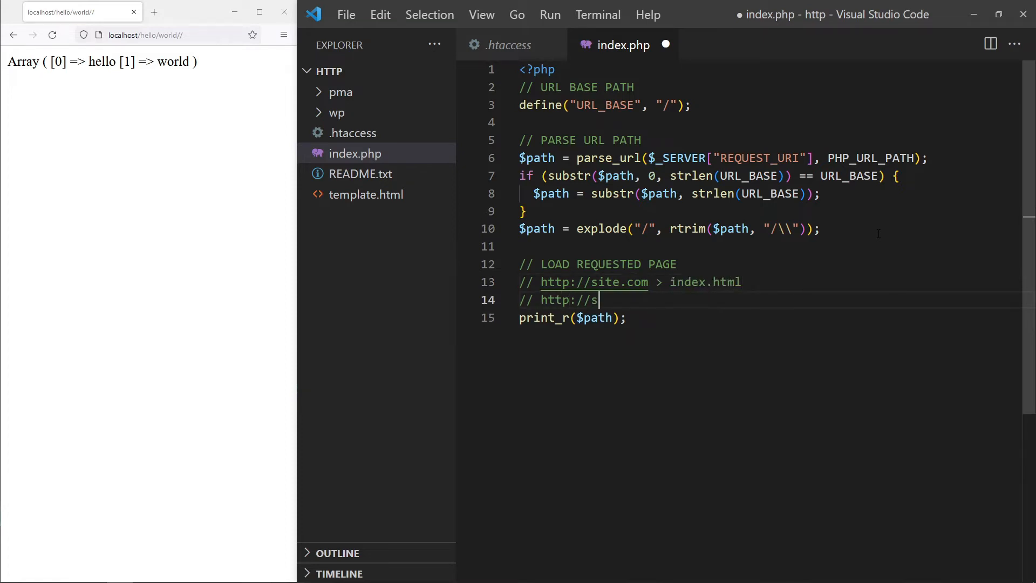
type("ite.com/hell")
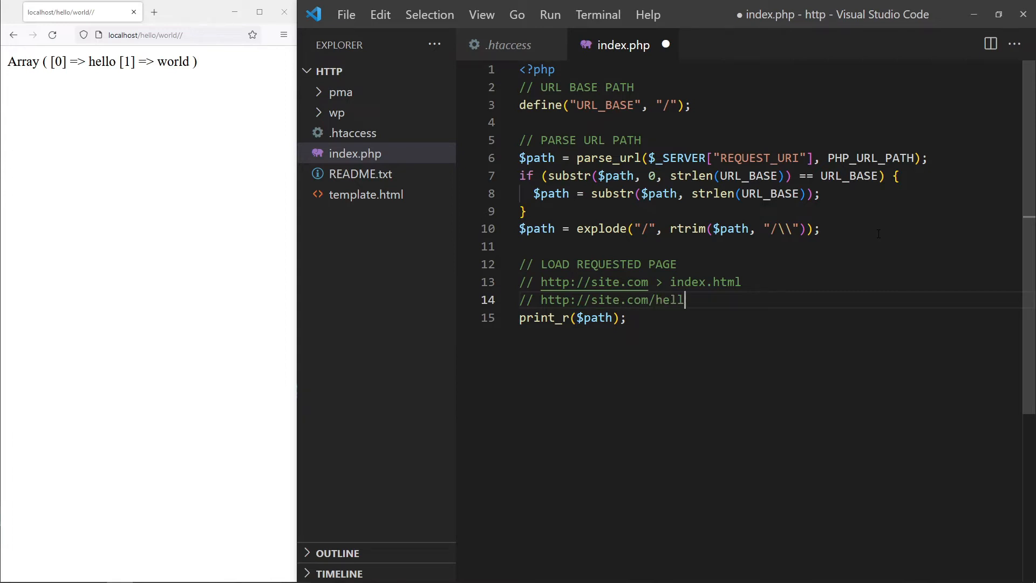
type("o >")
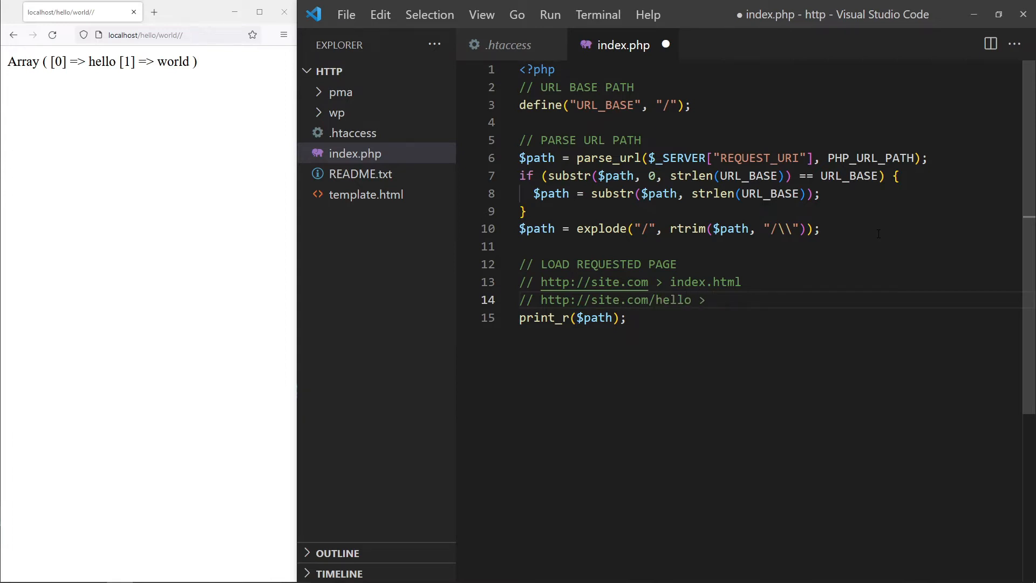
type("hello.html")
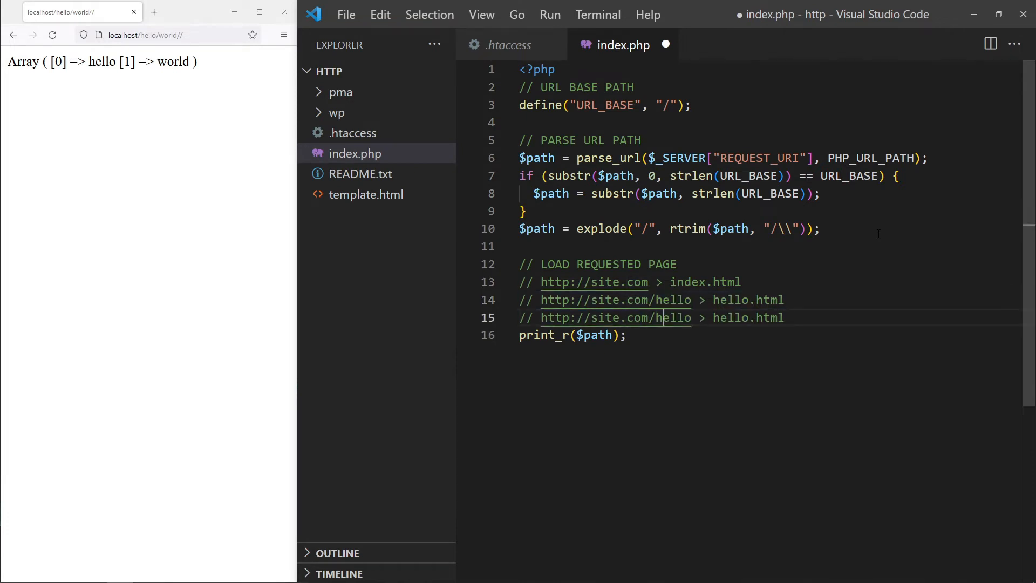
type("/worl")
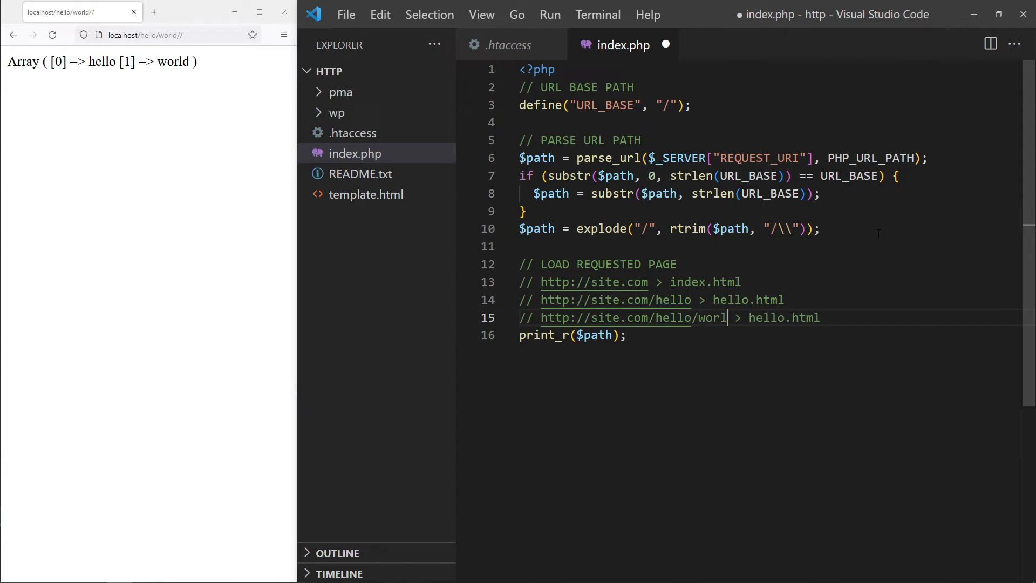
type("d-")
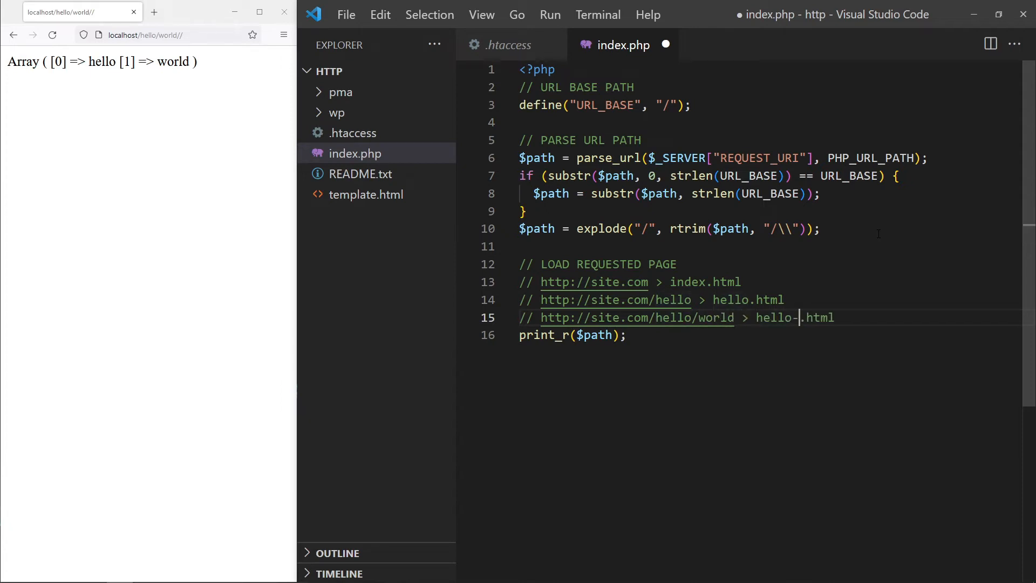
type("world")
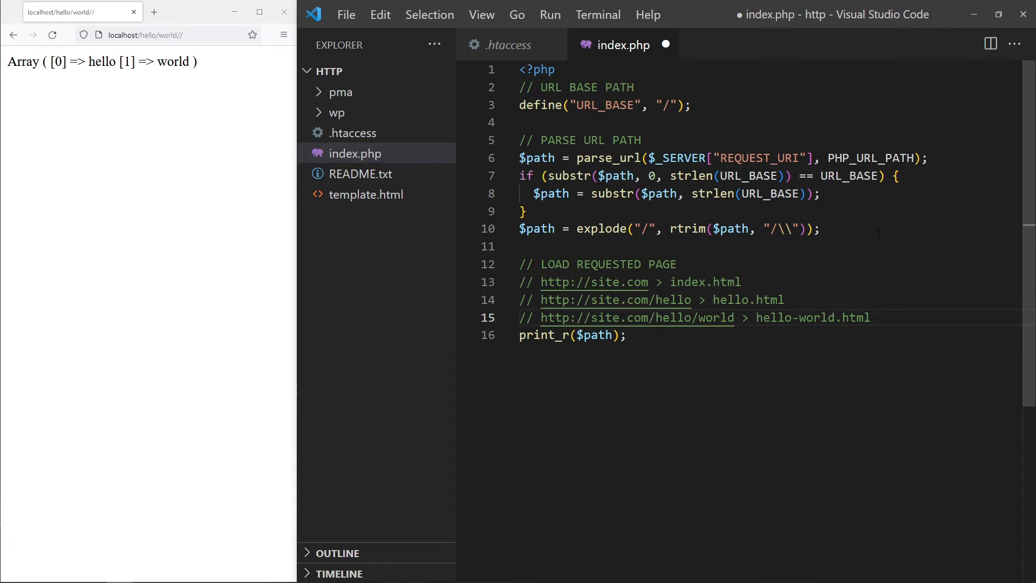
- Add an if for a single path part, setting $file to index.html or the part plus .html
key("Enter")
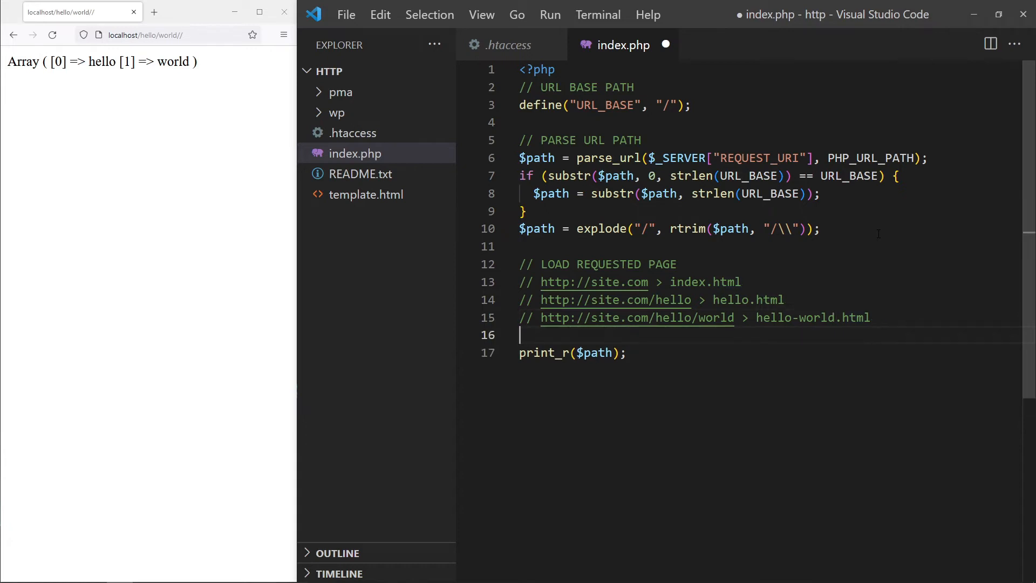
type("if (count")
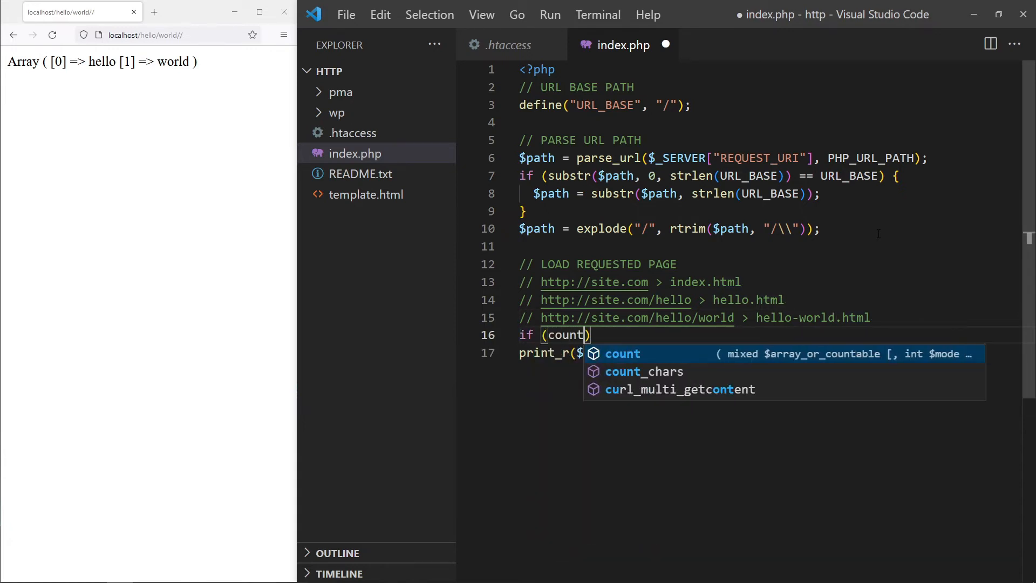
type("($path)")
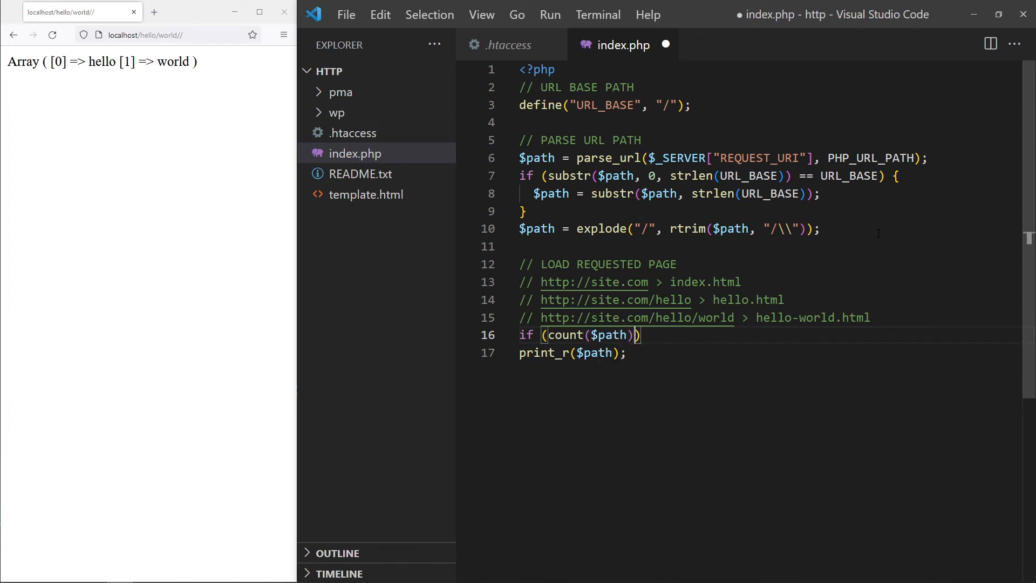
type("==")
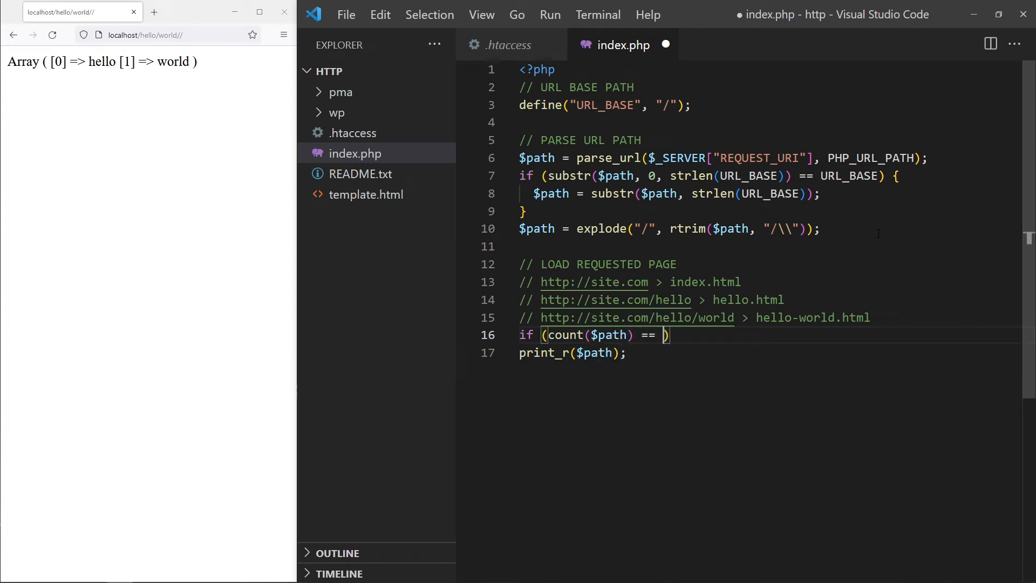
type("1) {")
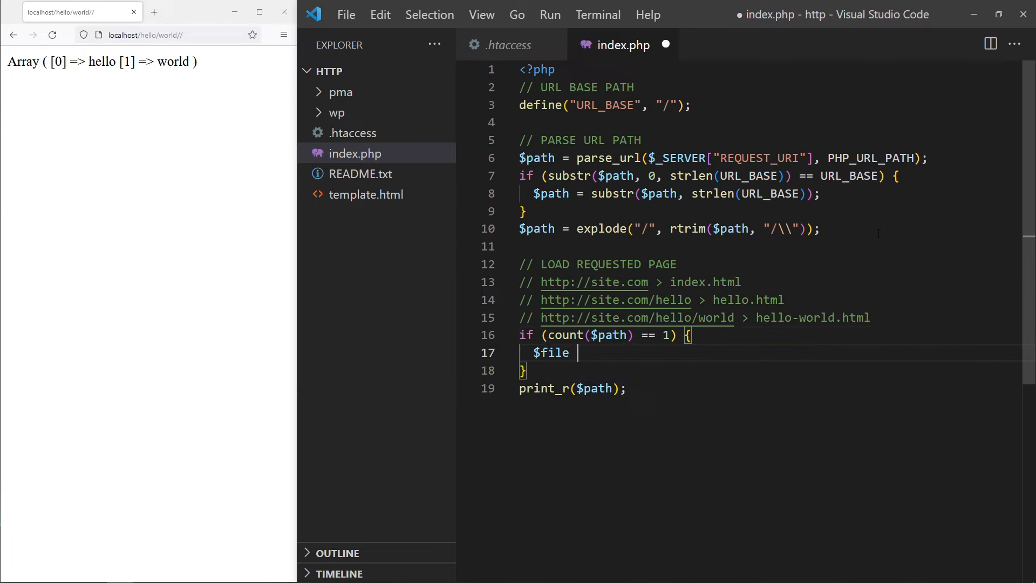
type("= $path[0")
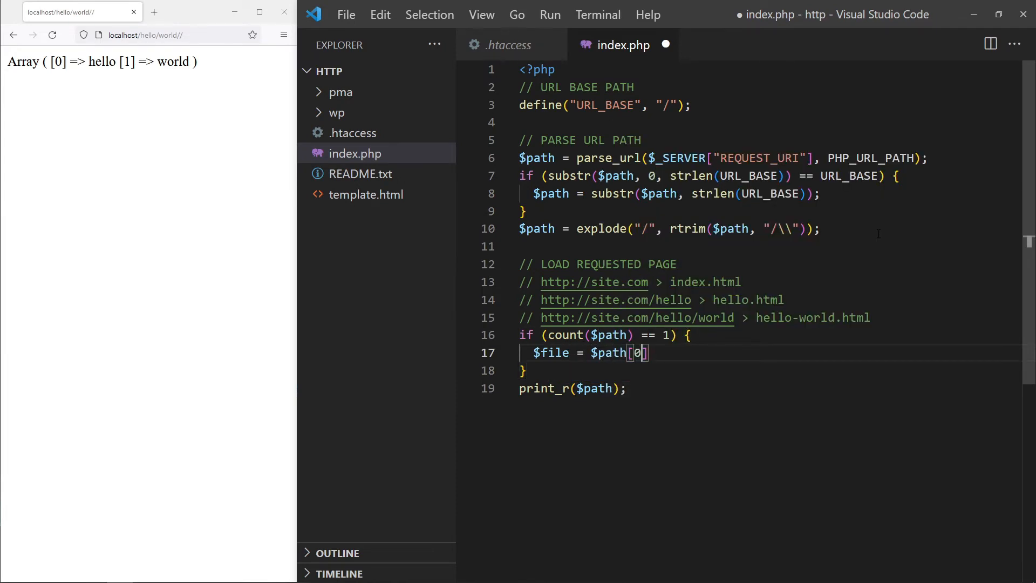
type("=\"\"")
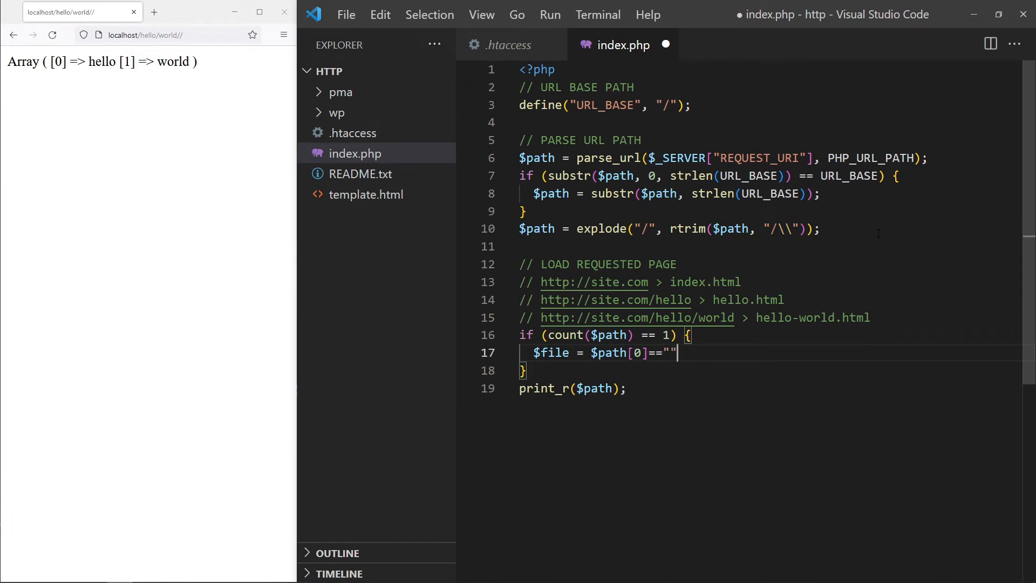
type("? \"index.html\" : $")
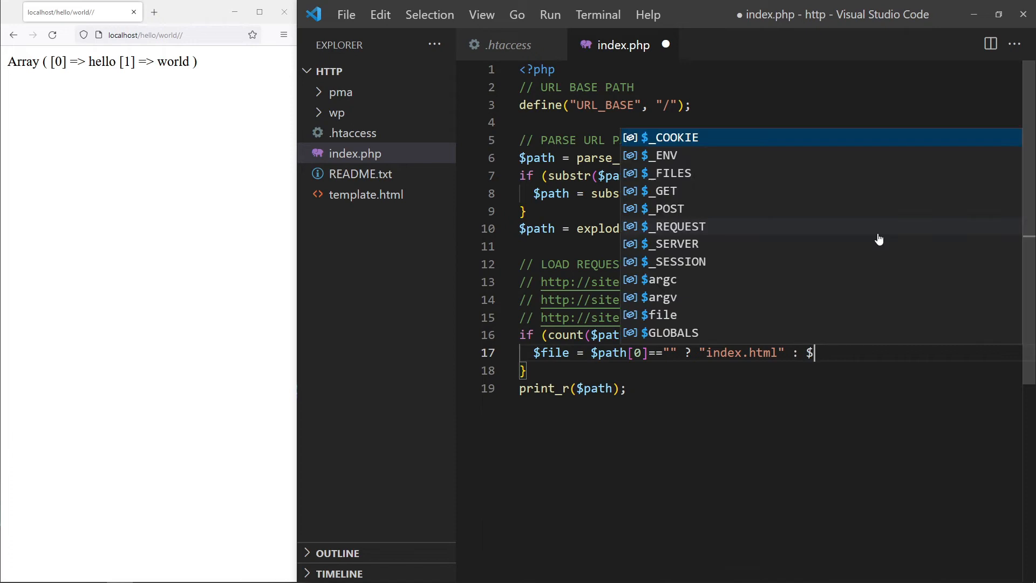
type("path[1]")
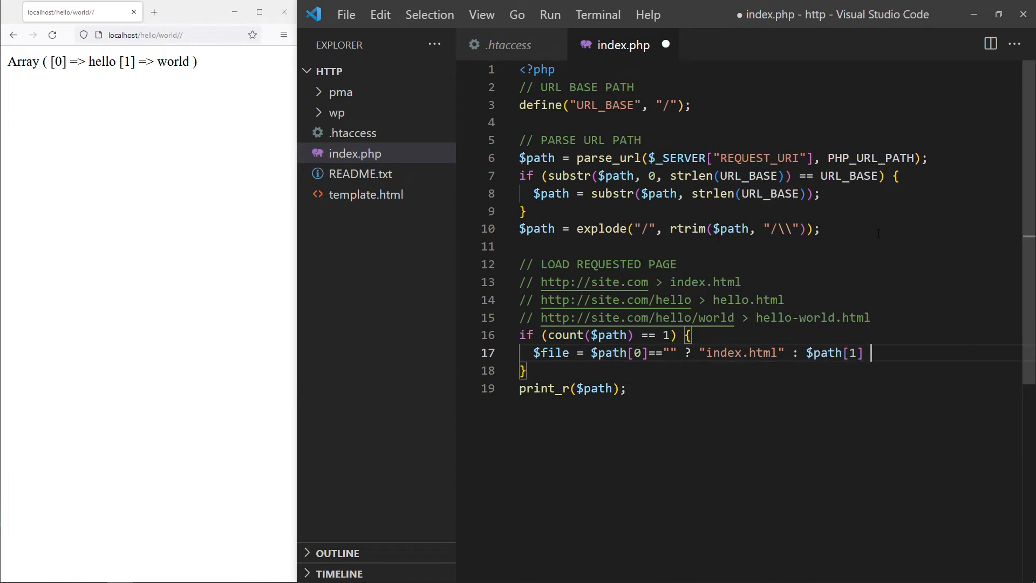
type(". \".html\";")
left_click(772, 370)
type(" else {")
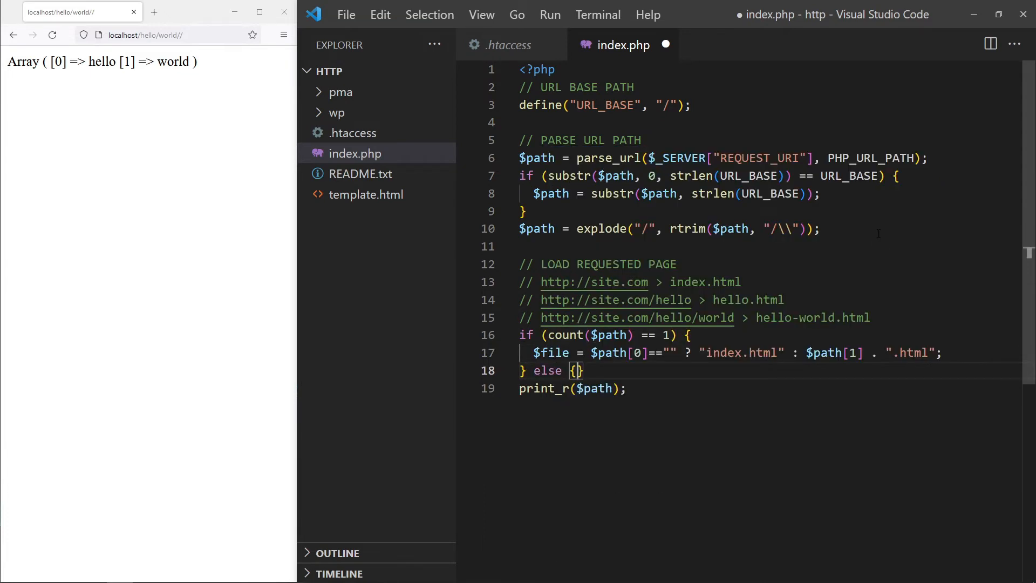
- Add the else branch imploding parts with '-' plus .html, echo $file, and save
type("$file =")
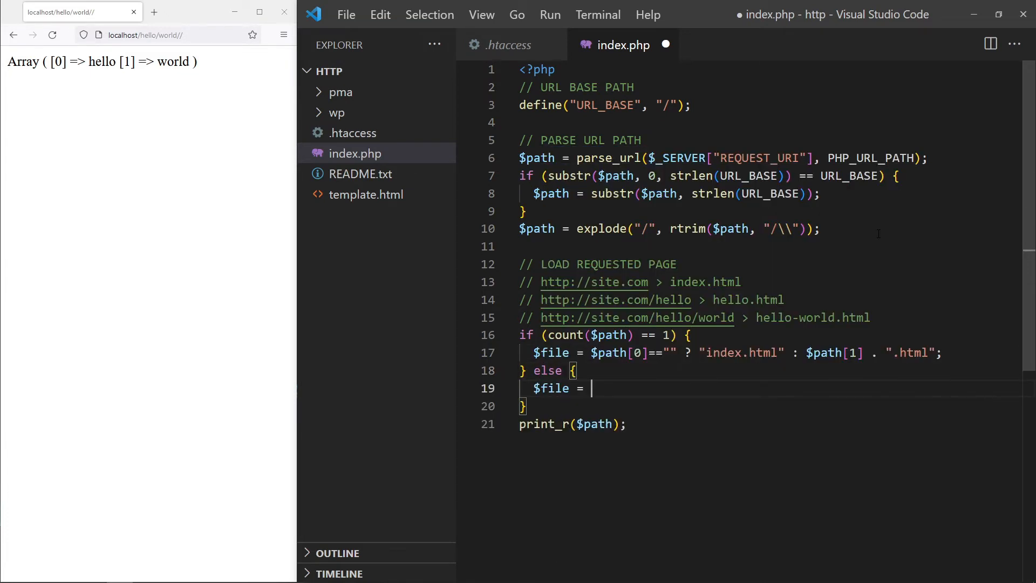
type("implode(\"-\");")
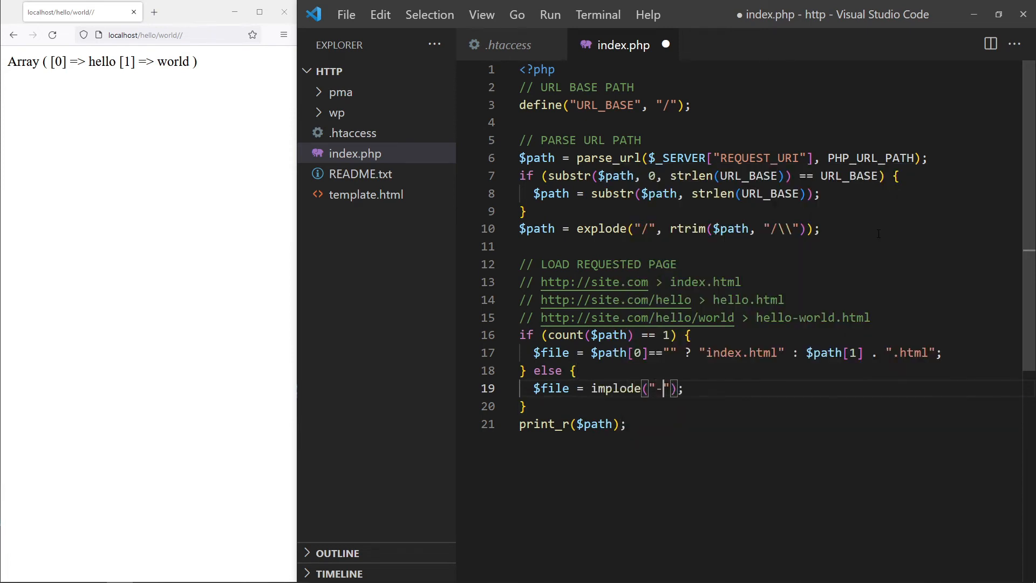
type("$pat")
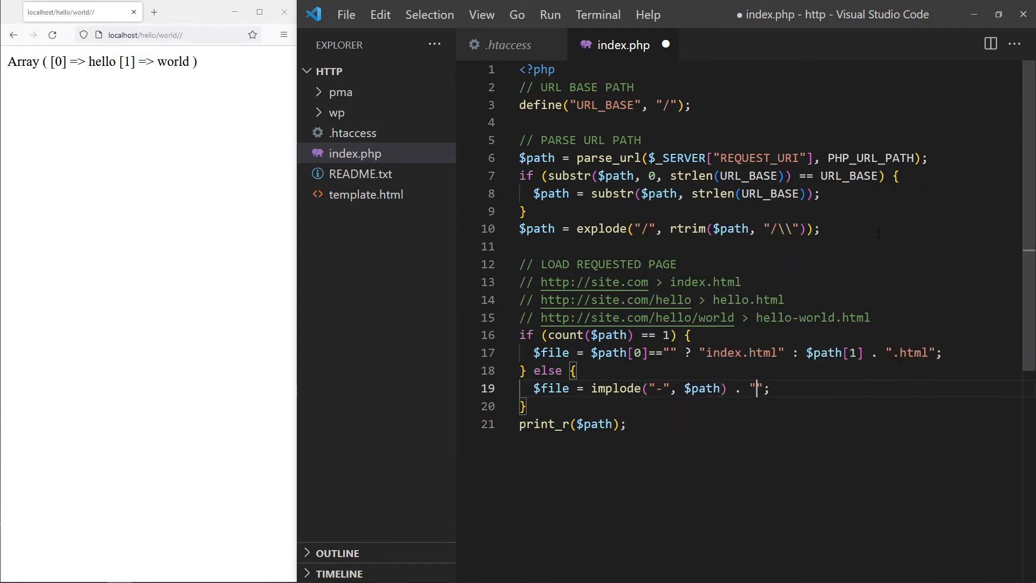
type("html")
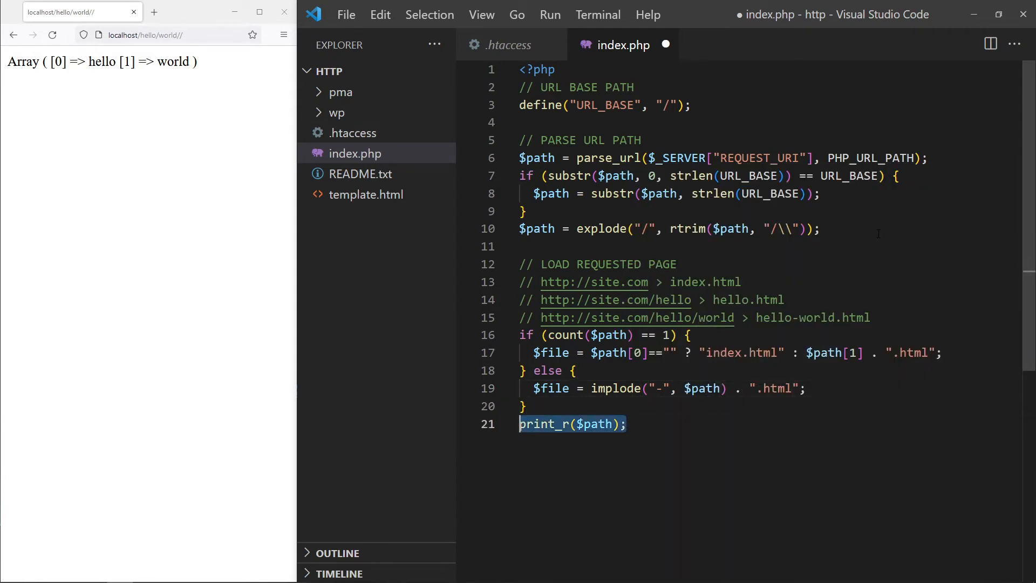
type("echo $file;")
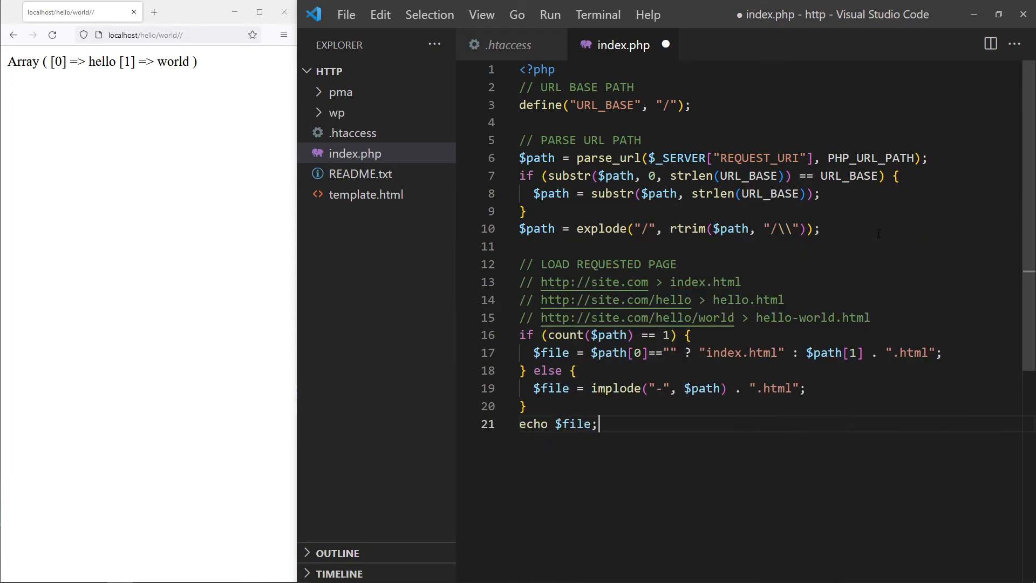
key("ctrl+s")
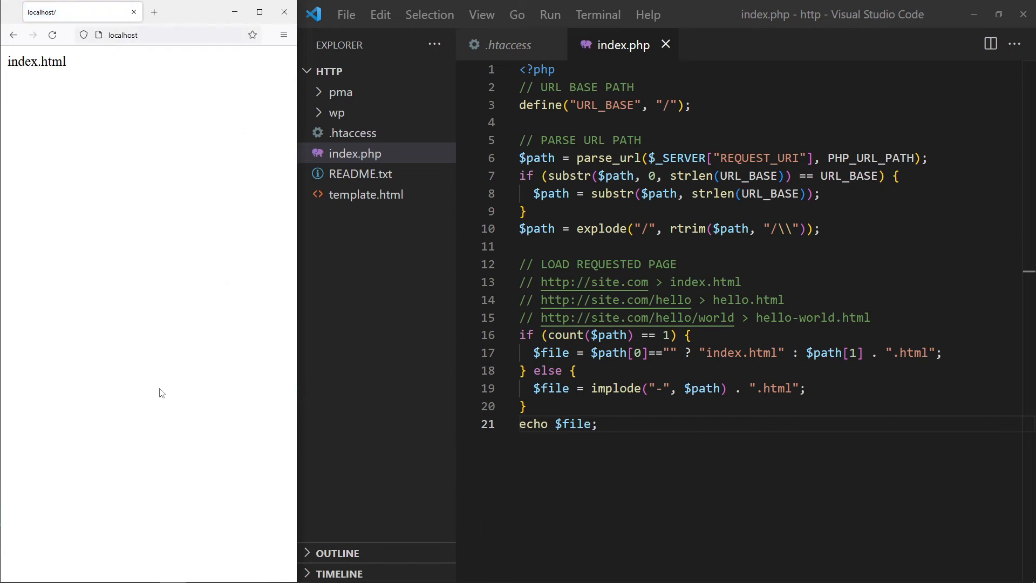
- Test localhost/hello, change $path[1] to $path[0], then test a multi-part URL
left_click(132, 34)
type("/hello")
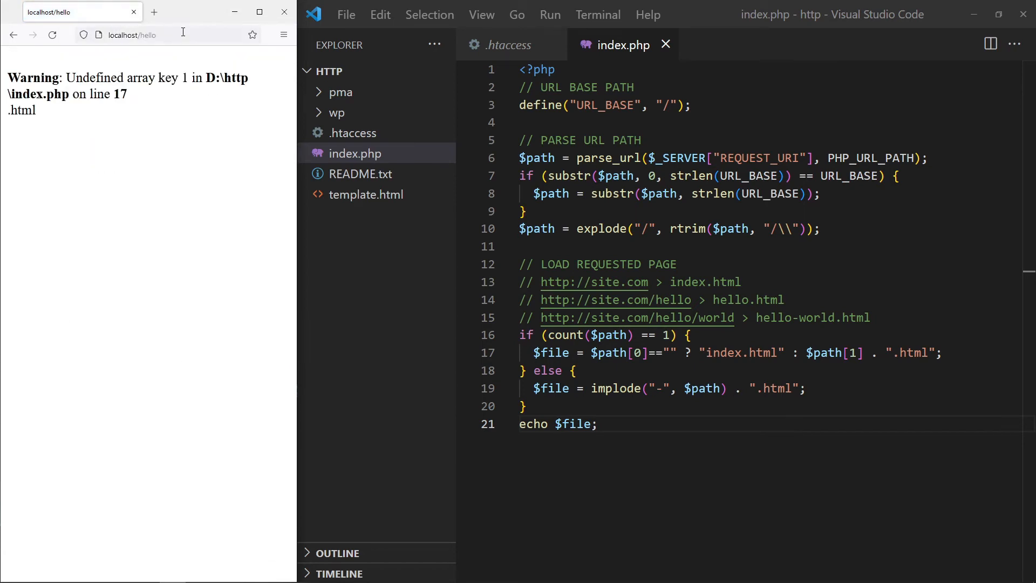
type("0")
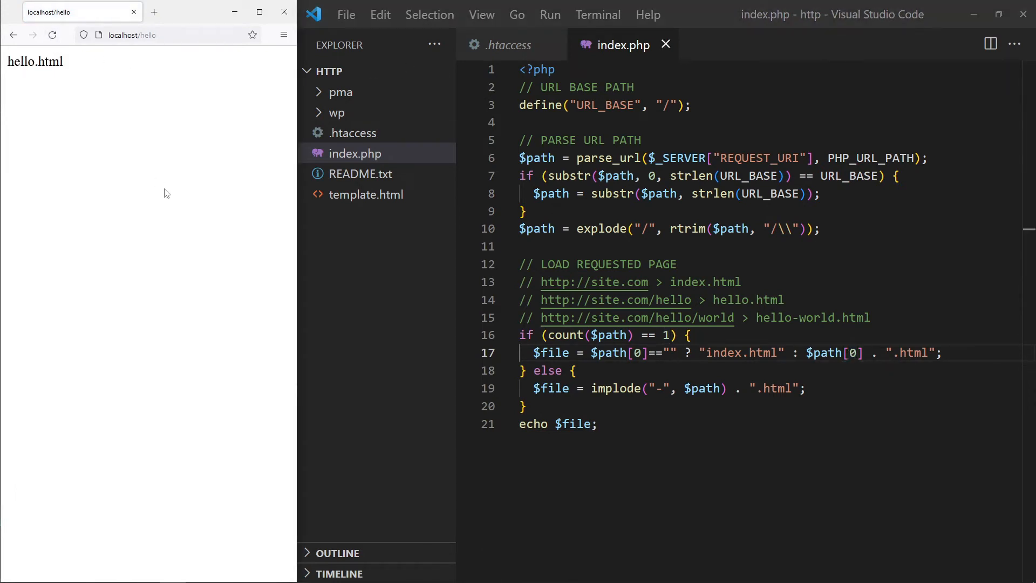
left_click(165, 35)
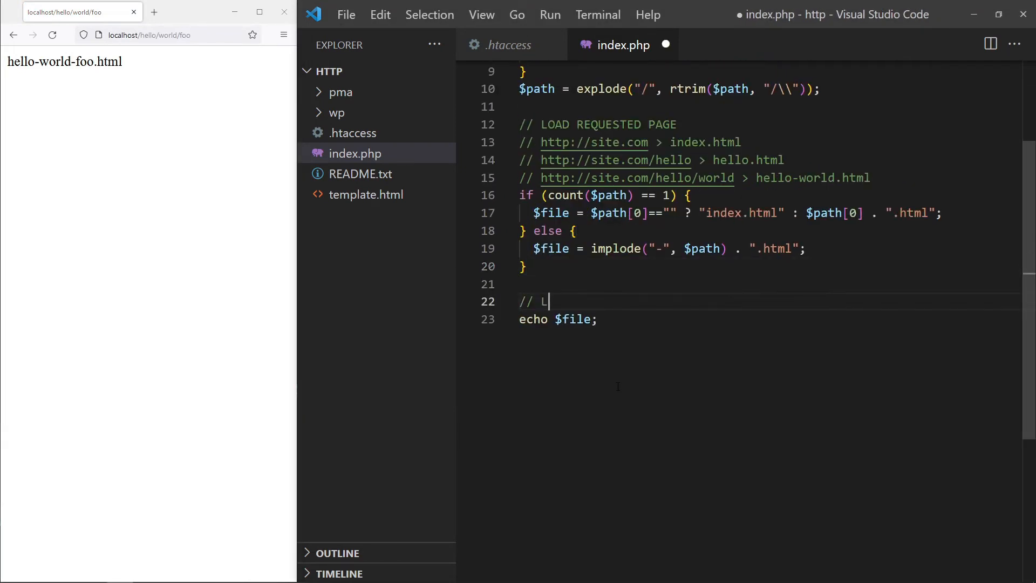
- Type a // LOAD PHYSICAL FILE comment in index.php, then add a pages folder with a new file
type("OAD PHYSIC")
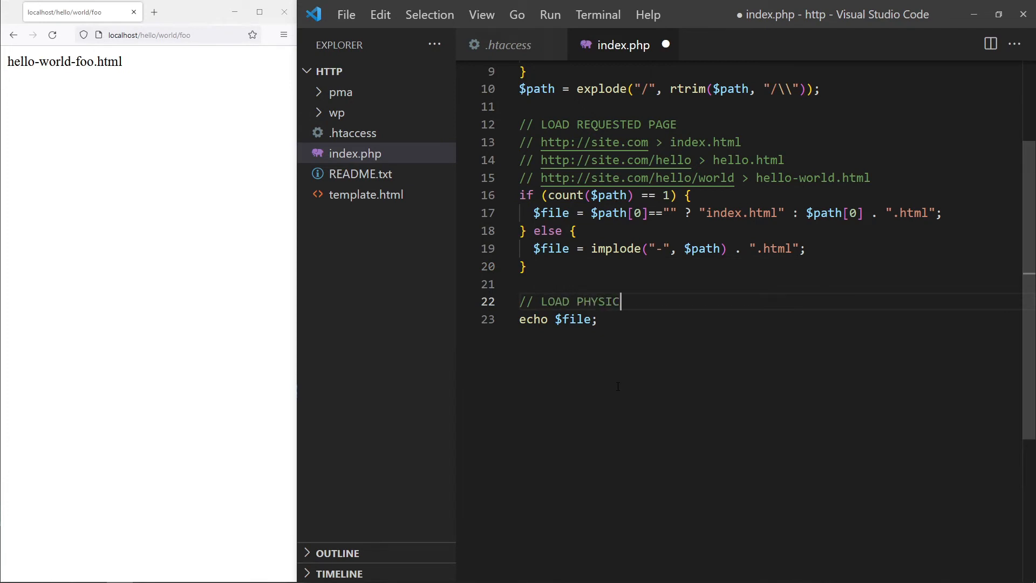
type("AL FILE")
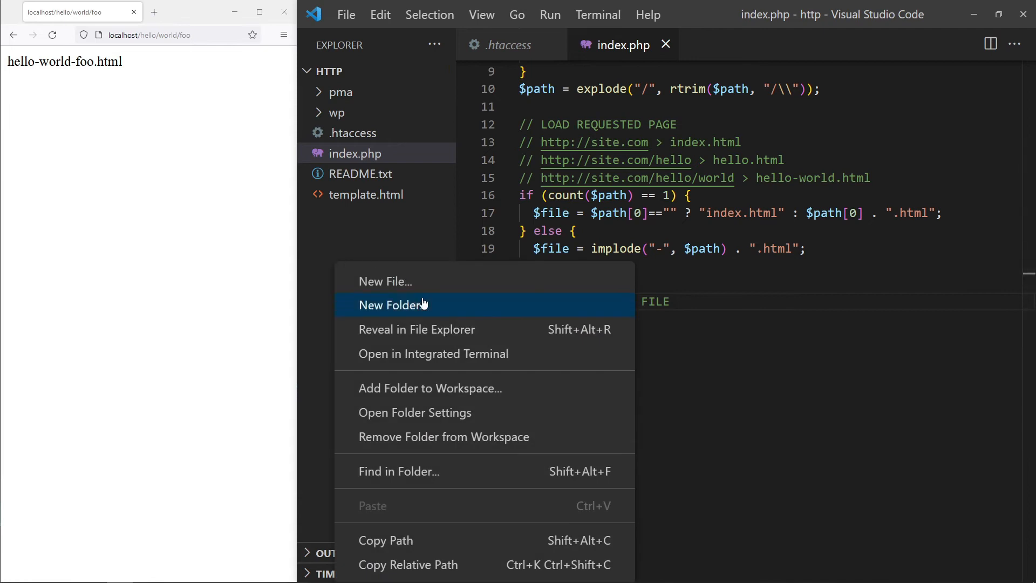
left_click(393, 304)
type("pages")
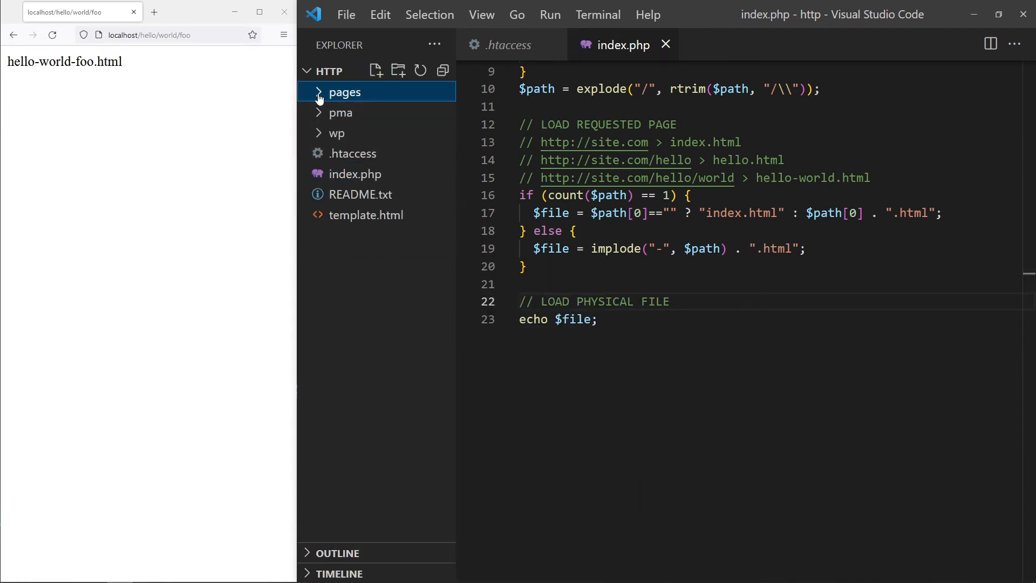
right_click(345, 92)
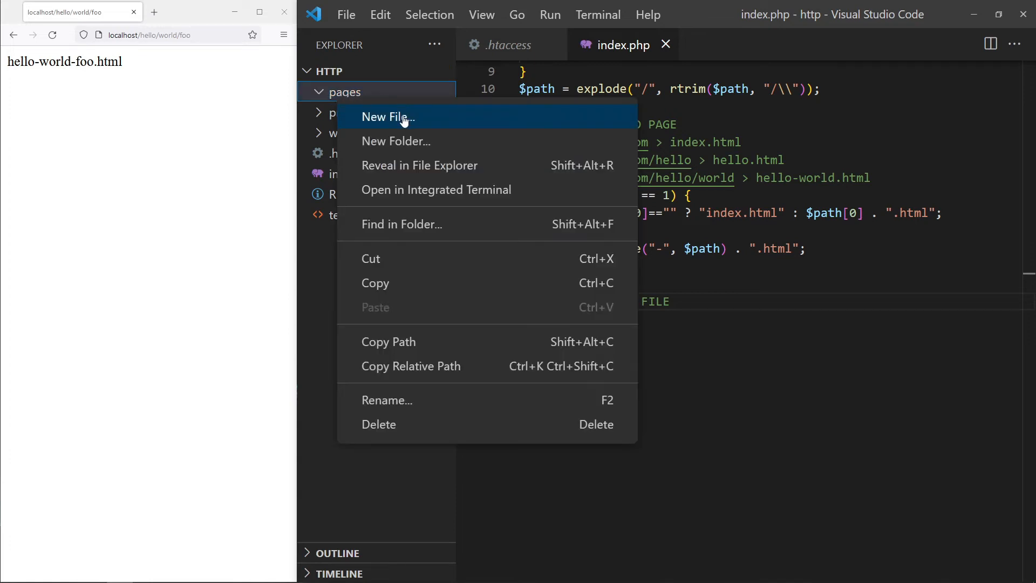
left_click(388, 117)
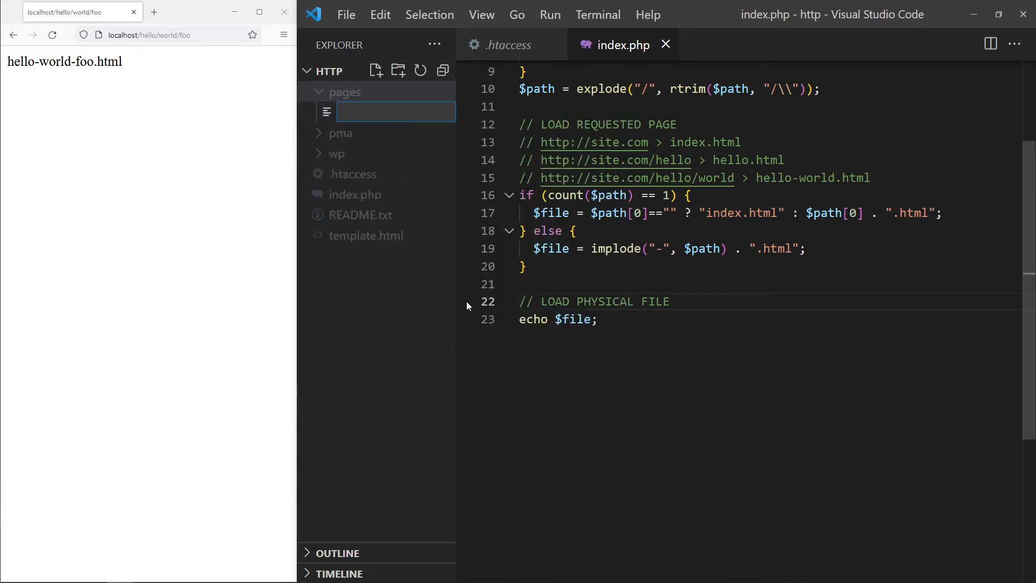
- Name the new file index.html, paste the template markup, and add an It Works! heading
type("index.html")
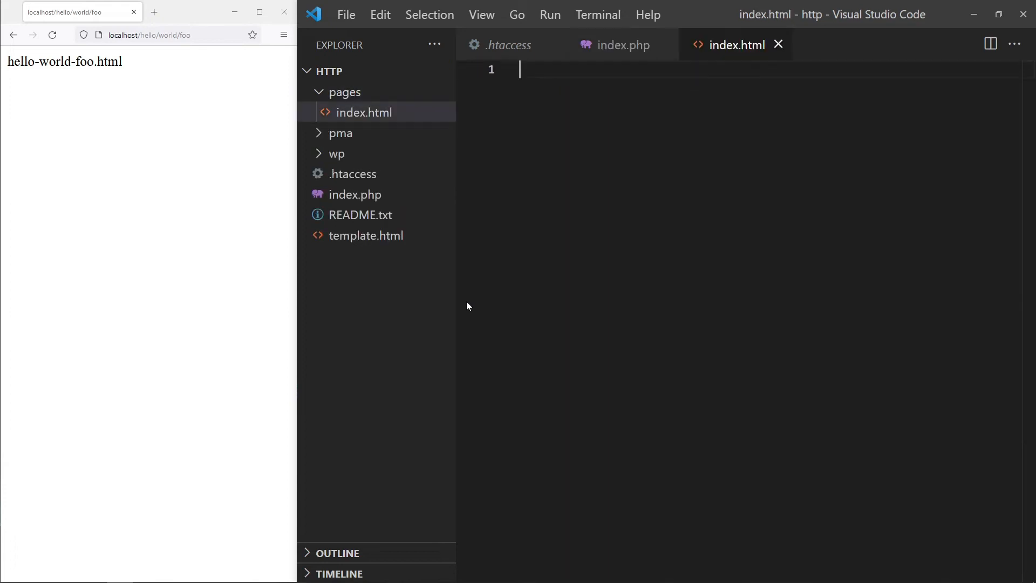
left_click(366, 235)
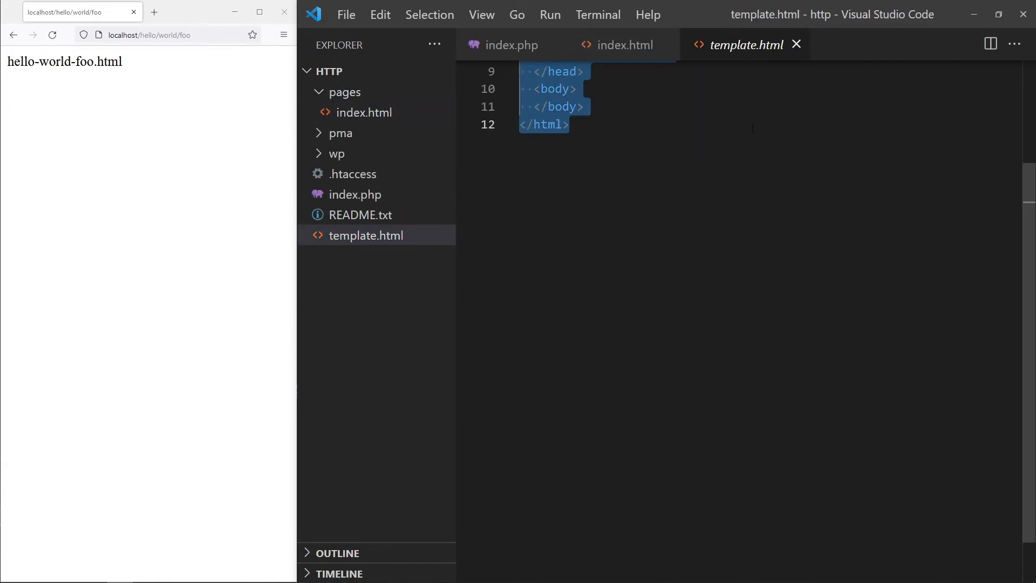
left_click(621, 45)
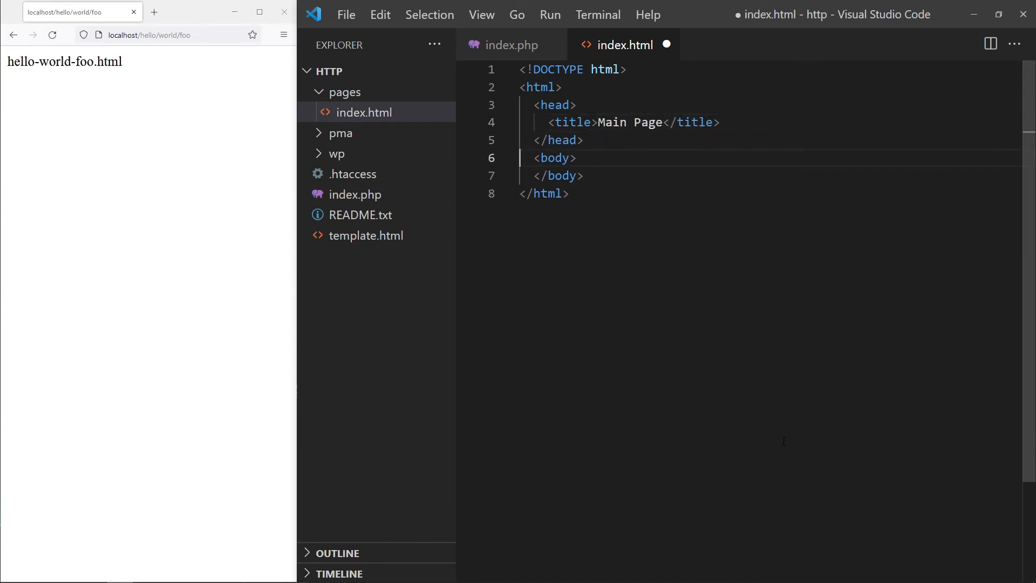
type("<h1></h1>")
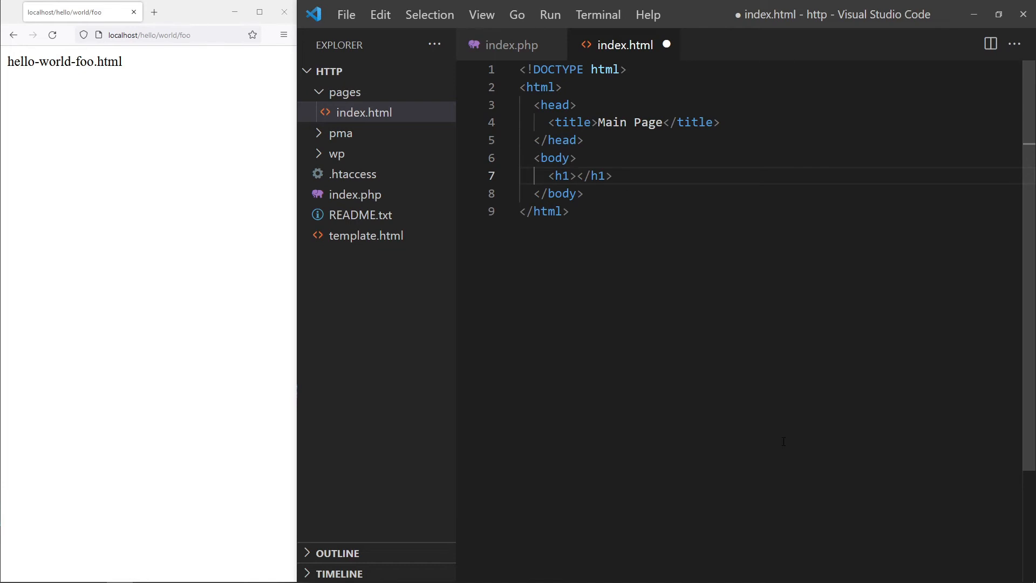
type("It Works!")
type("404.html")
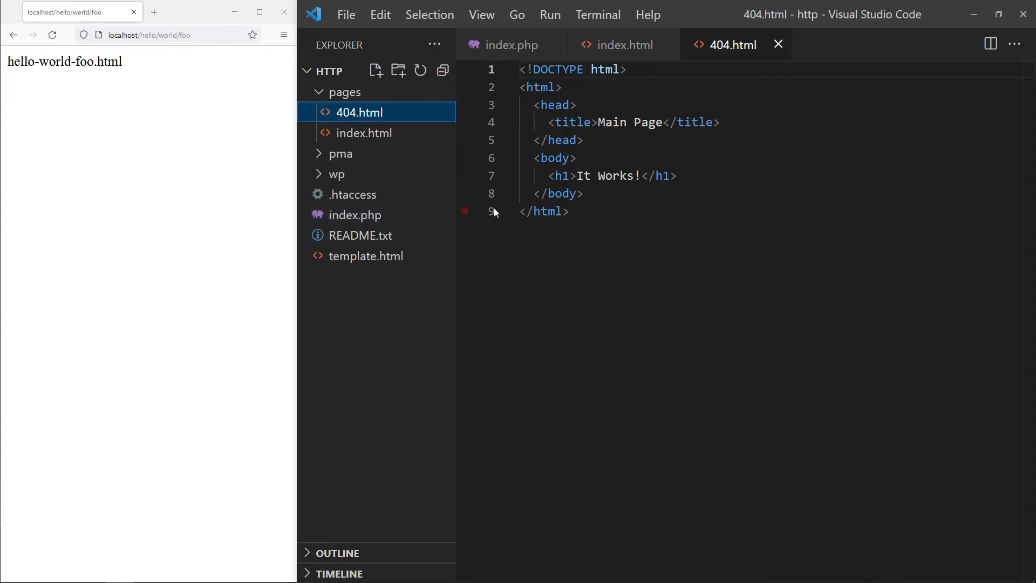
- Change the copied page's title to Not Found and its heading to File Not Found
double_click(610, 123)
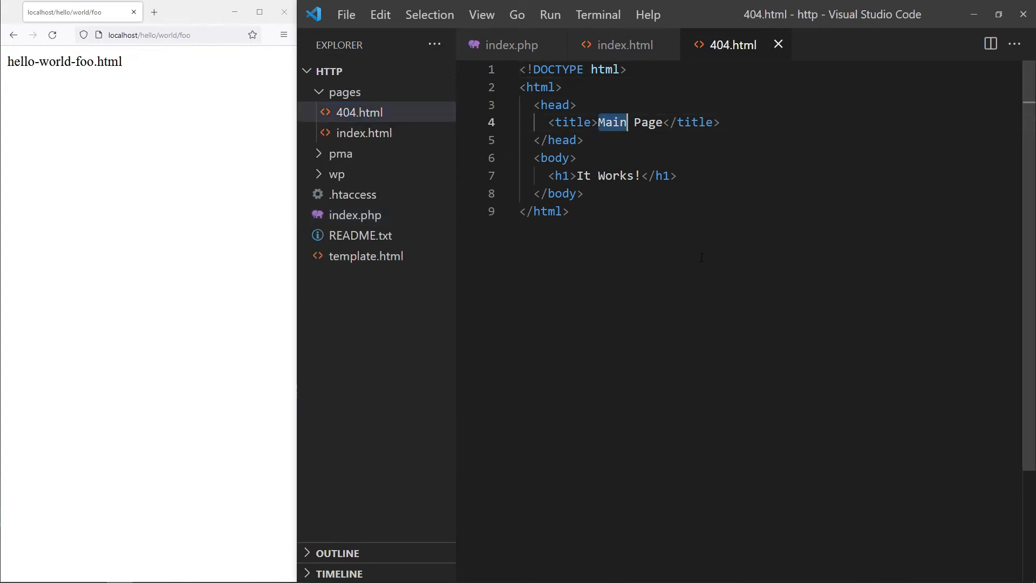
key("Delete")
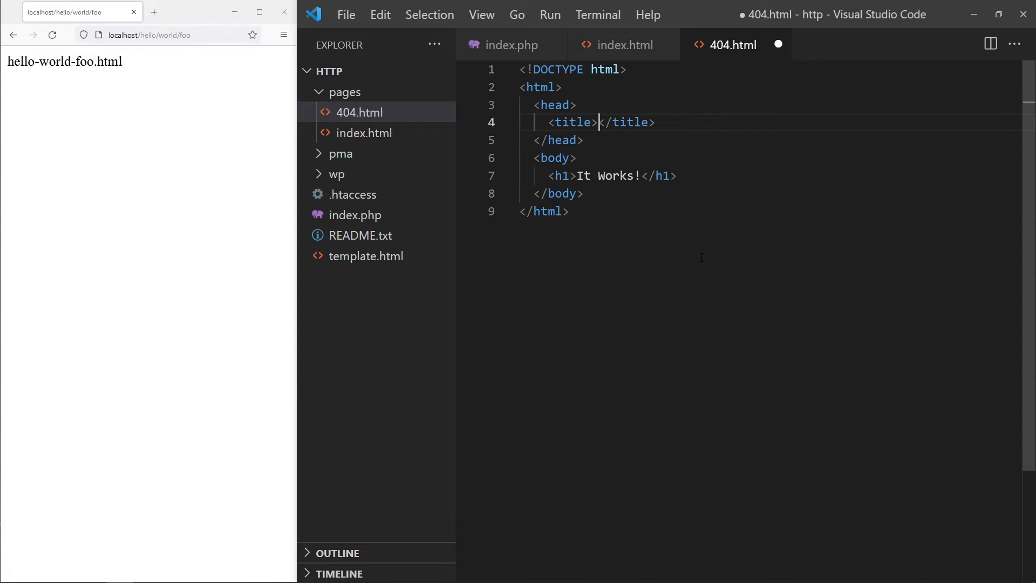
type("Not Found")
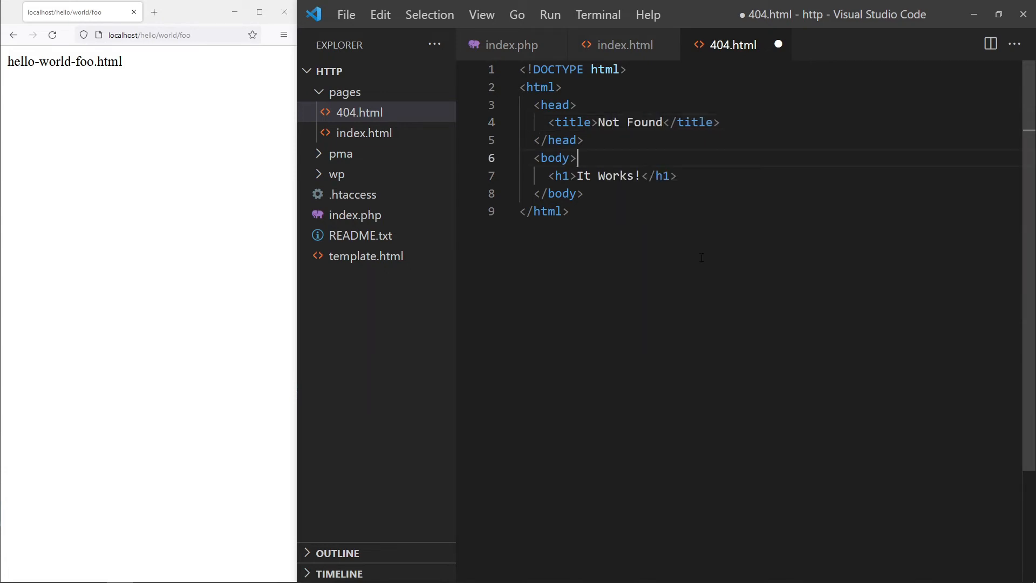
double_click(608, 176)
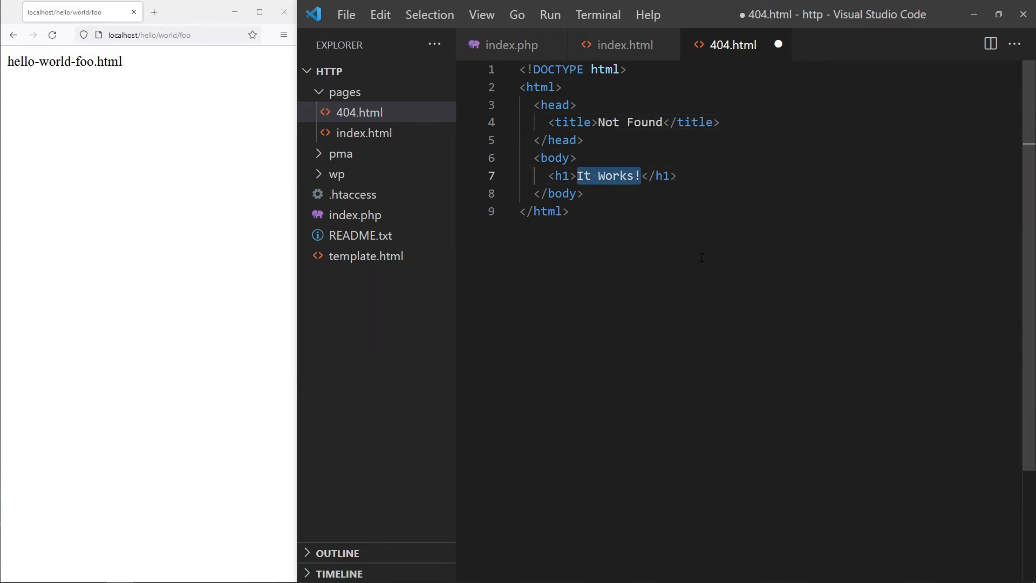
type("File Not Found")
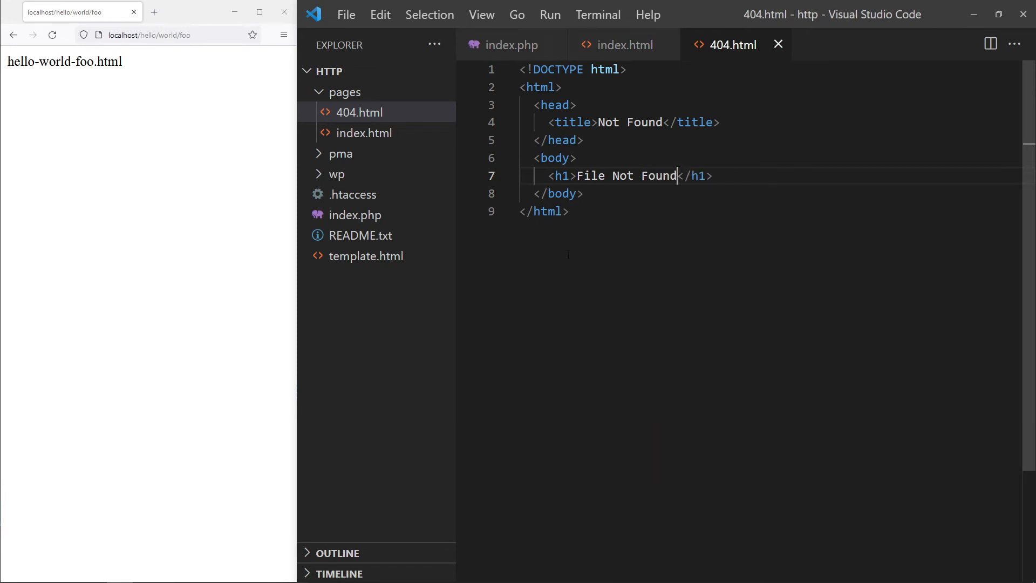
- Define PATH_PAGES as __DIR__ . DIRECTORY_SEPARATOR . "pages" . DIRECTORY_SEPARATOR in index.php
left_click(355, 215)
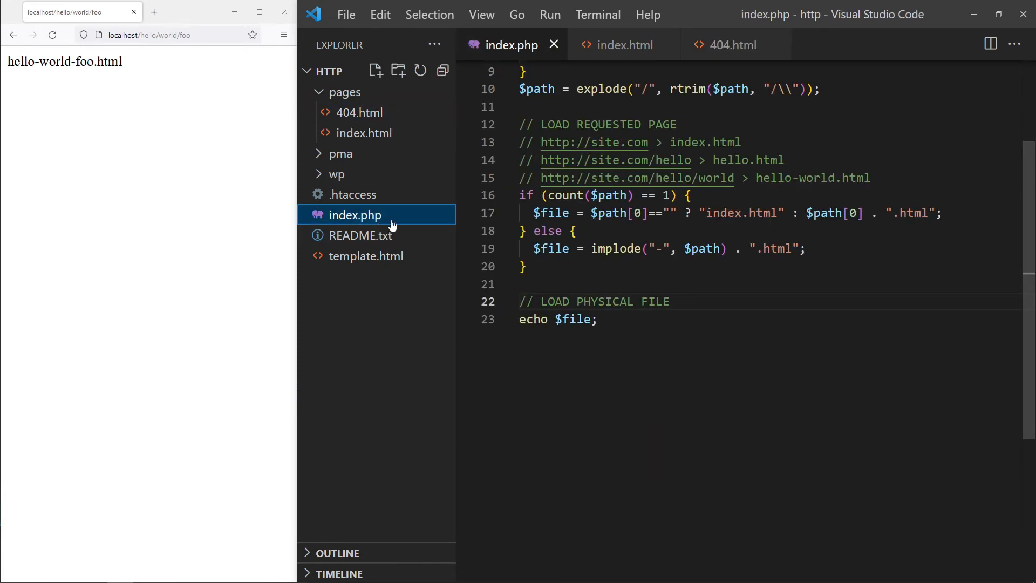
type("define(\"PATH_PAGES\");")
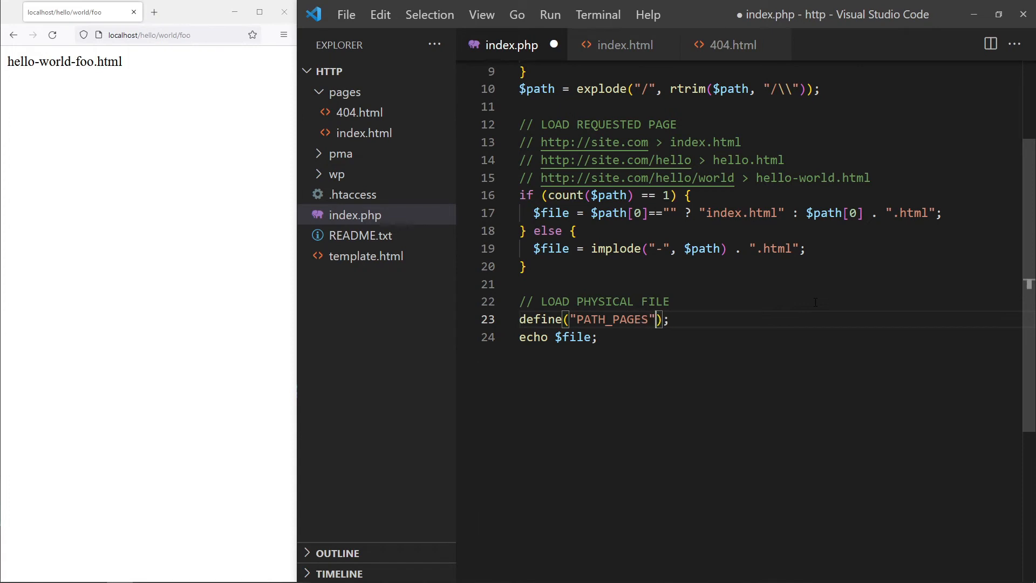
type(", __DIR__ .")
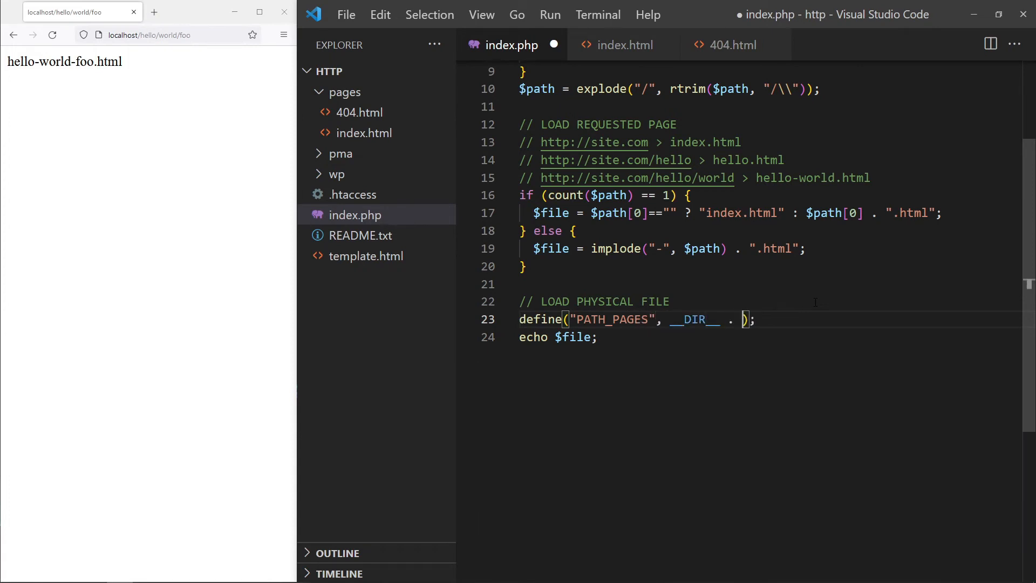
type("DIRECTORY_")
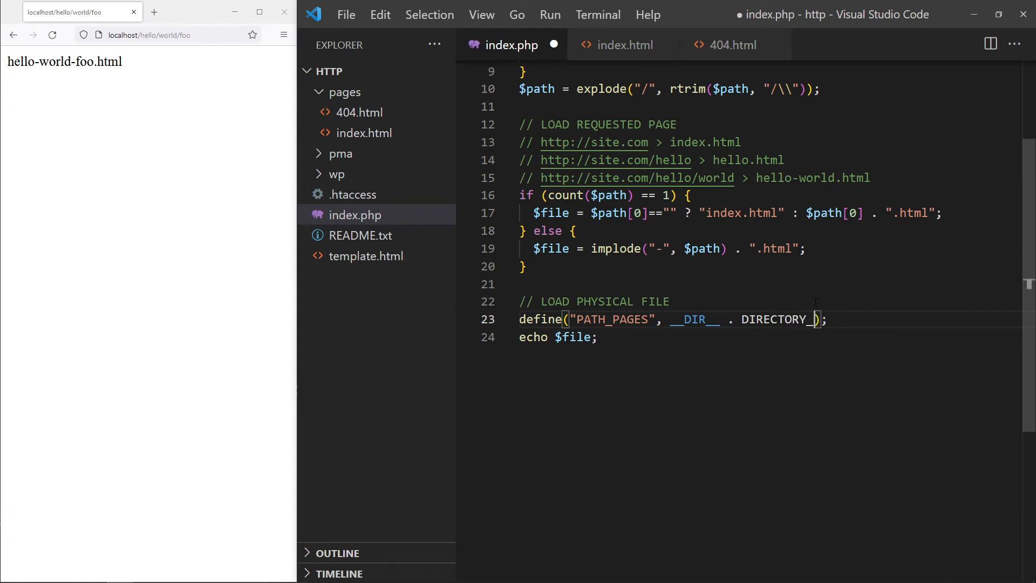
type("SEPARATOR")
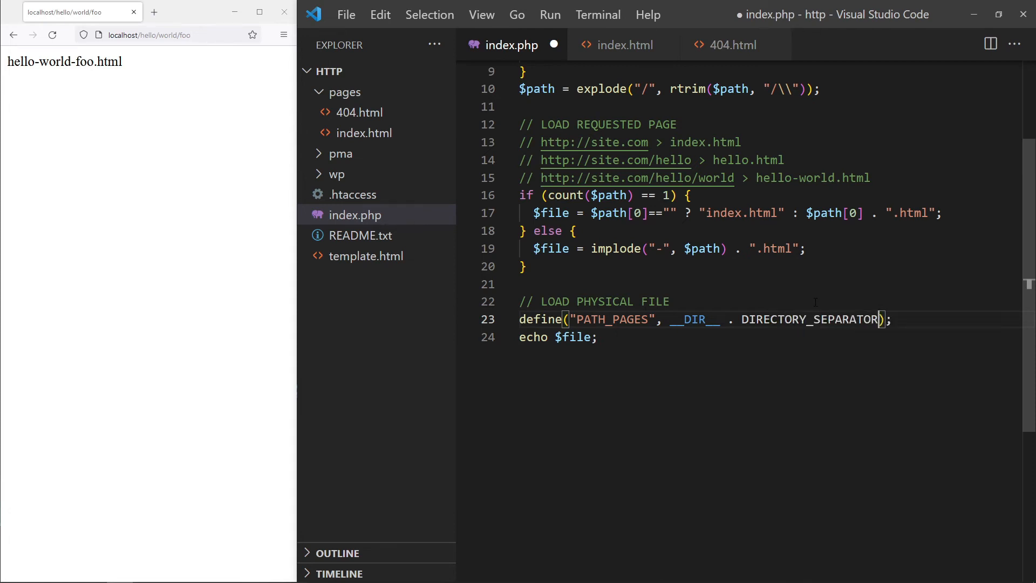
type(". \"\"")
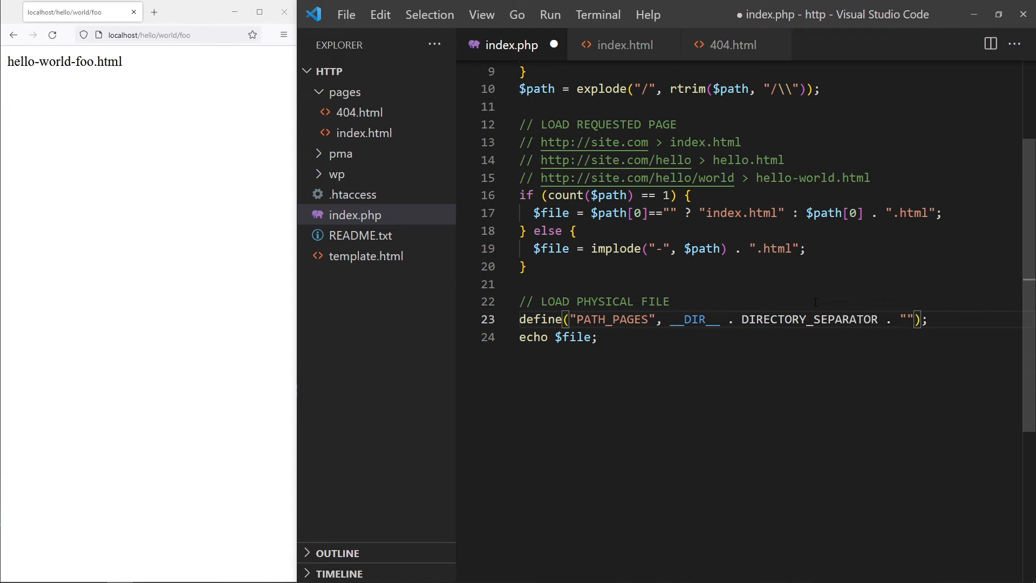
type("pages")
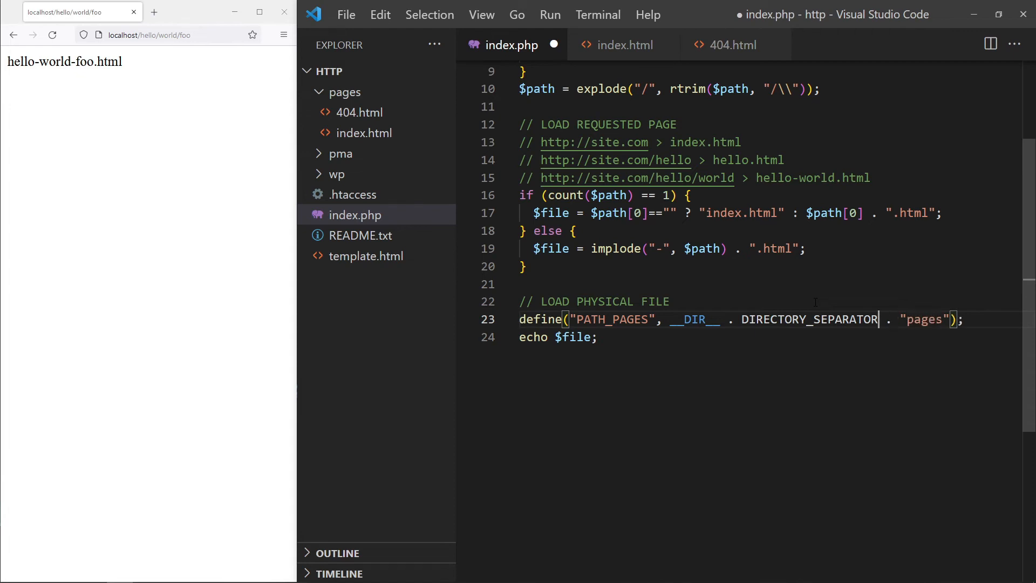
type(".")
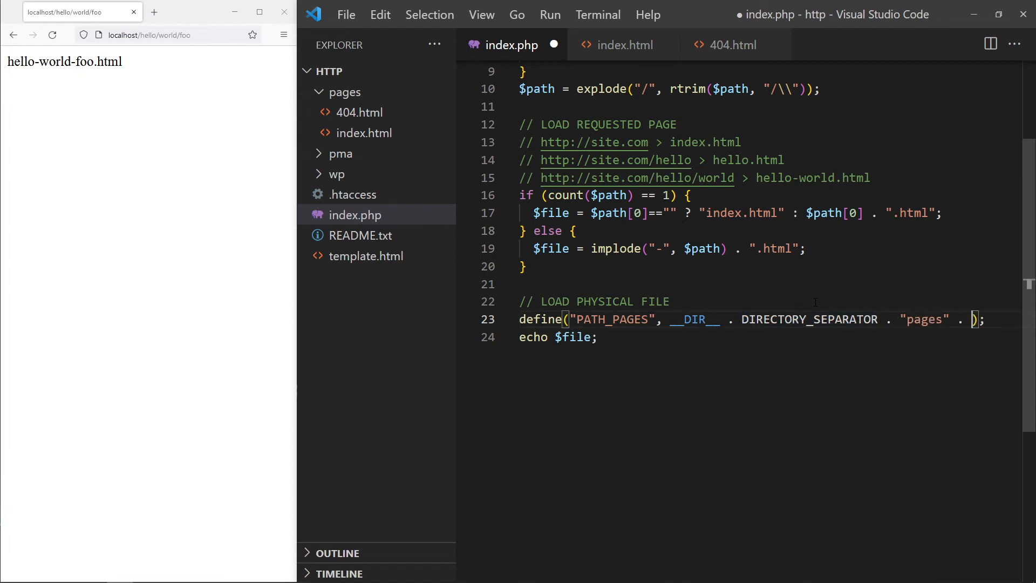
- Add if (file_exists(PATH_PAGES . $file)) that requires PATH_PAGES . $file
type("if (file")
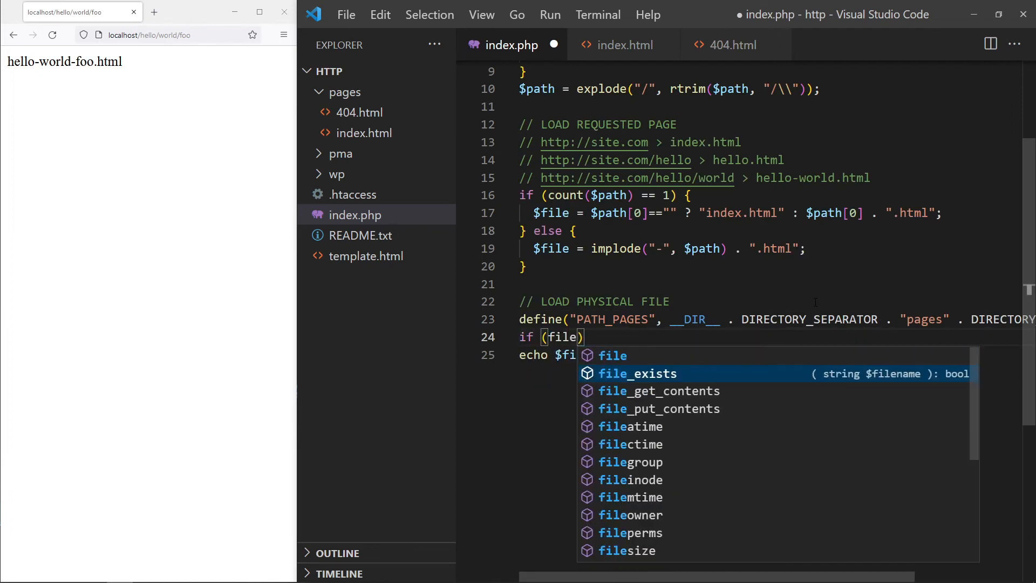
key("Tab")
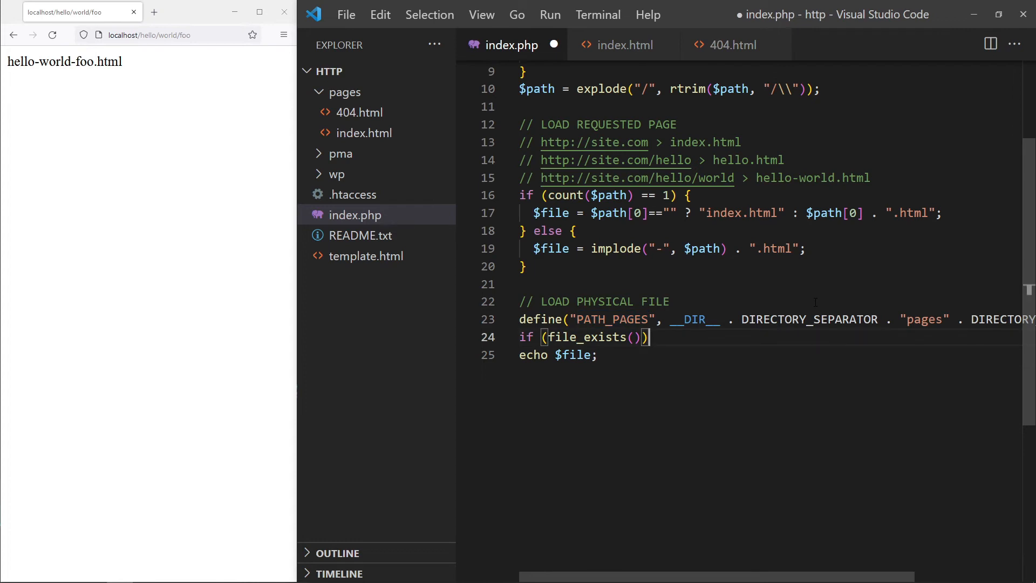
type("PATH_PAGES")
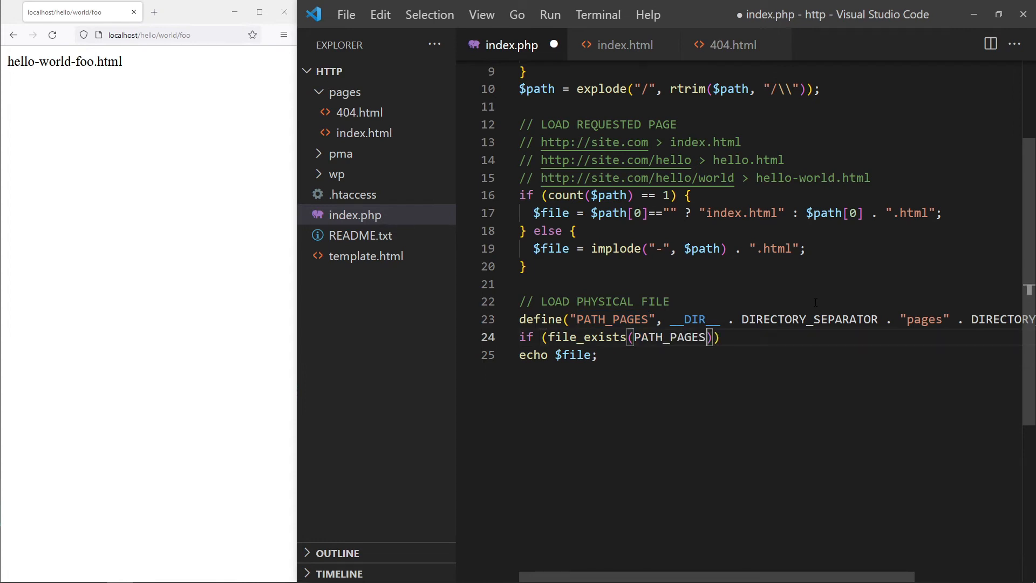
type(". $file)")
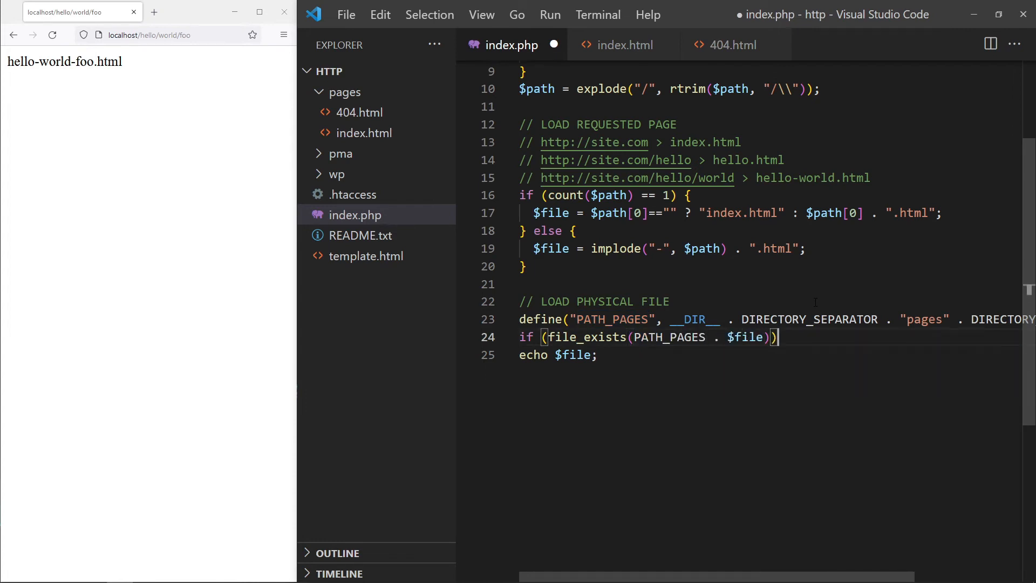
type("re")
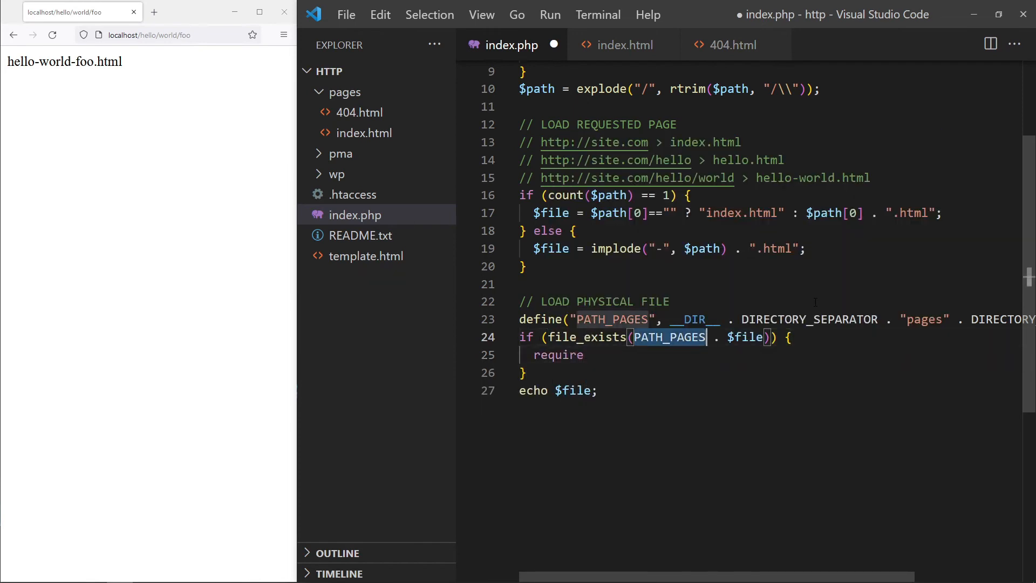
type("PATH_PAGES . $file;")
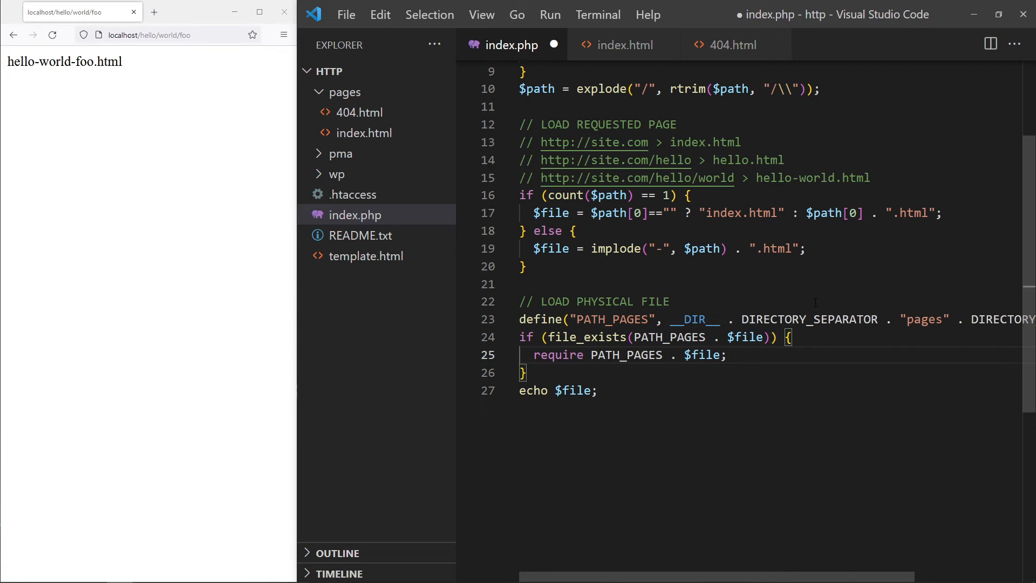
- Add an else sending http_response_code(404) and requiring 404.html, save, and test localhost/hello
type("else {}")
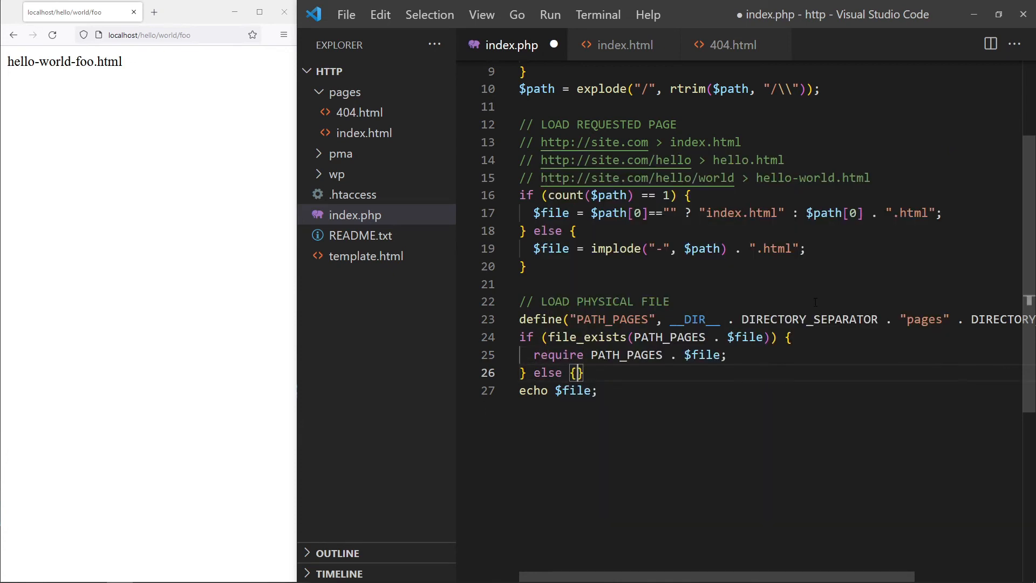
key("Enter")
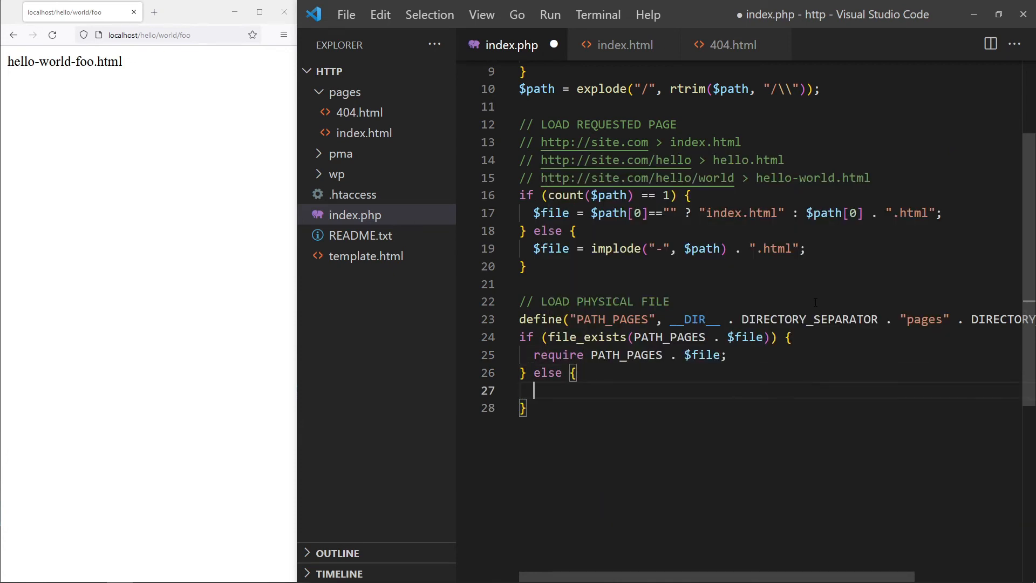
type("http_response_code(404")
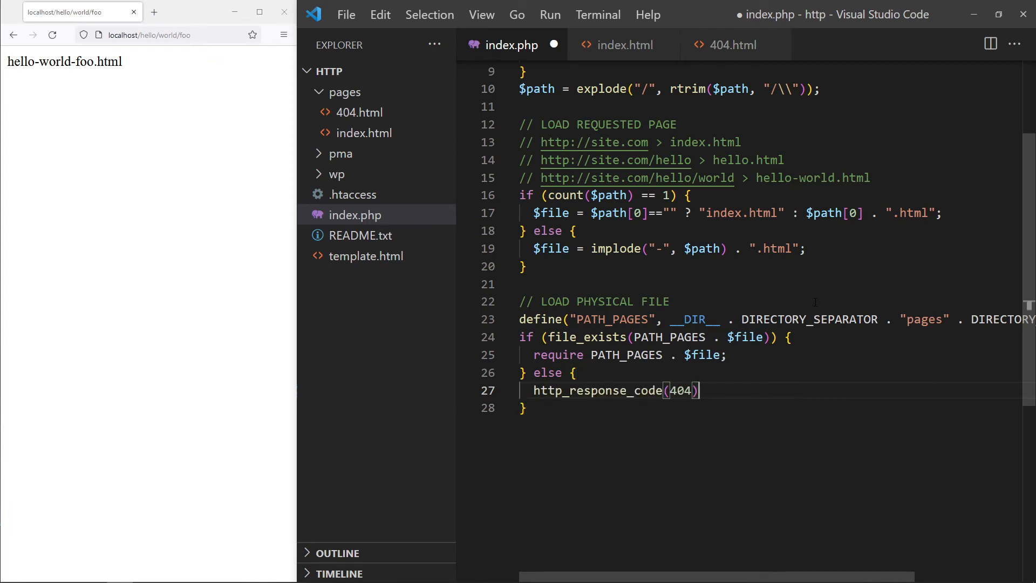
type("require PATH_PAGES . $file;")
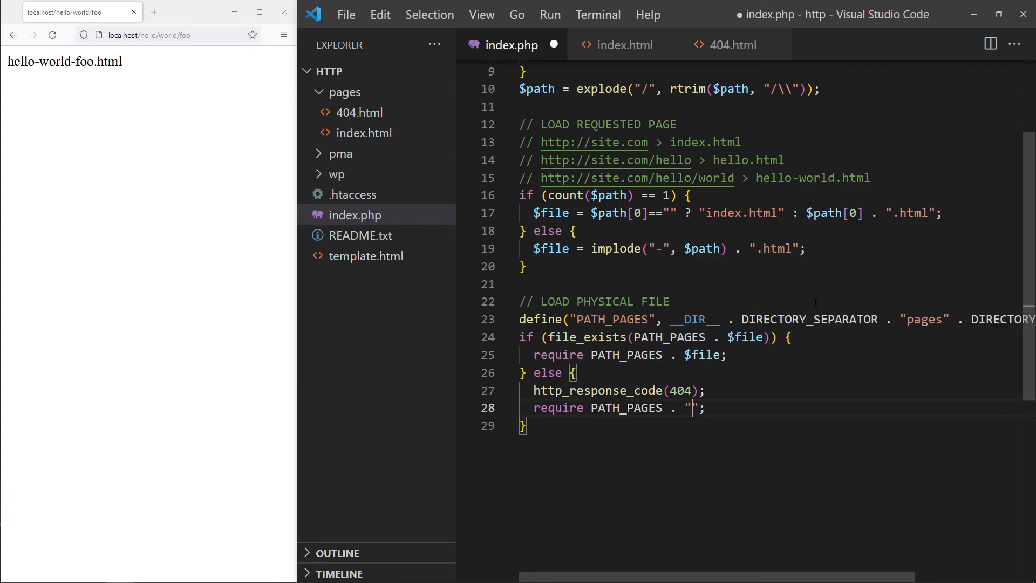
type("404.html")
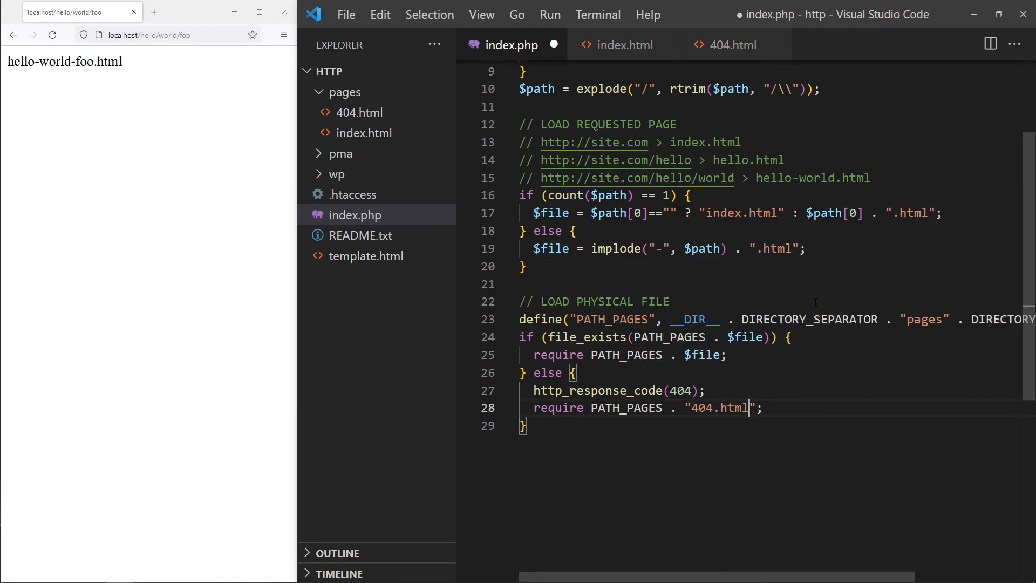
key("ctrl+s")
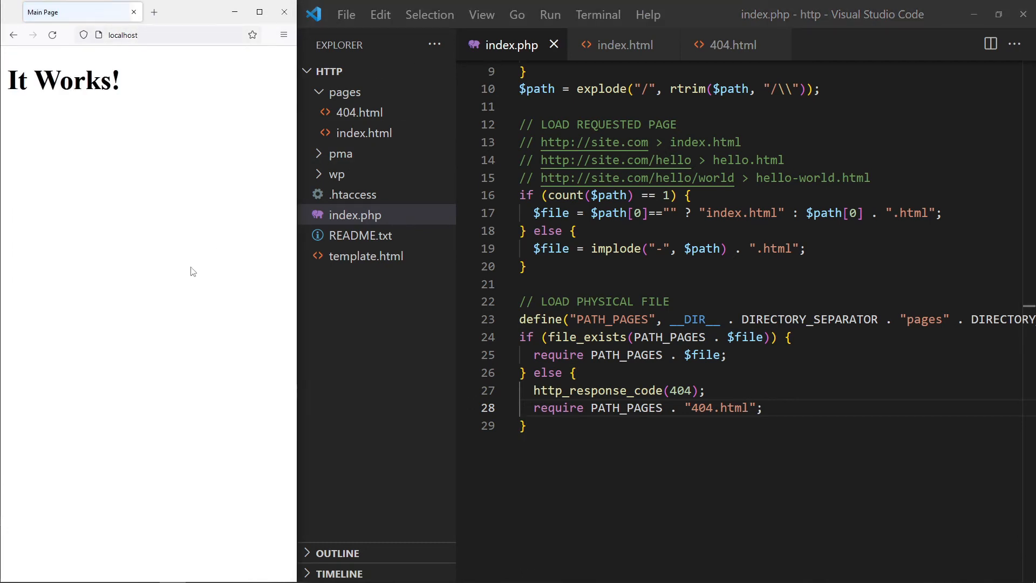
left_click(123, 35)
type("/hello")
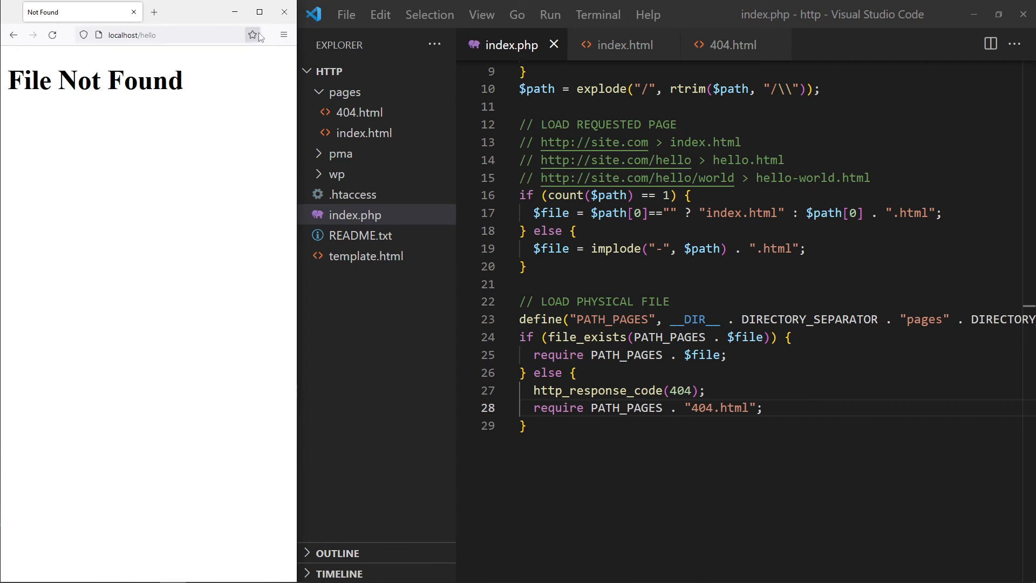
left_click(375, 70)
type("hello.html")
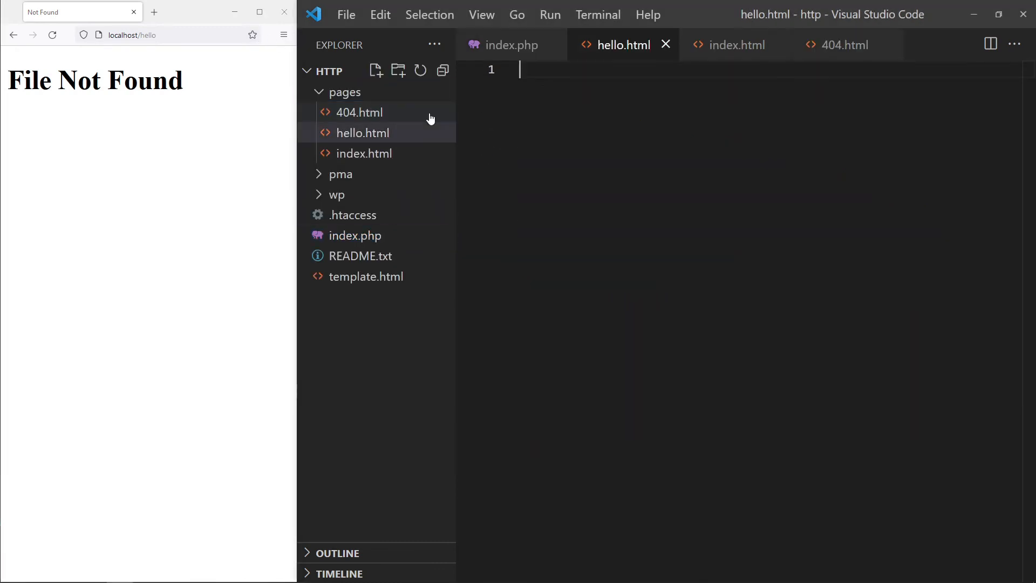
- Create hello.html from index.html's markup with a HELLO! heading, check it, and rename it hello-world.html
left_click(364, 154)
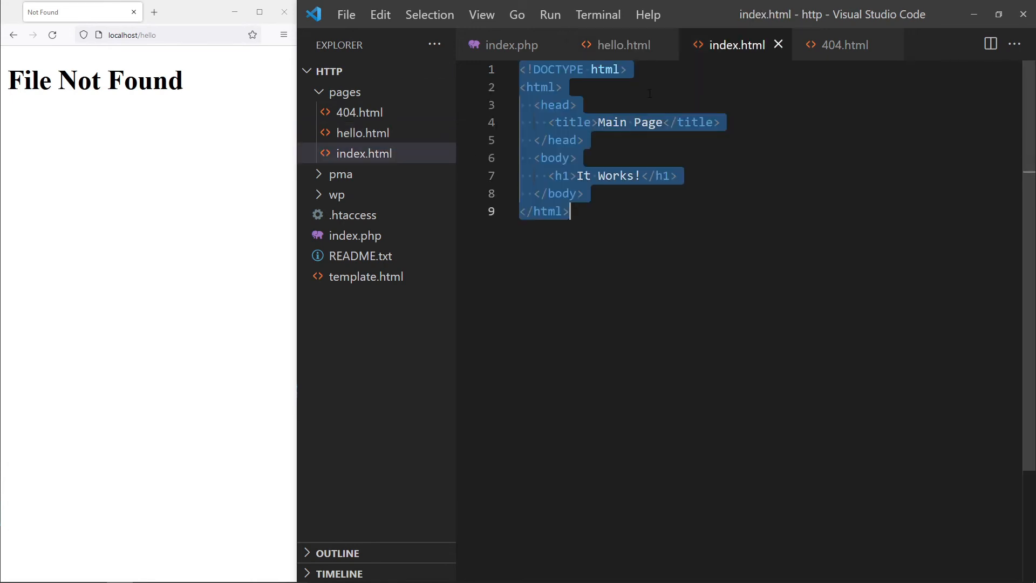
left_click(624, 45)
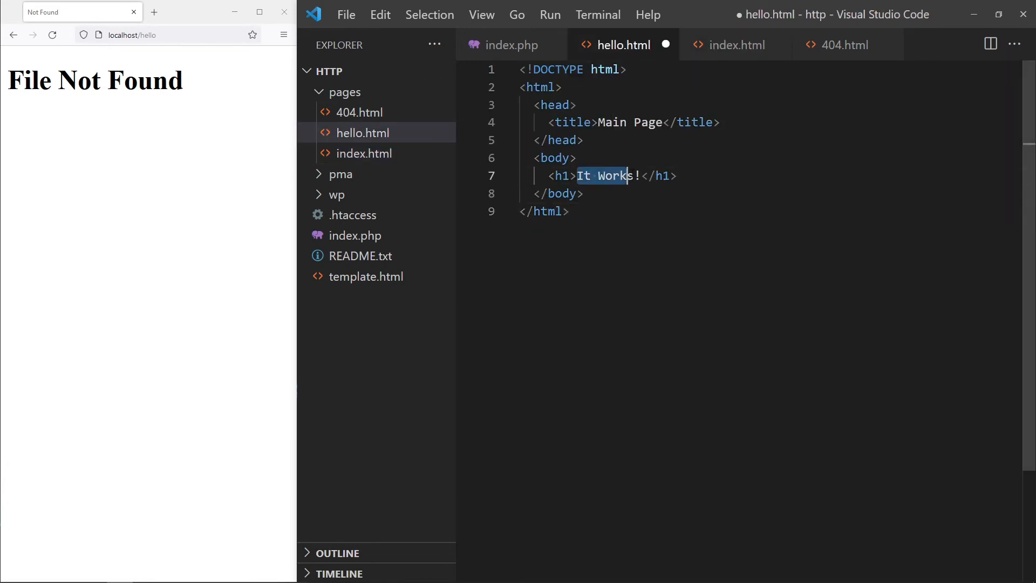
type("HELLO")
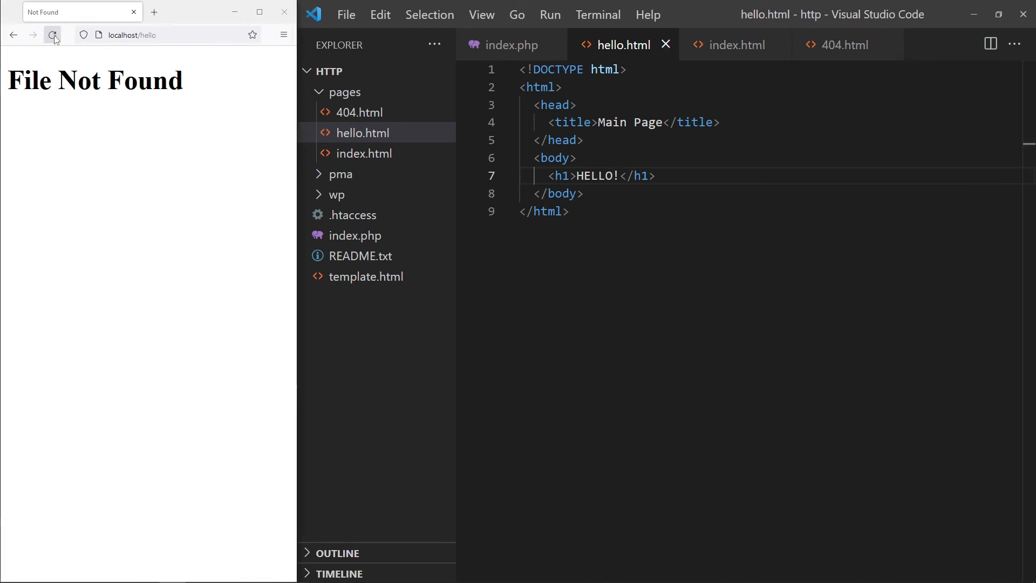
left_click(53, 35)
type("-world")
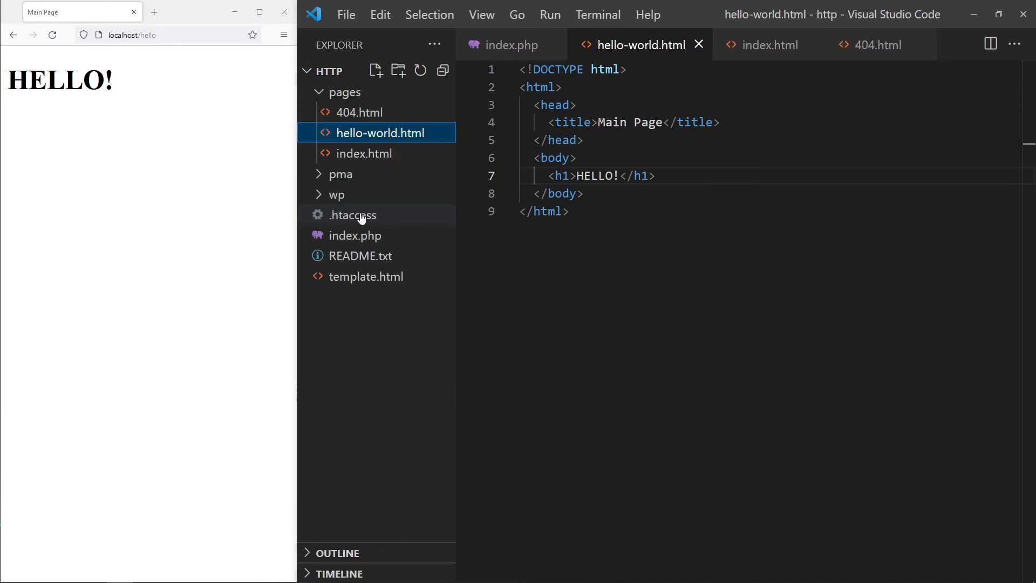
type("WO")
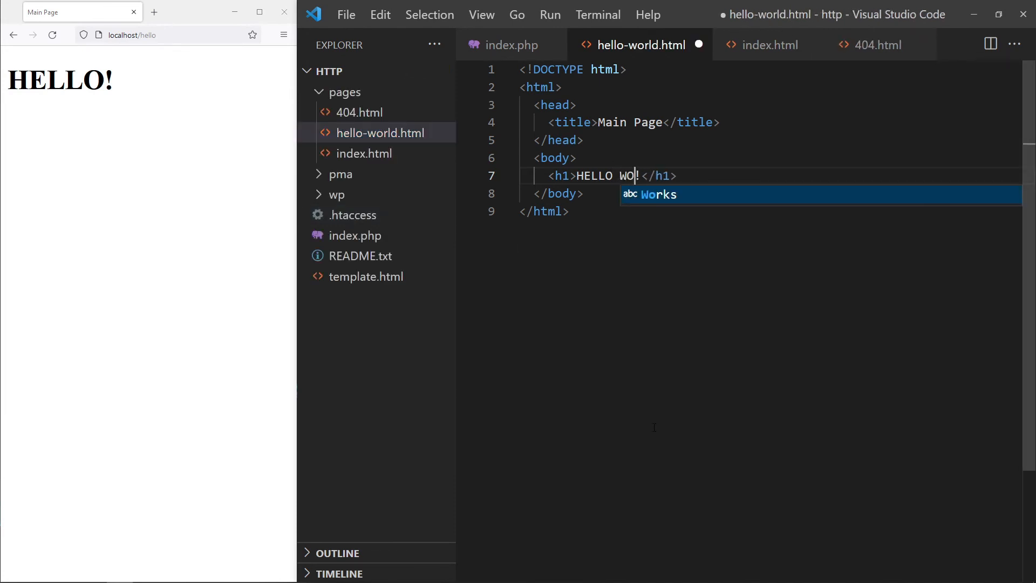
left_click(152, 35)
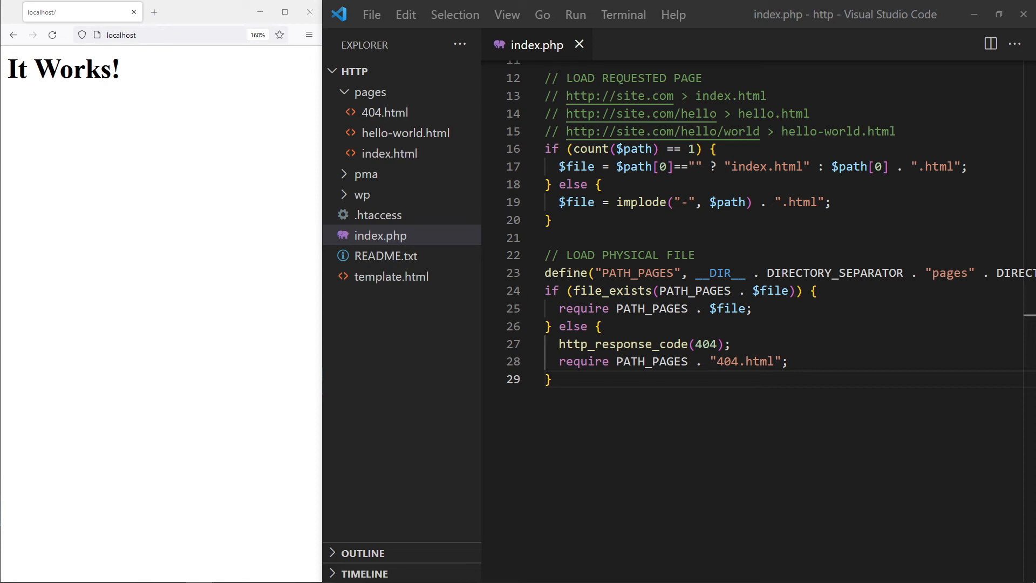
- Trim template-top.html to end at <body>, deleting the h1 and closing body and html tags
left_click(389, 153)
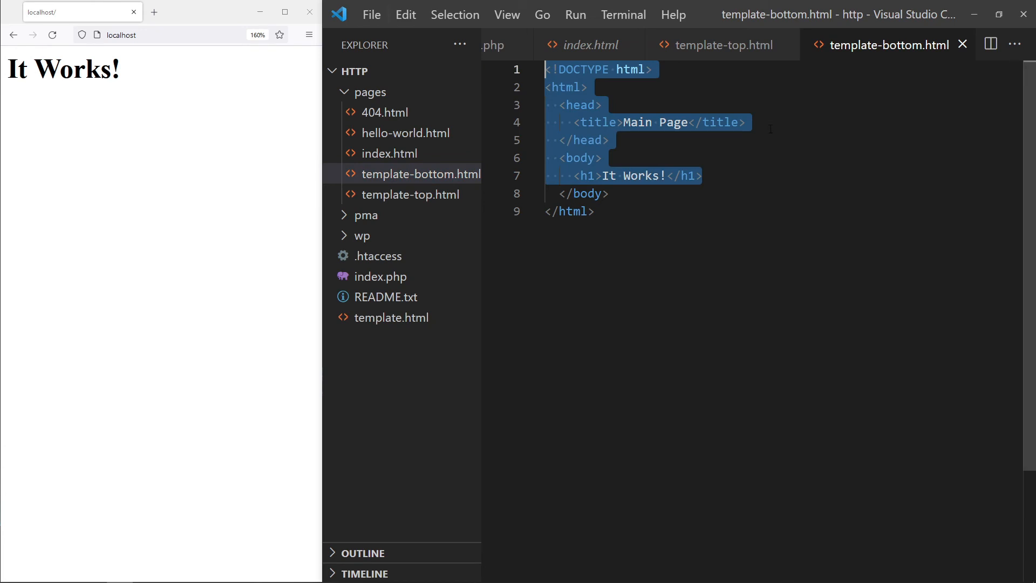
left_click(720, 45)
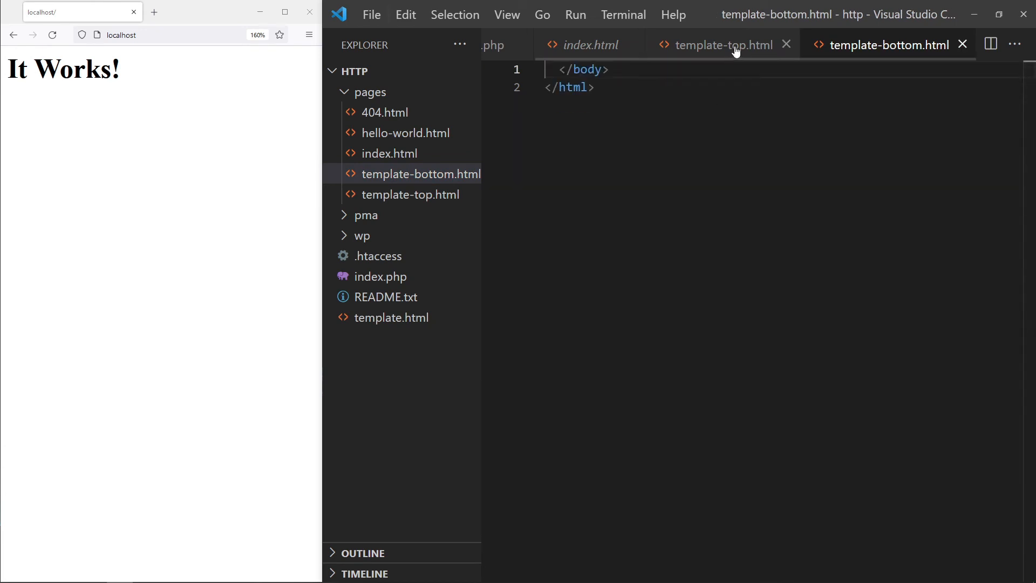
left_click(722, 45)
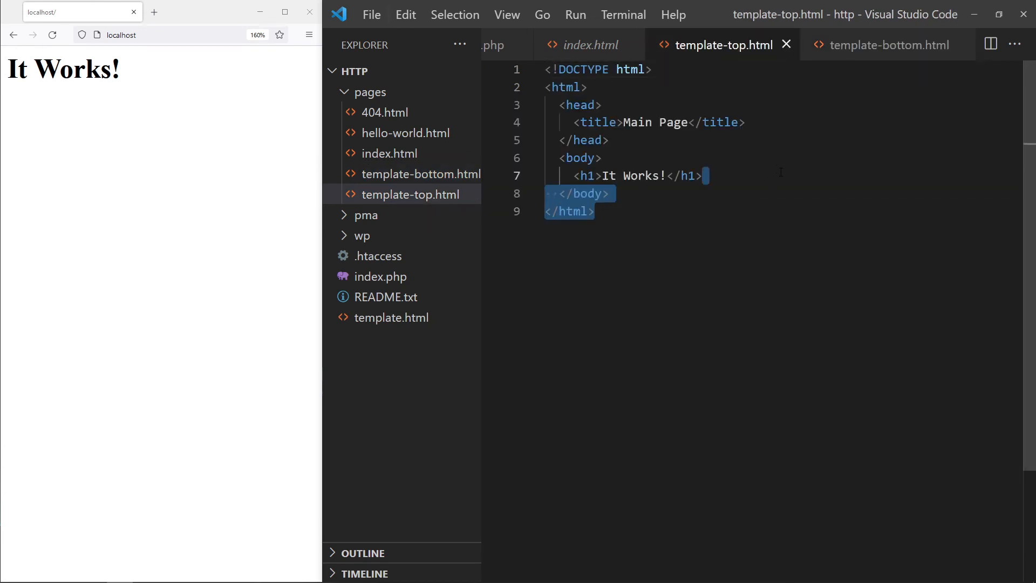
key("Delete")
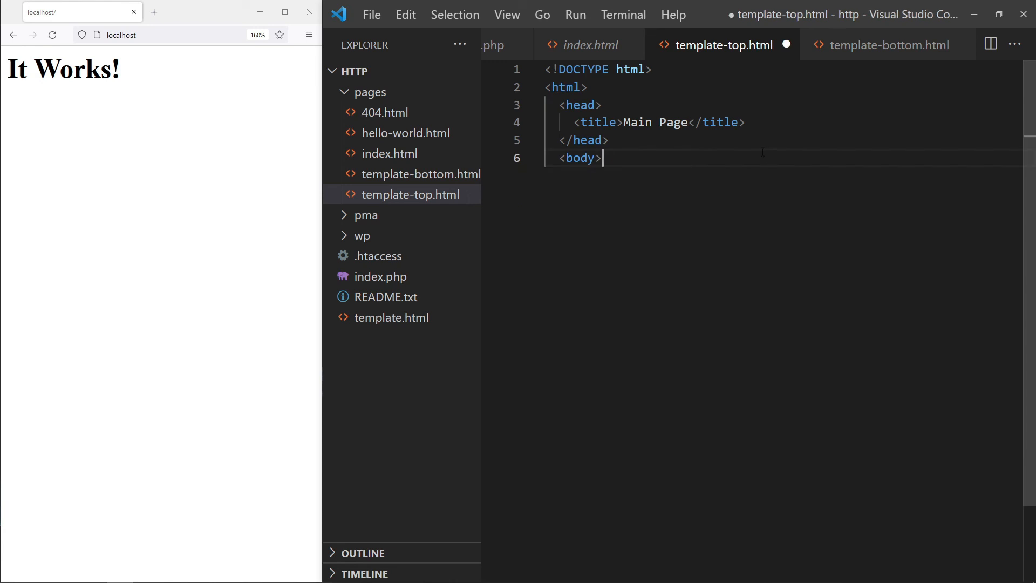
left_click(592, 45)
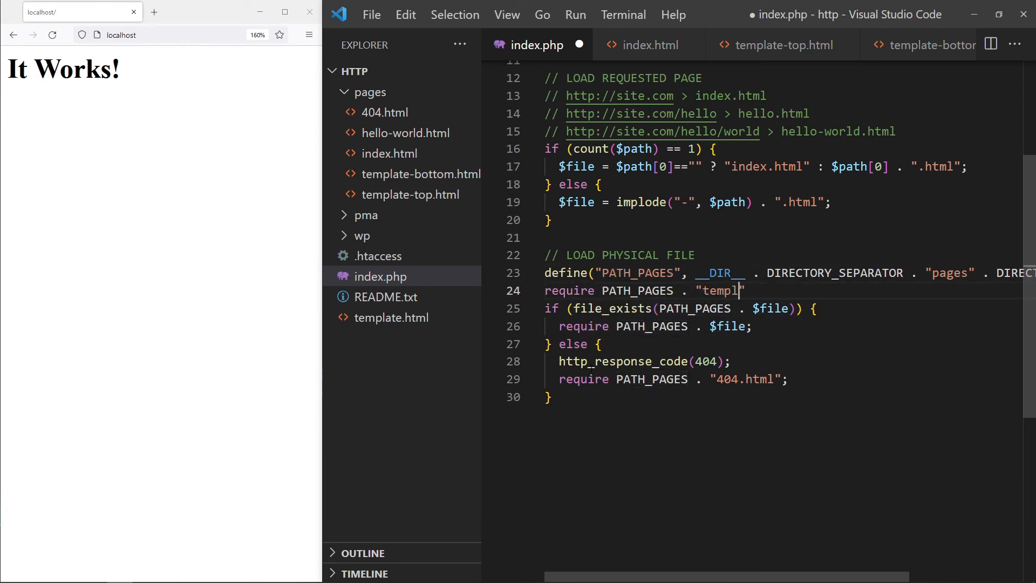
- Add require PATH_PAGES . "template-top.html" before the if block and the template-bottom.html require after
type("ate-top.html\"")
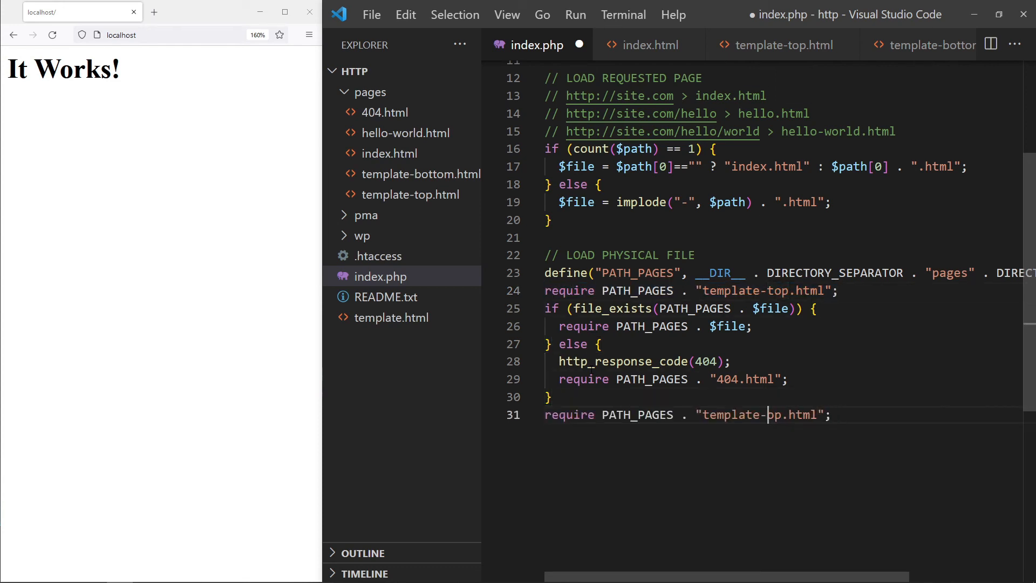
type("bottom")
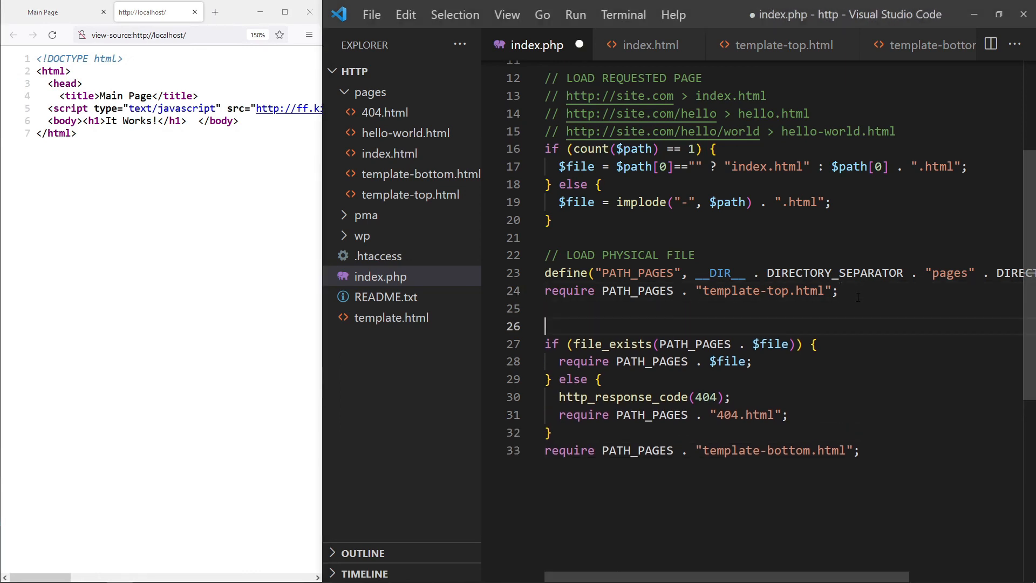
- Comment out the file_exists block with /* */ and add a LOAD FROM DATABASE SELECT-query comment
type("/*")
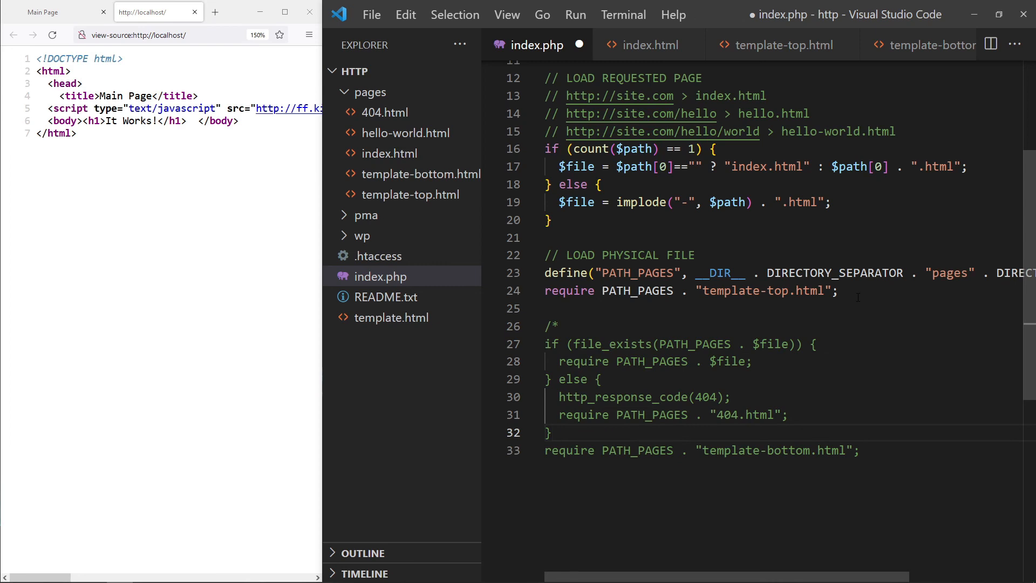
type("*/")
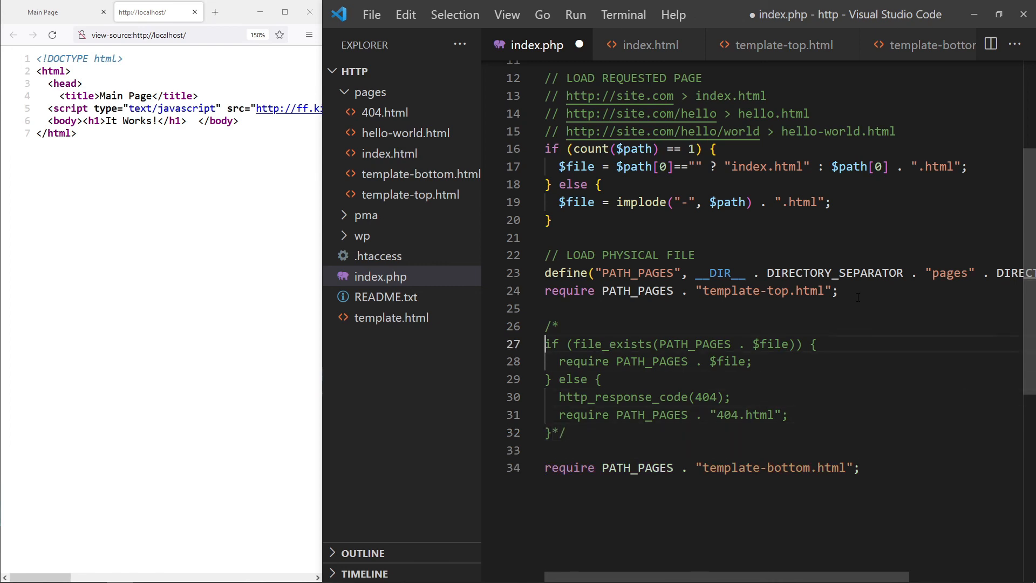
type("//")
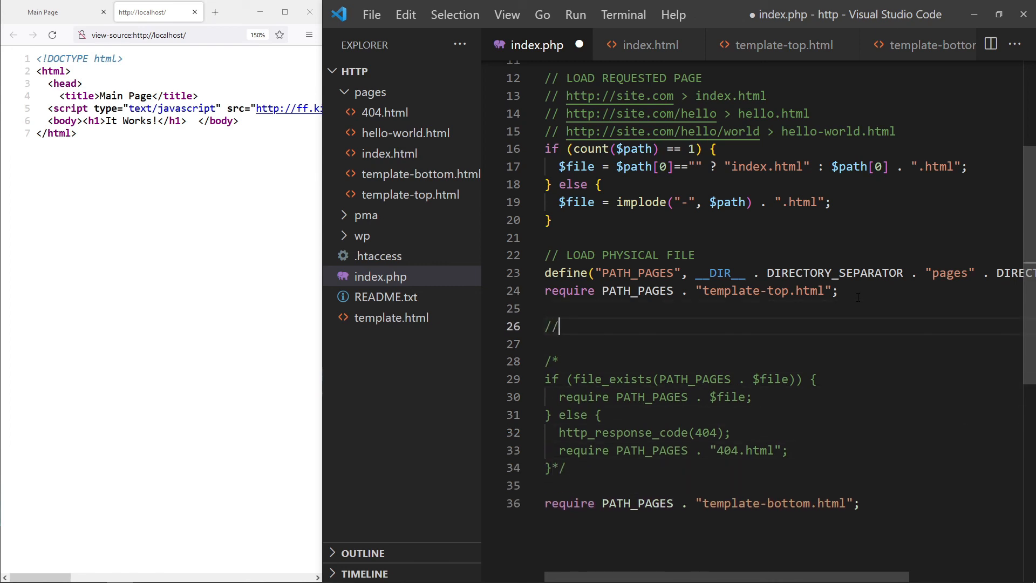
type("LOAD FROM DATABASE")
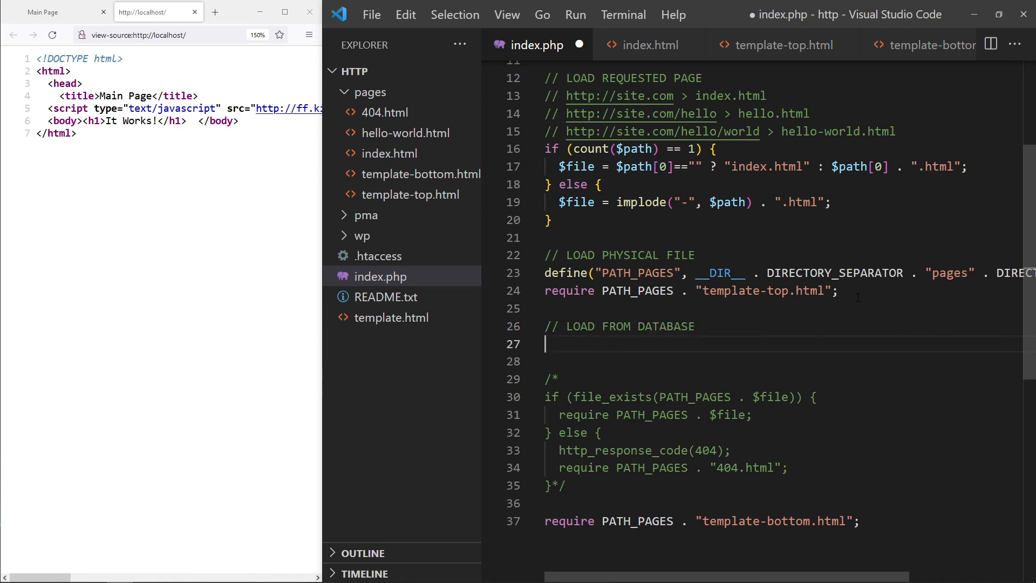
type("// SELECT ``")
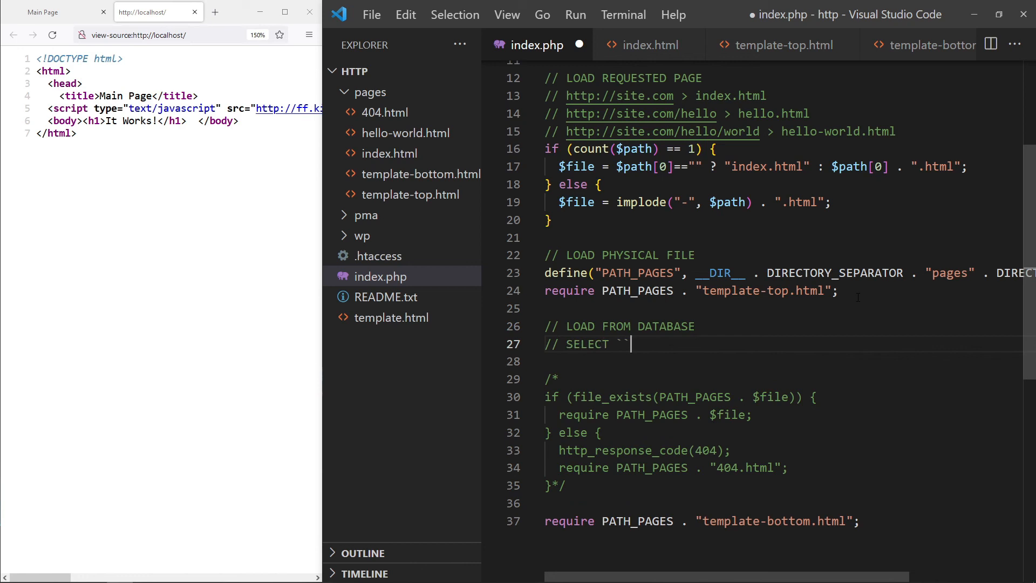
type("content` FROM `pages` W")
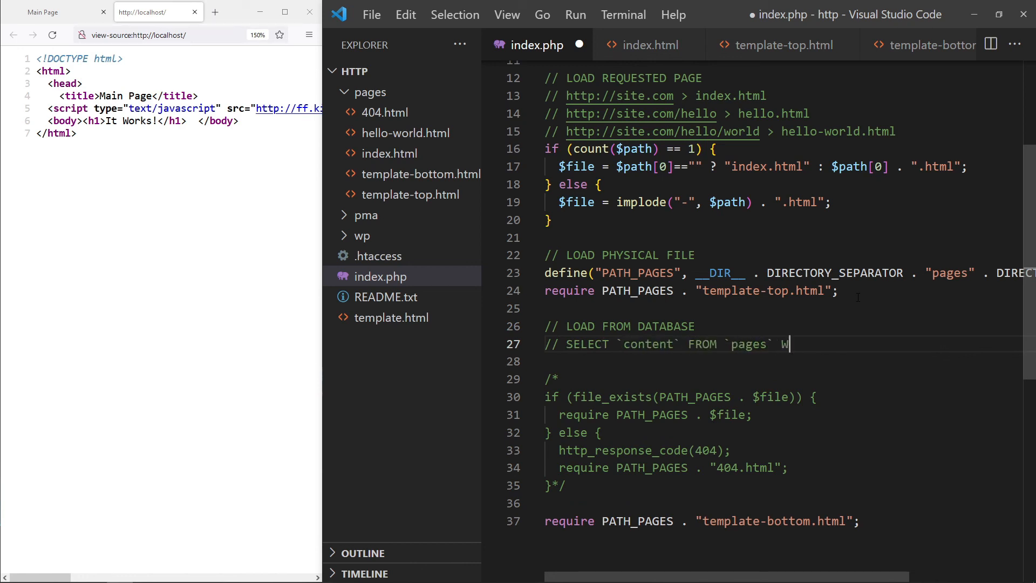
type("HERE `id`")
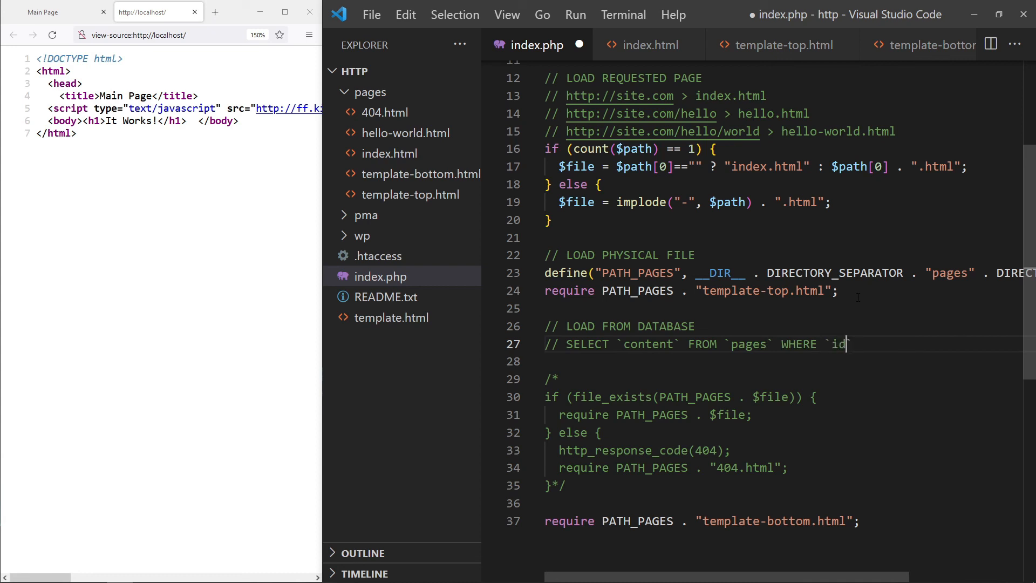
type("` = $file")
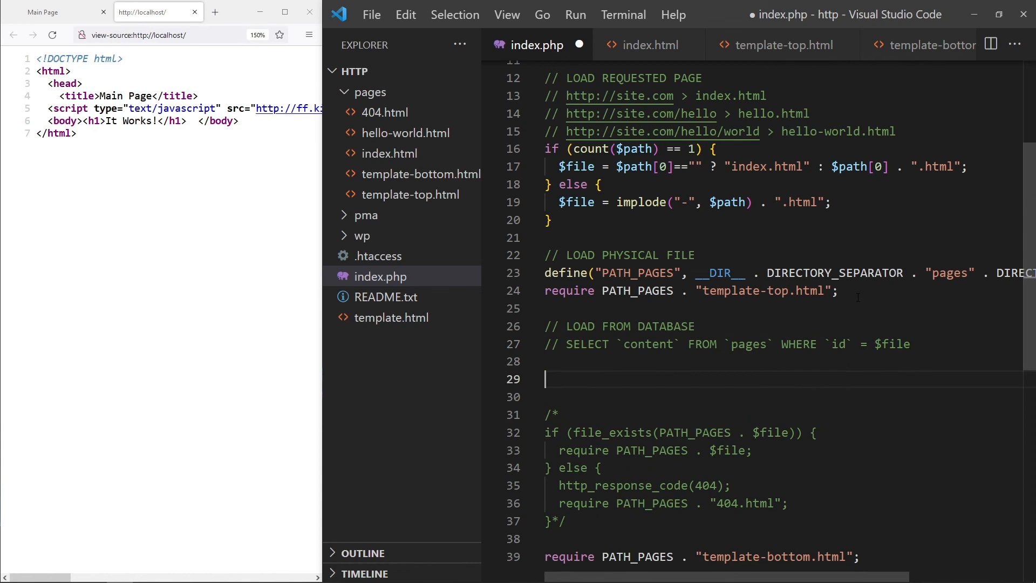
- Add a USE PATH AS CATEGORY/PAGINATION comment and a print_r($path) call
type("// USE PATH")
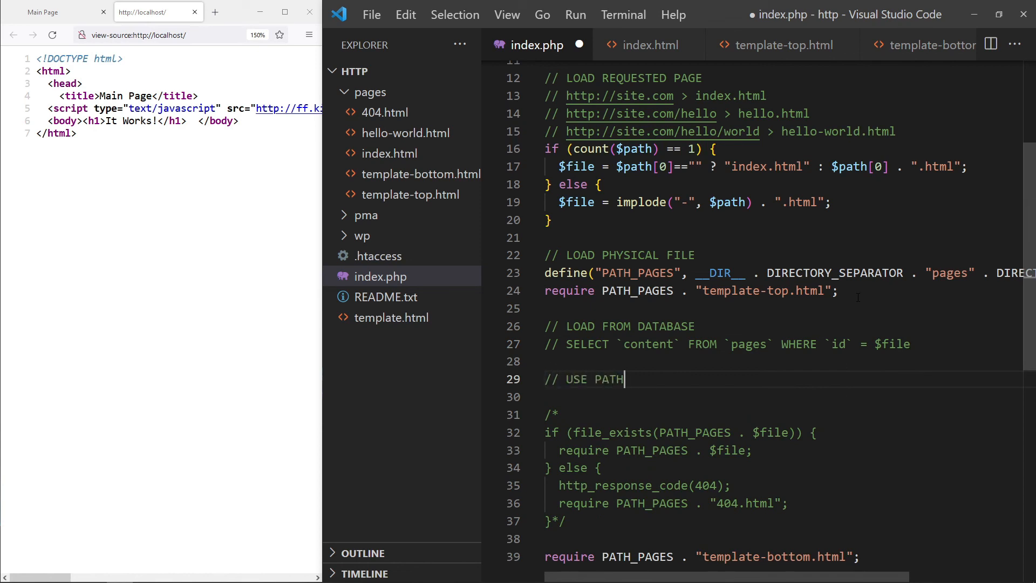
type("AS CA")
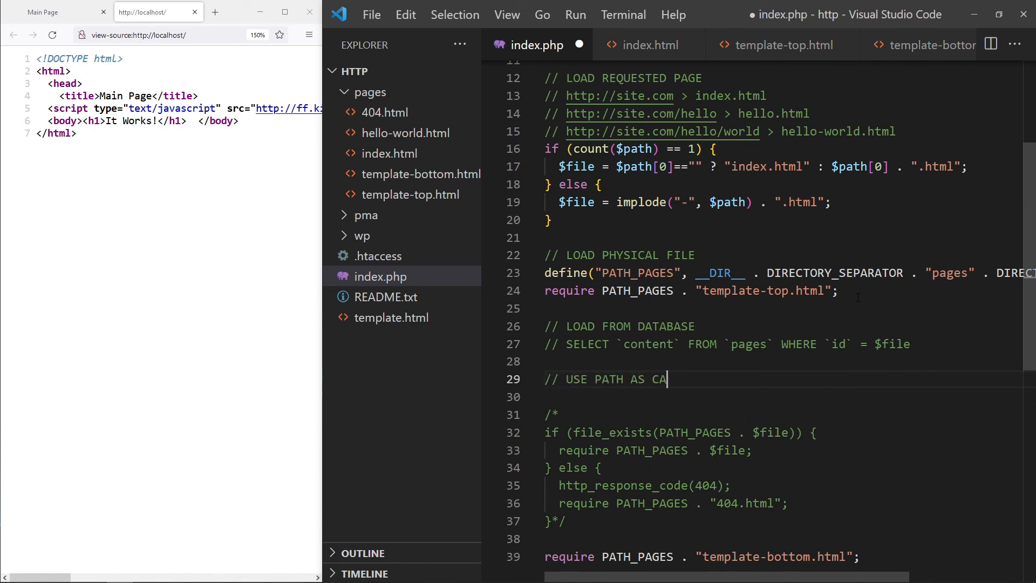
type("TEGORY/PAGINATION")
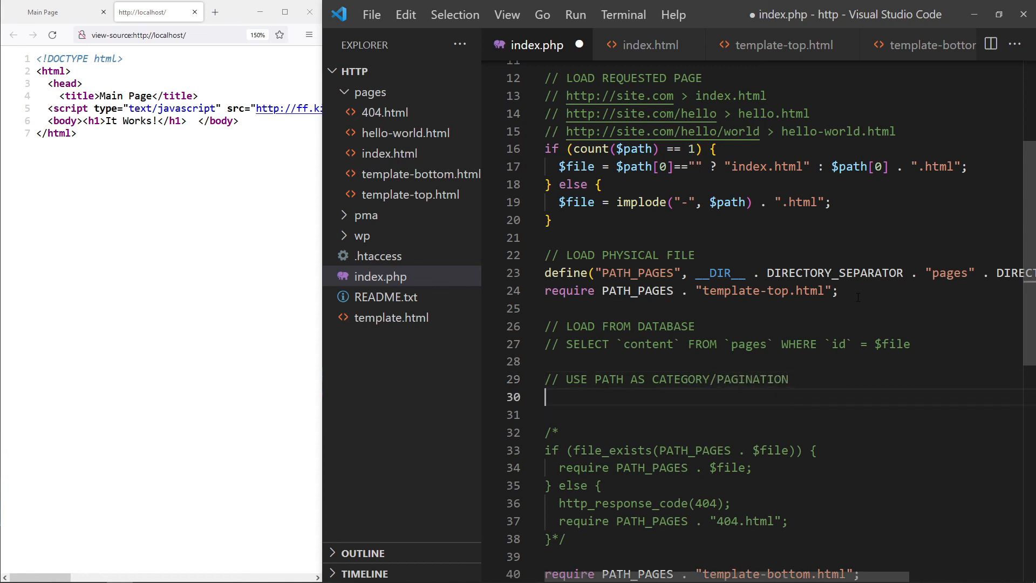
type("print_r($path);")
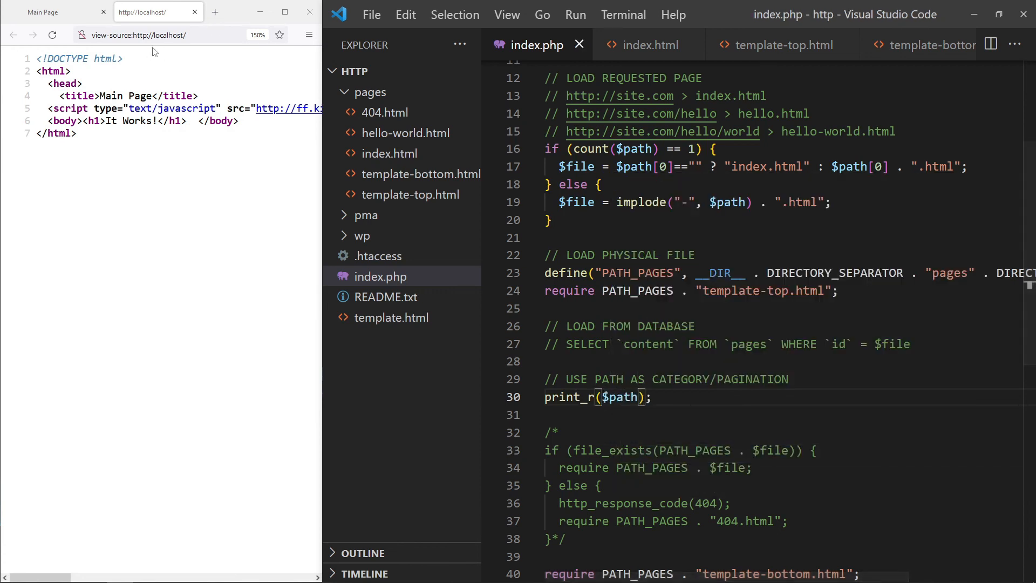
- Load localhost/toys/5 to see the path array, then comment $path[0] = category and $path[1] = page
left_click(158, 34)
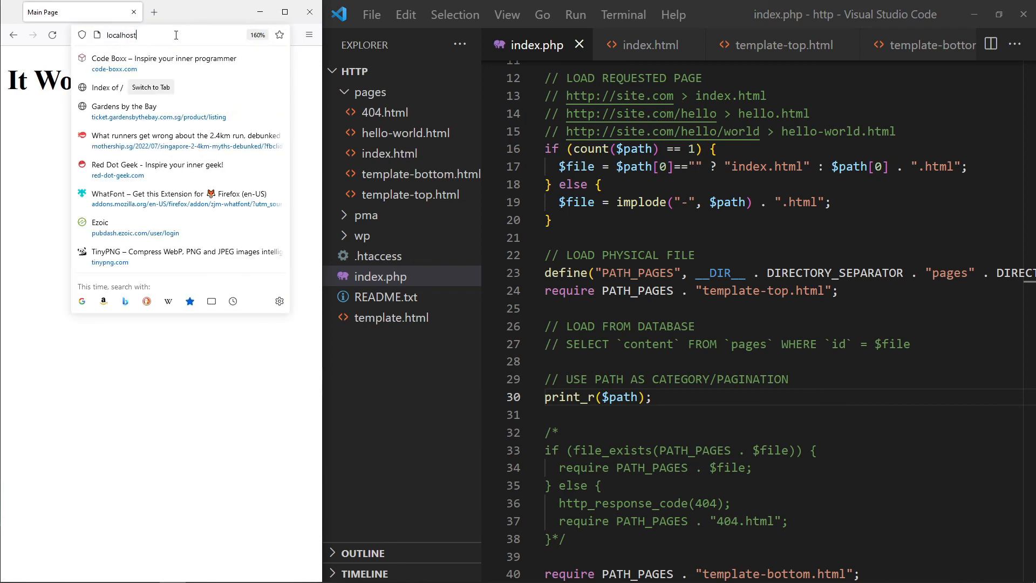
type("//")
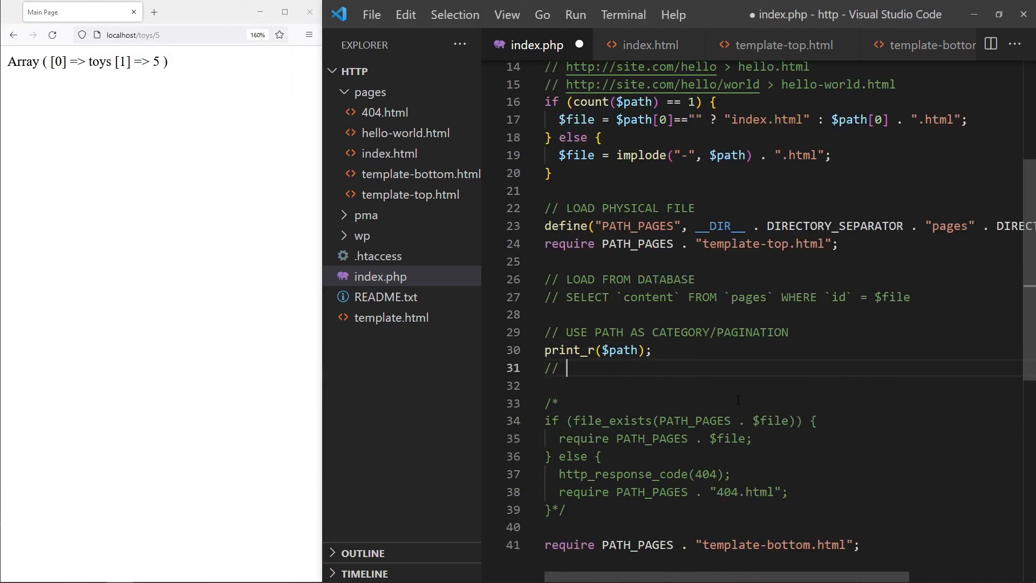
type("$path[0]")
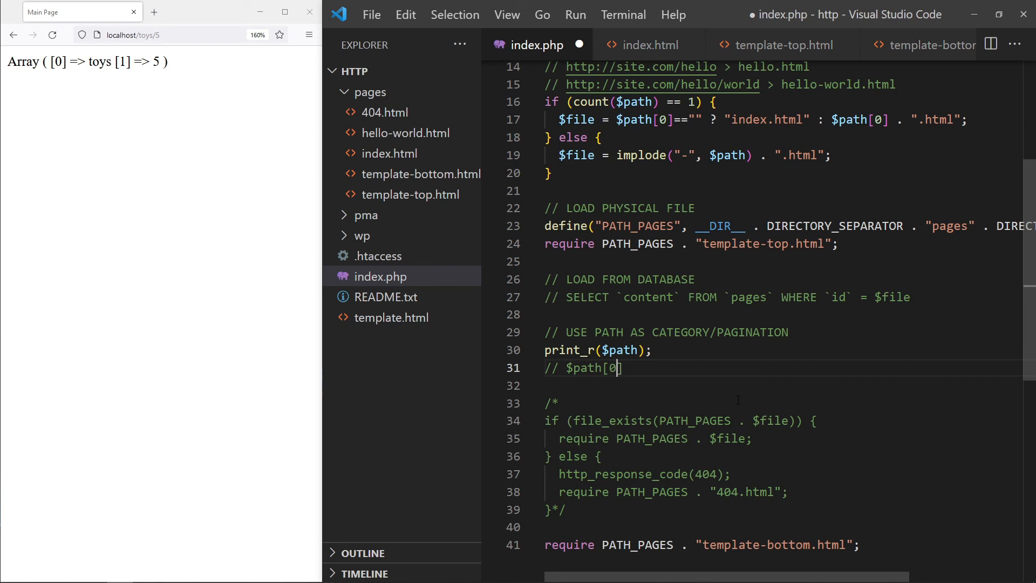
type("= cate")
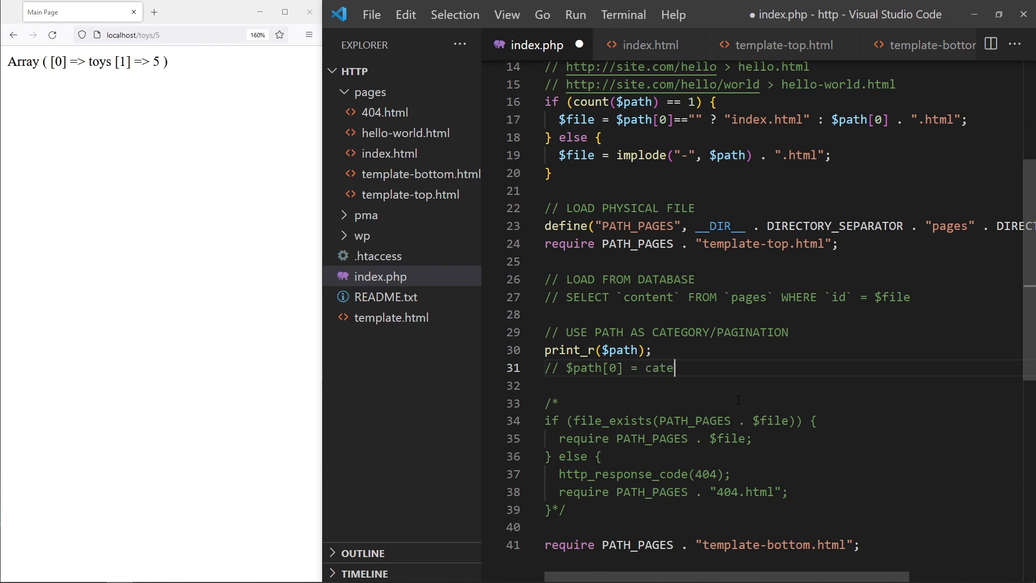
type("gory")
type("// $path[1] = pag")
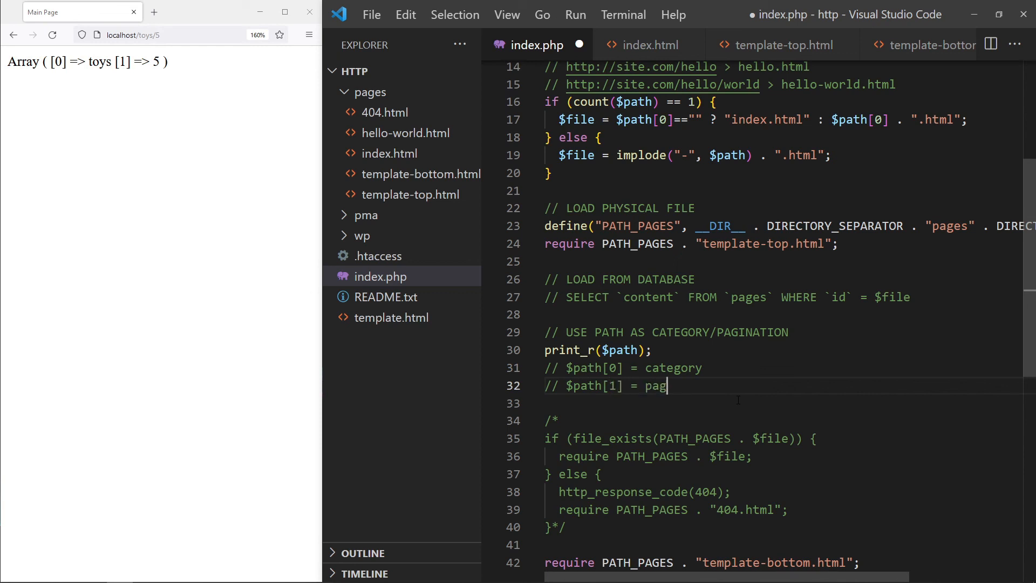
type("e")
type("// ACCESS")
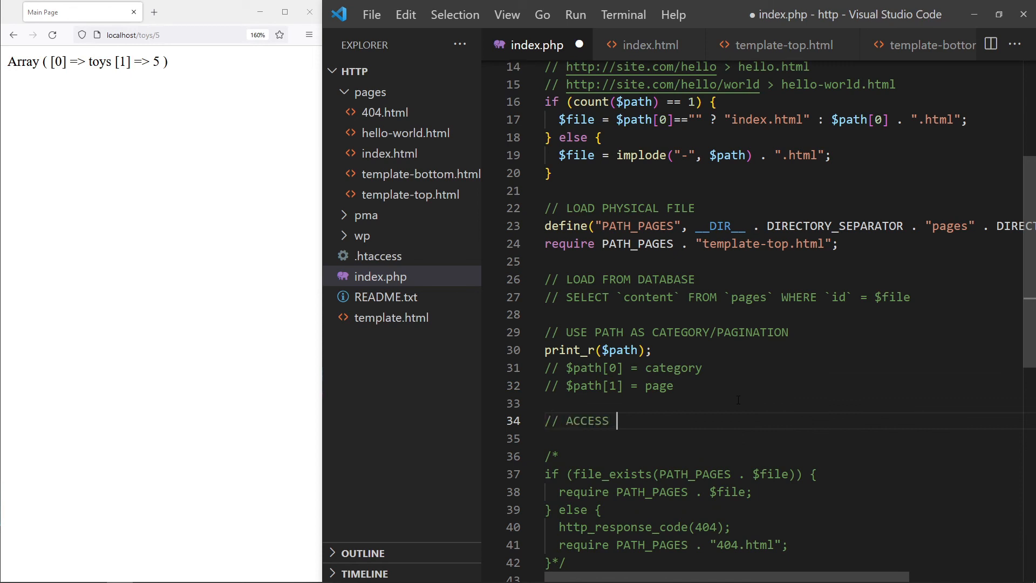
- Add an ACCESS CHECK block testing path[0] == "admin" && no session user, marked NO ACCESS, and save
type("CHECK")
left_click(790, 438)
type("if ($path[0")
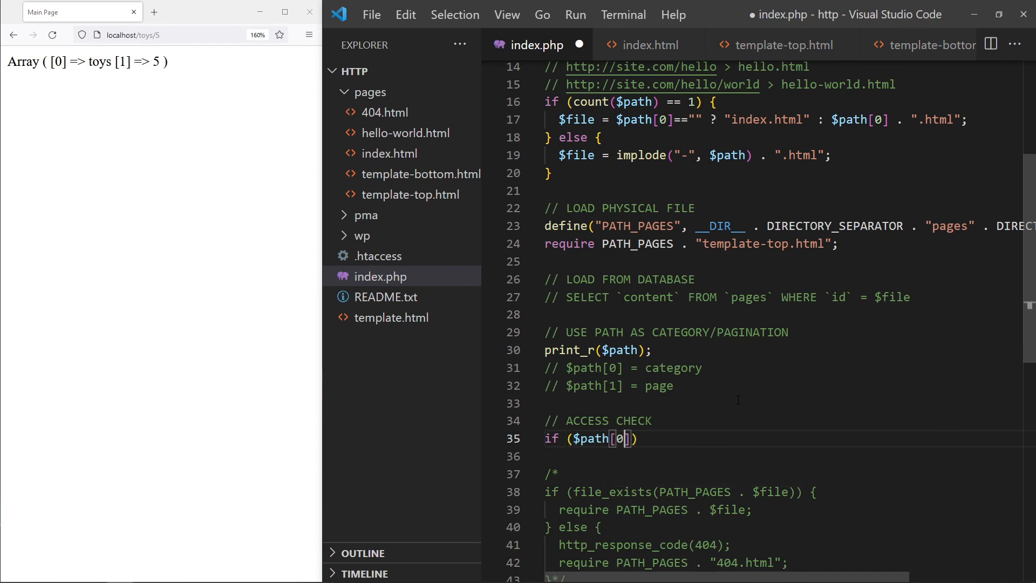
type("== \"admin\"")
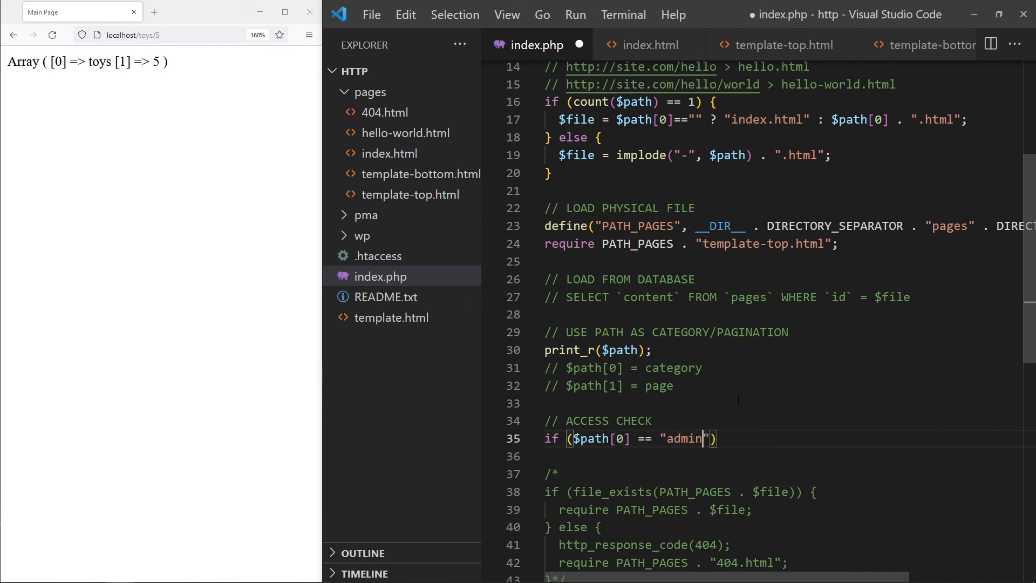
type("&& !isset($_SESSION[\"user")
type("// NO")
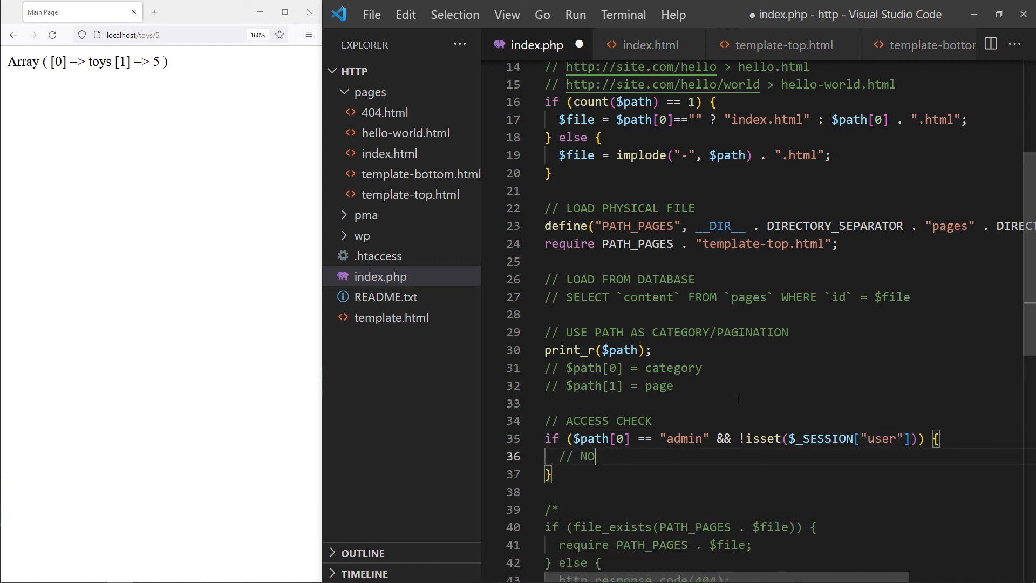
type("ACCESS")
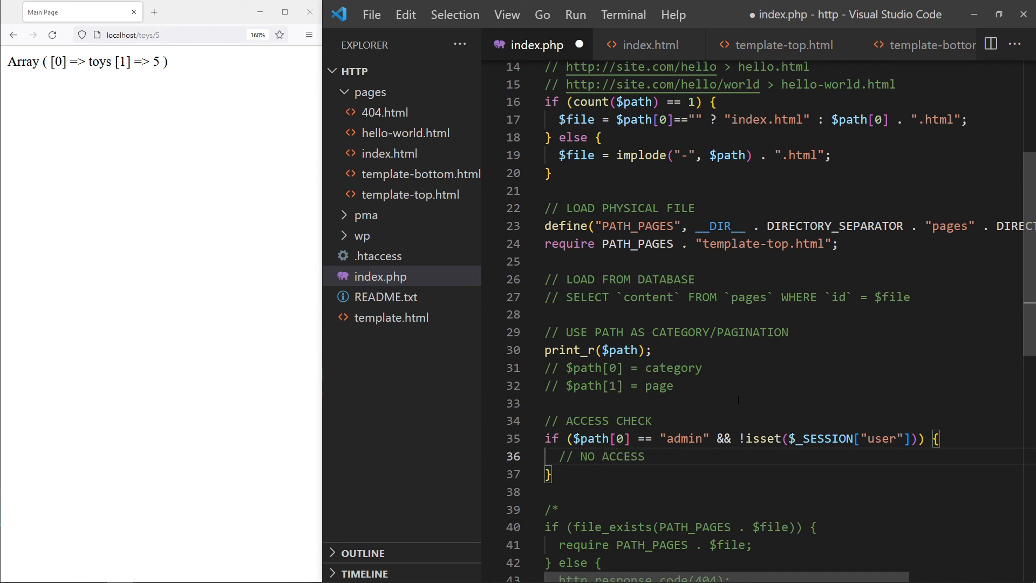
key("ctrl+s")
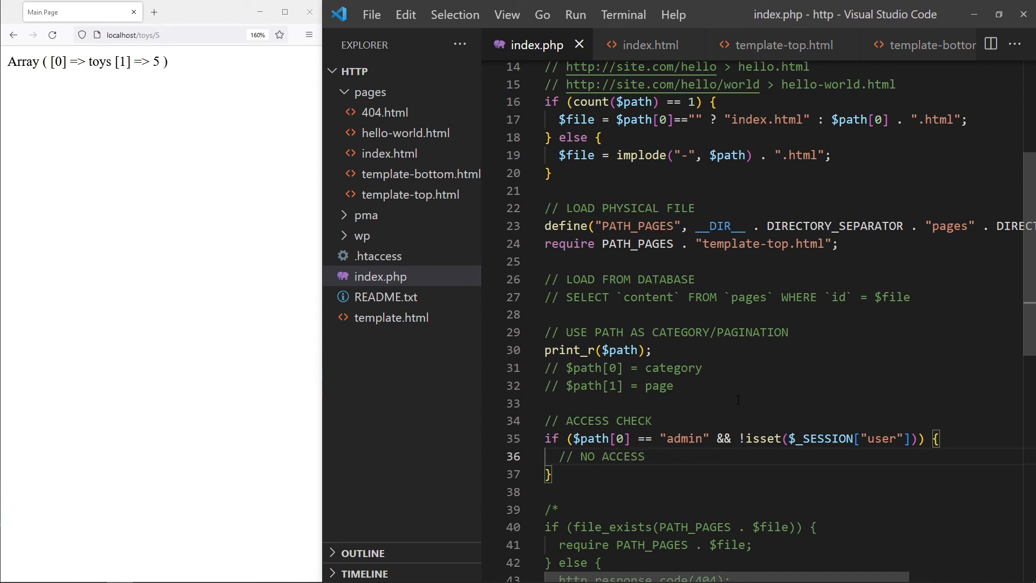